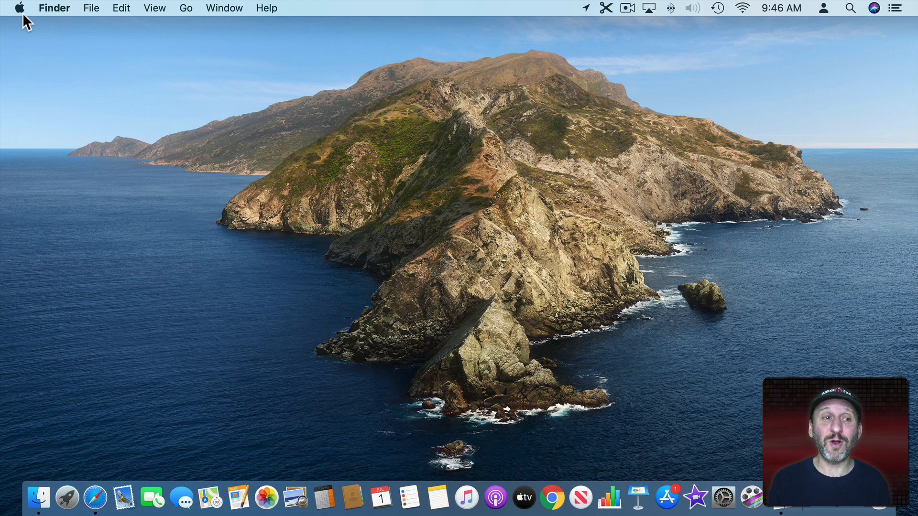
- Launch System Preferences from the Apple menu
click(15, 7)
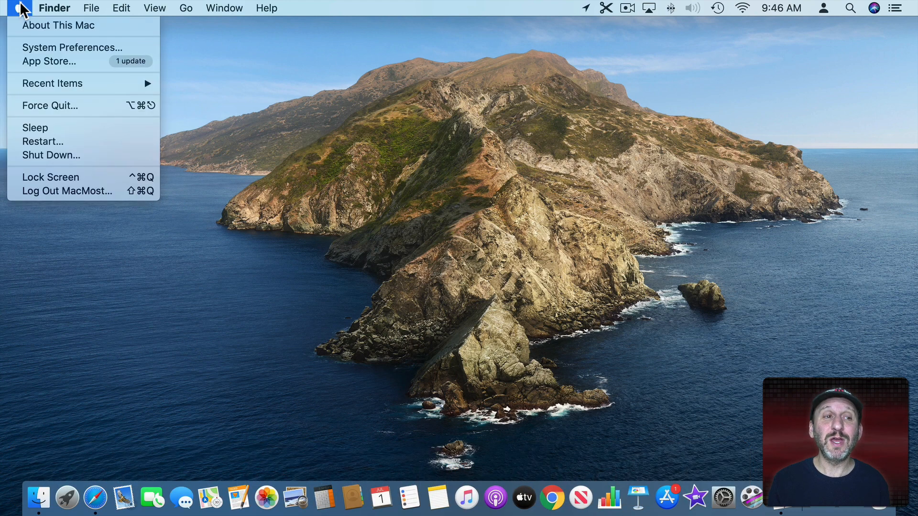
click(71, 47)
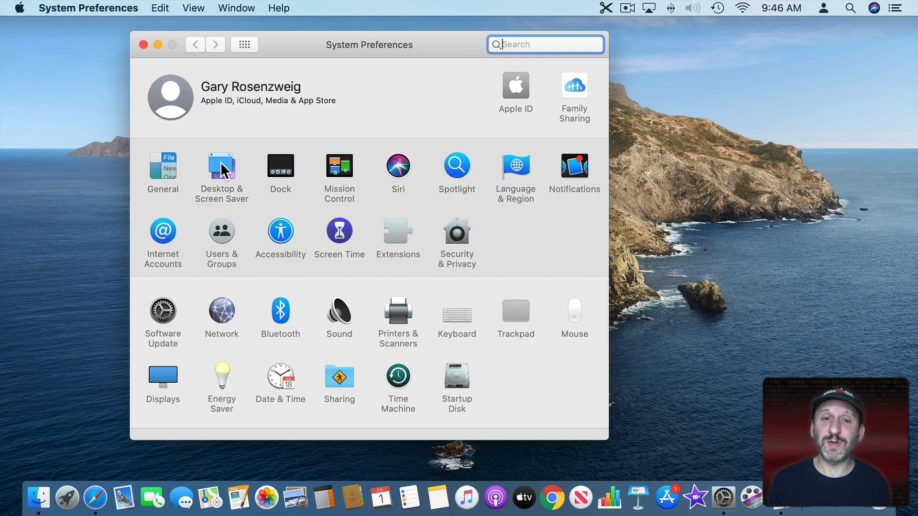
click(220, 165)
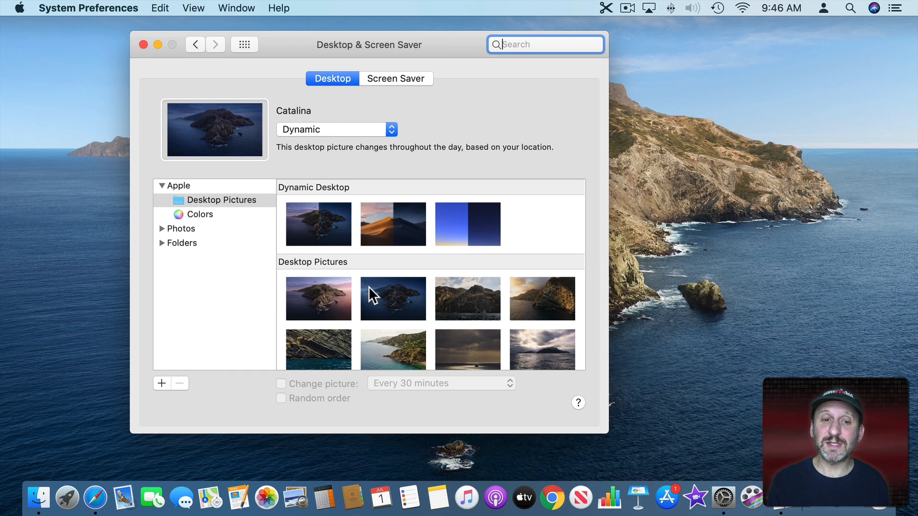
scroll(down, 3)
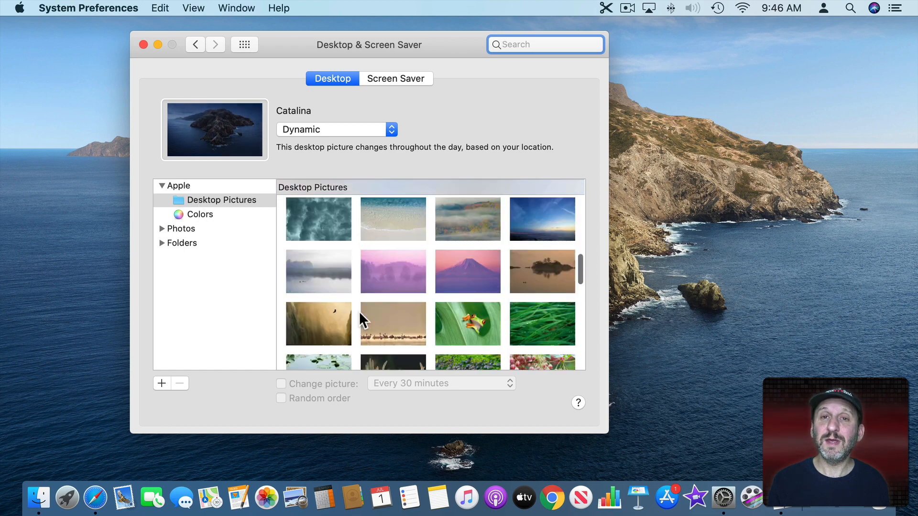
scroll(down, 3)
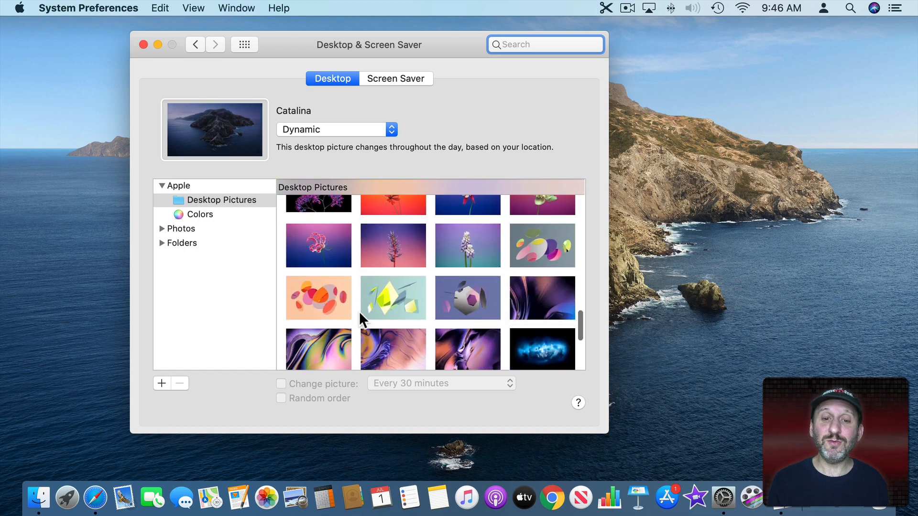
scroll(down, 3)
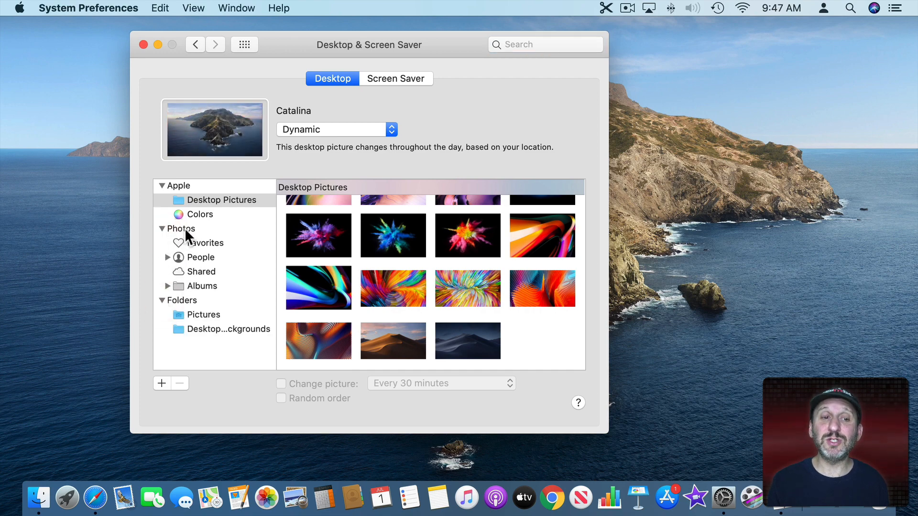
- Expand Photos albums and show the Desktop Backgrounds album for the Santorini photo
click(168, 286)
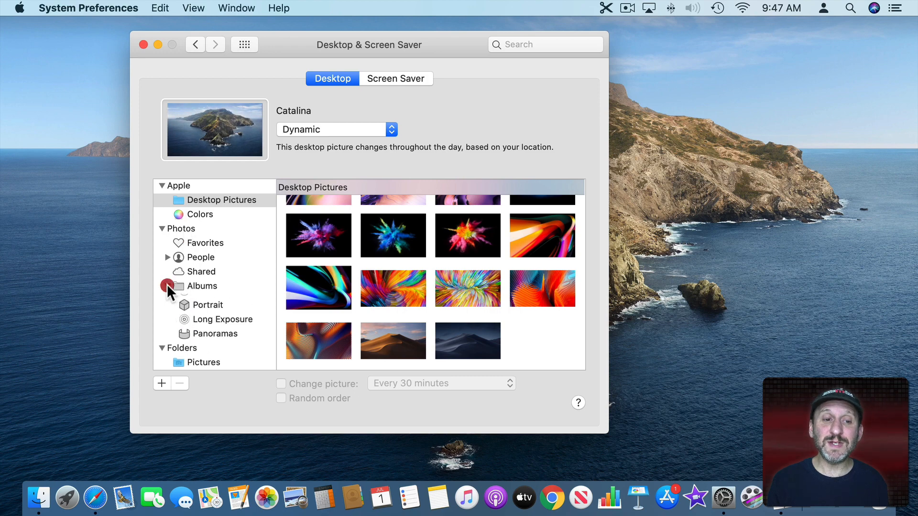
scroll(down, 3)
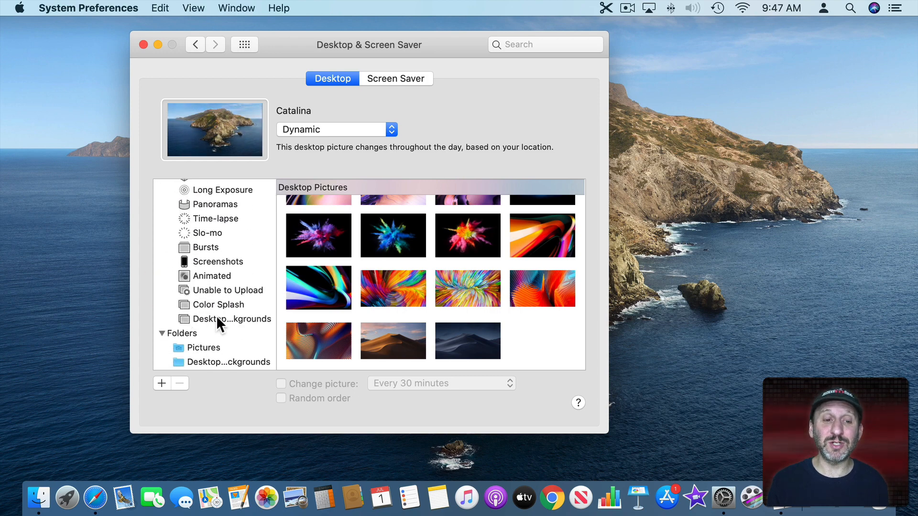
click(234, 319)
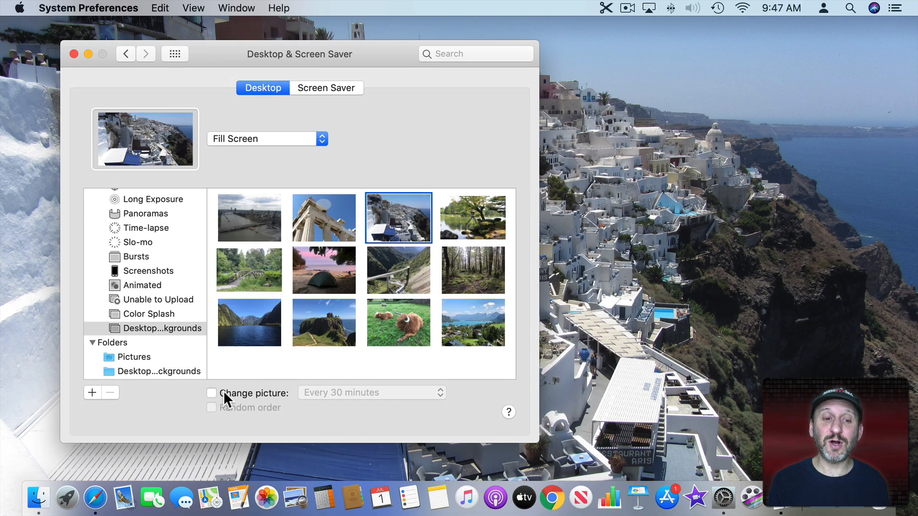
- Turn on Change picture and review the interval choices, keeping Every 30 minutes
click(211, 393)
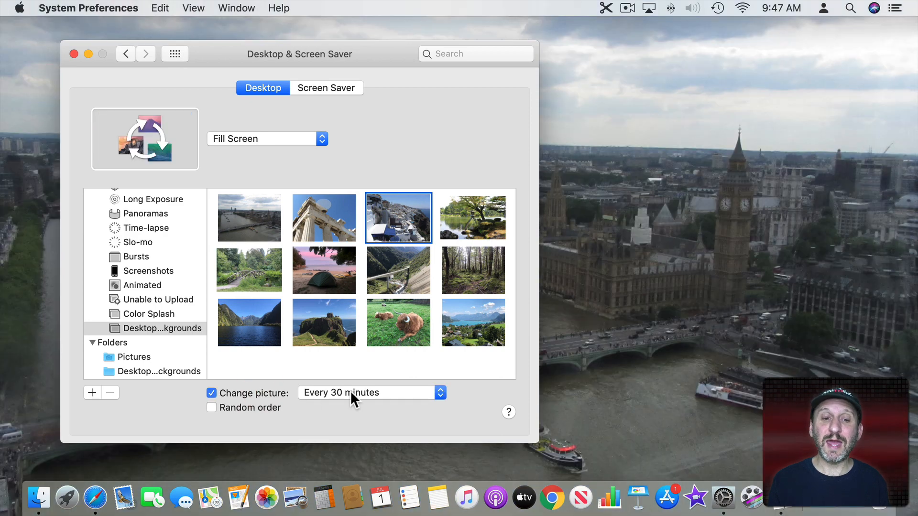
click(371, 392)
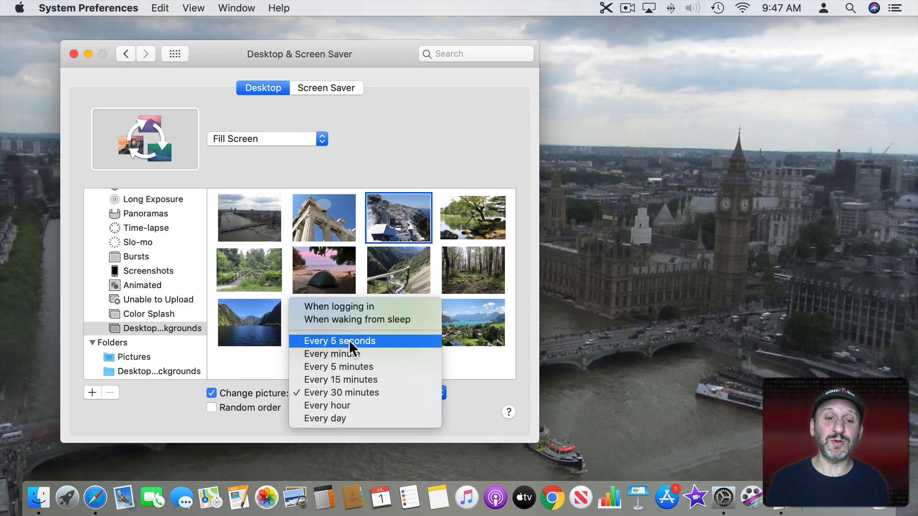
mouse_move(351, 306)
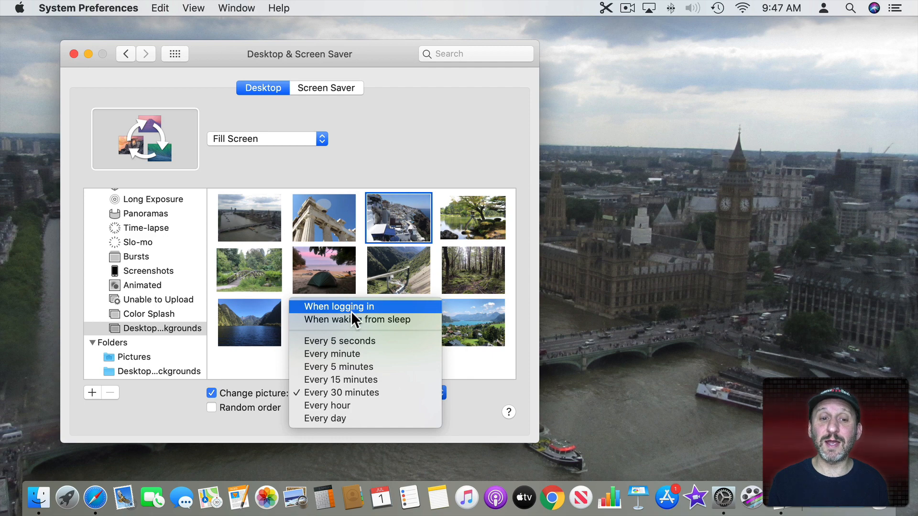
mouse_move(356, 319)
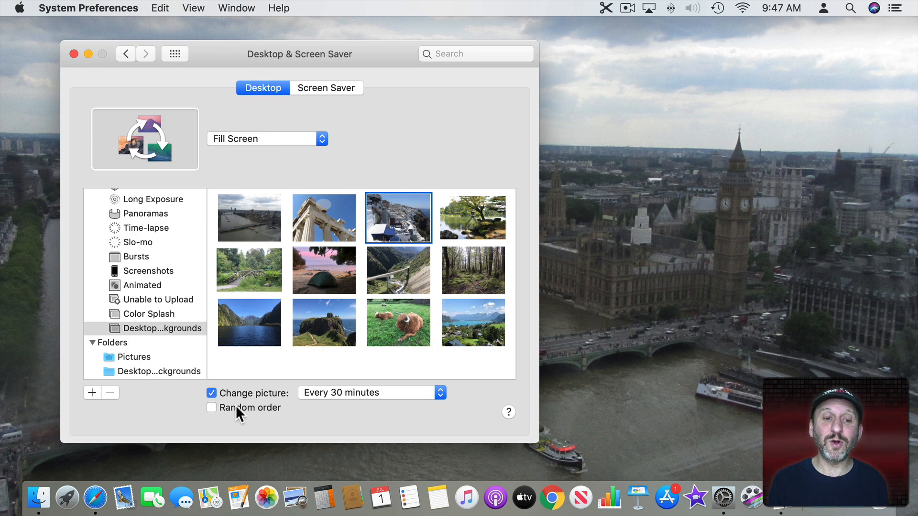
mouse_move(151, 287)
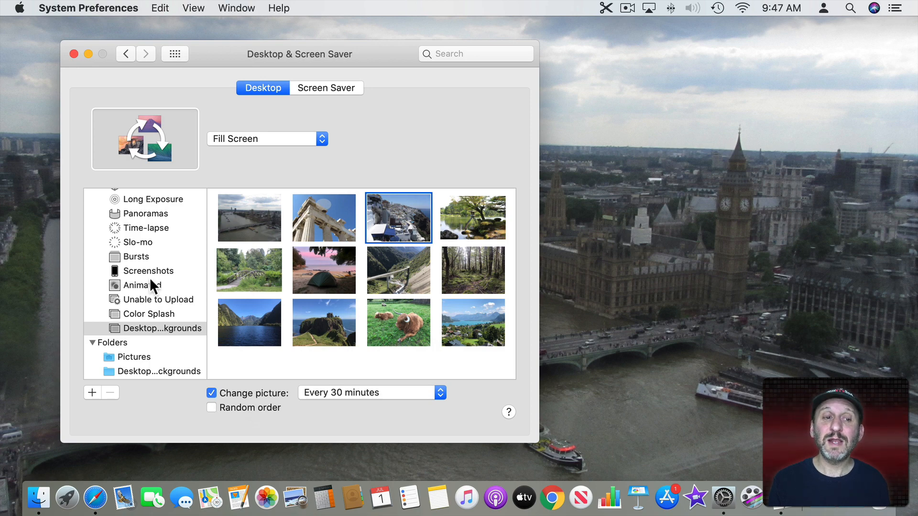
mouse_move(131, 332)
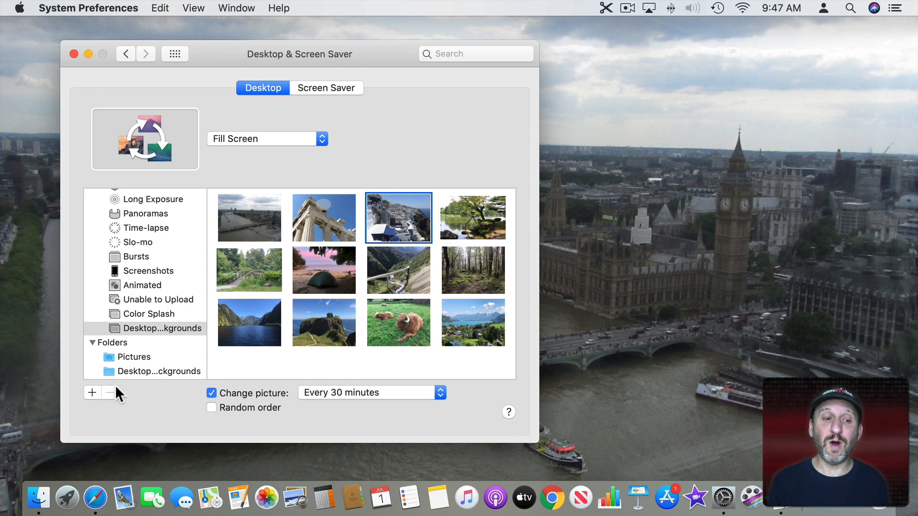
- Cancel the folder chooser and select the Desktop Backgrounds folder under Folders
click(92, 392)
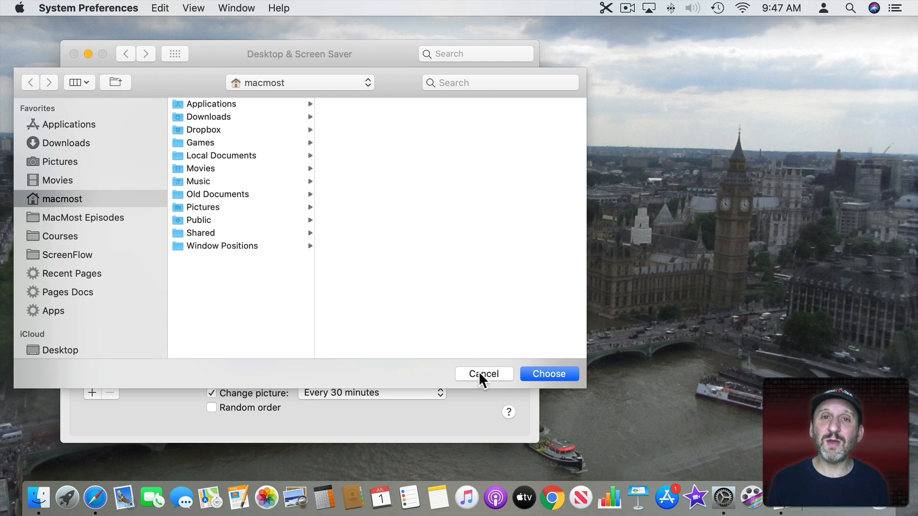
click(483, 374)
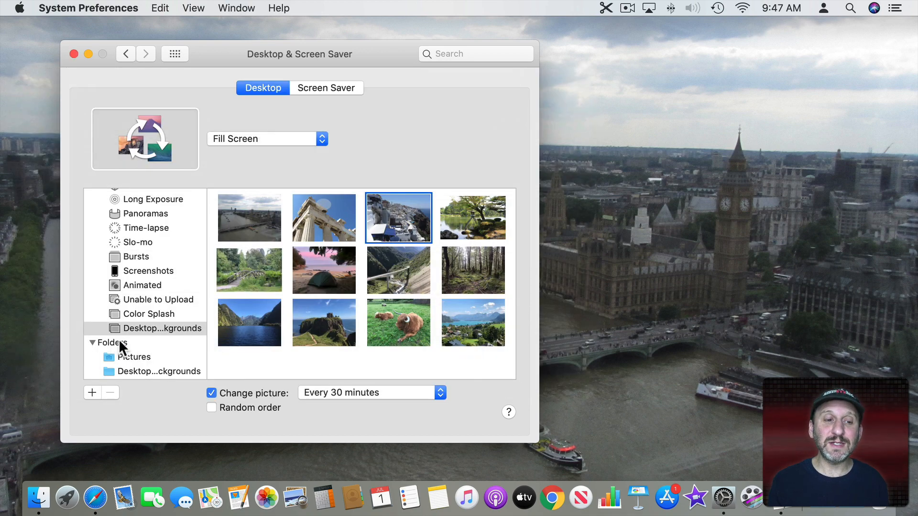
click(158, 371)
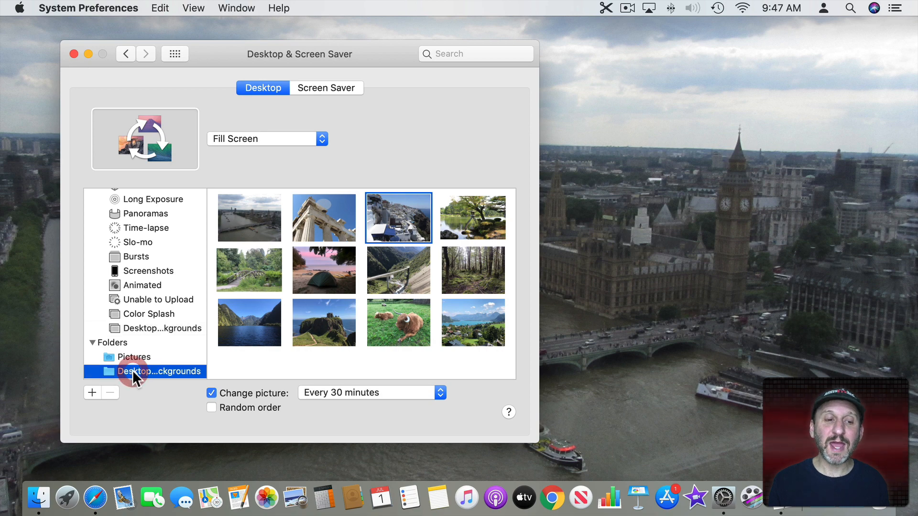
- From the folder's pictures, try the blue particle image, then set the beach photo as desktop
click(155, 371)
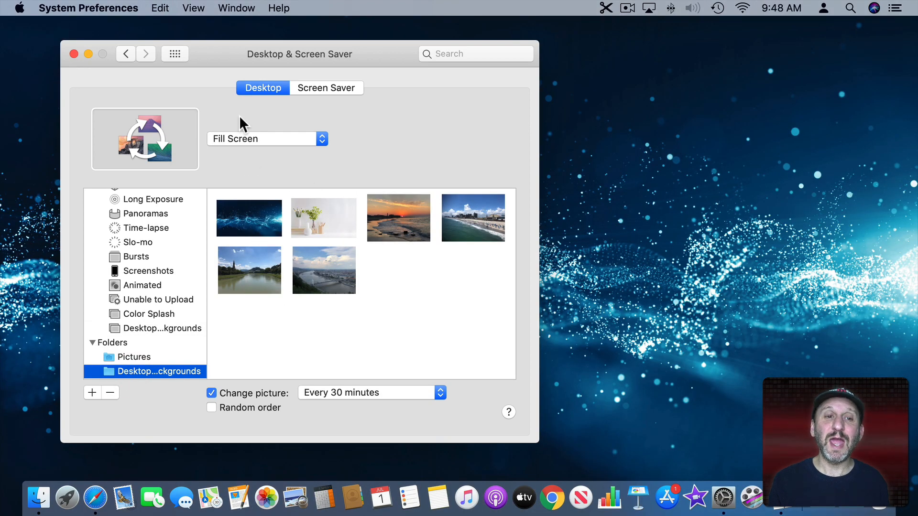
click(249, 218)
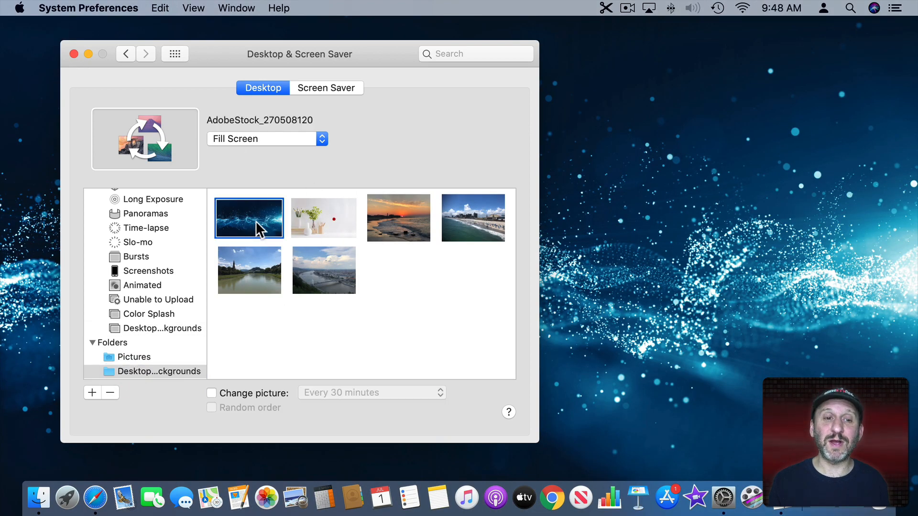
click(249, 218)
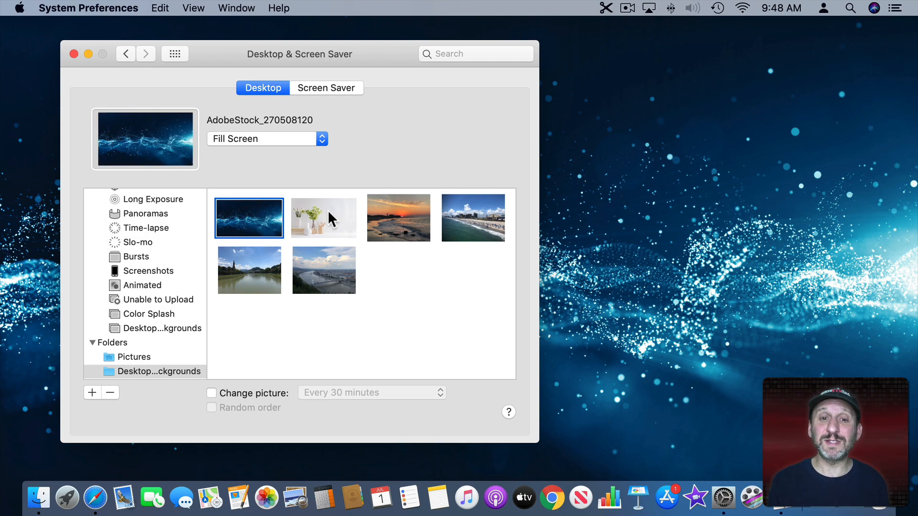
mouse_move(480, 226)
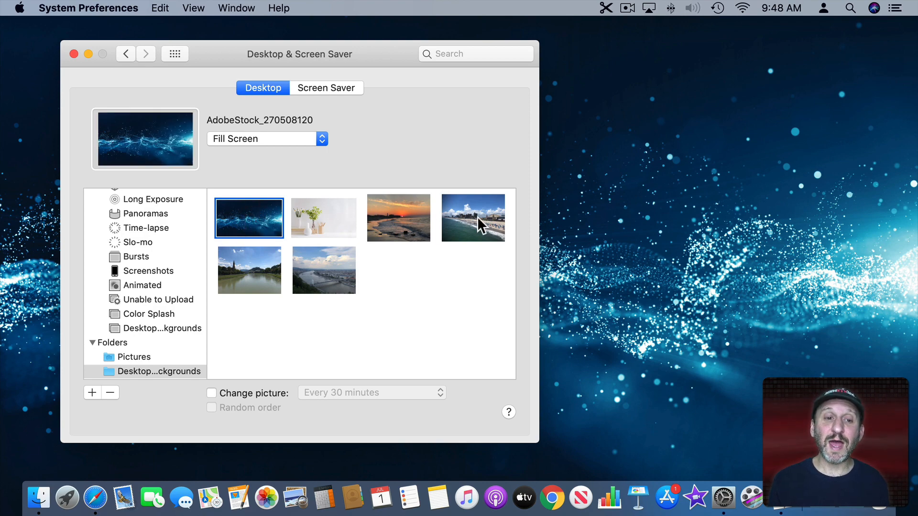
click(472, 218)
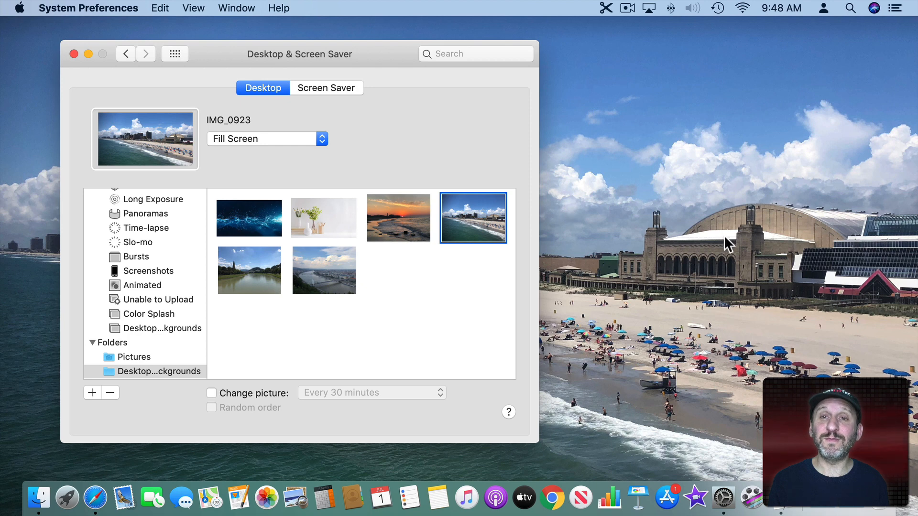
mouse_move(341, 233)
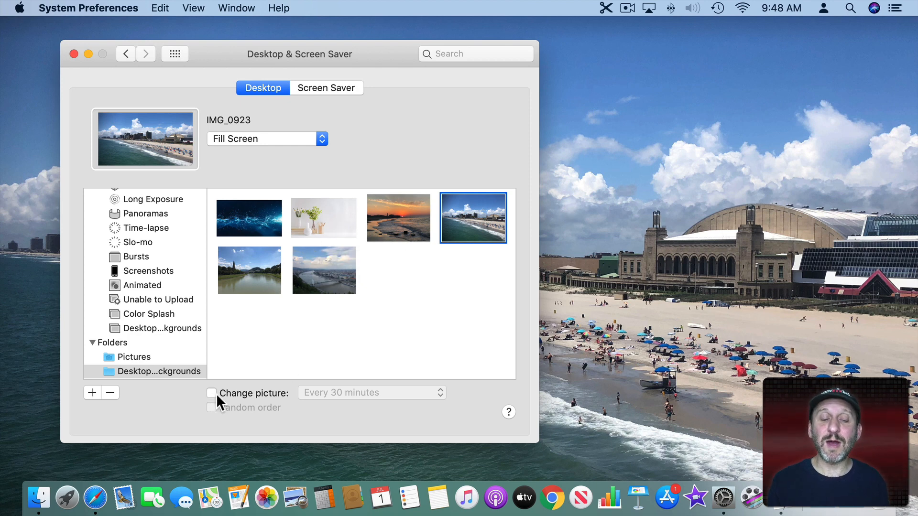
mouse_move(322, 404)
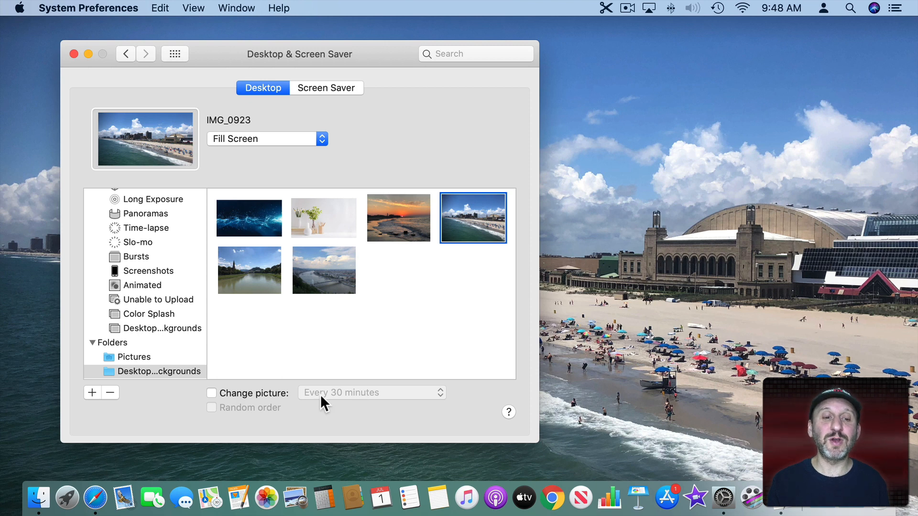
mouse_move(235, 414)
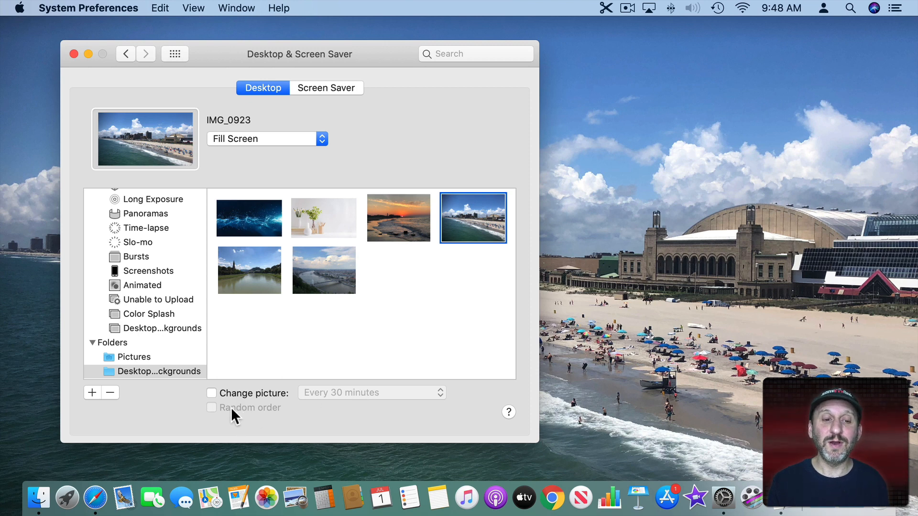
mouse_move(262, 310)
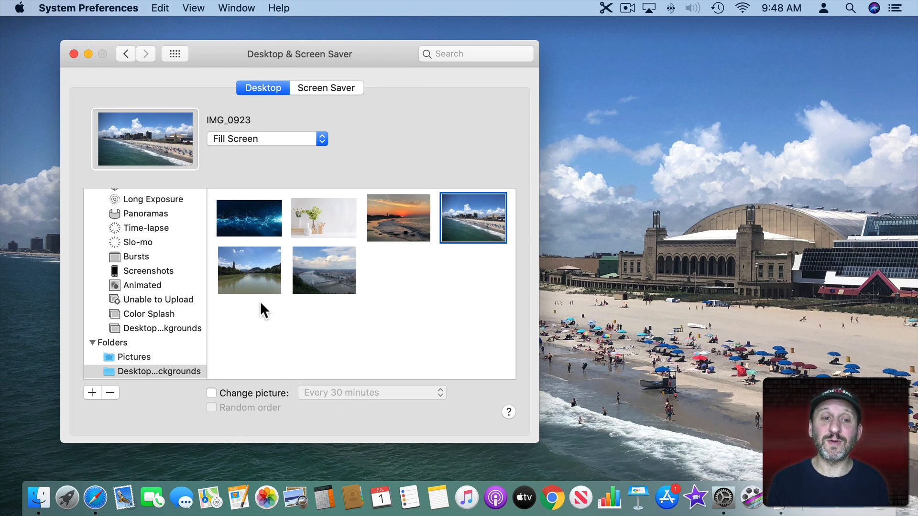
mouse_move(313, 229)
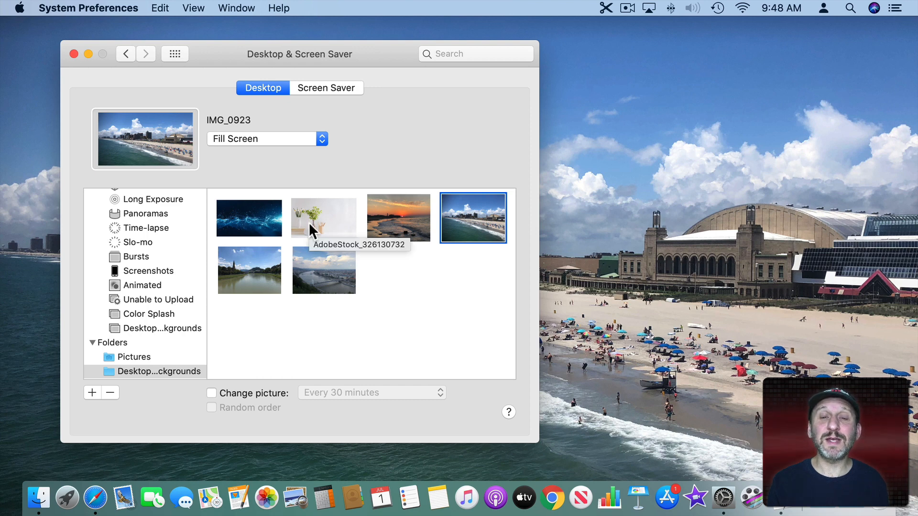
mouse_move(547, 213)
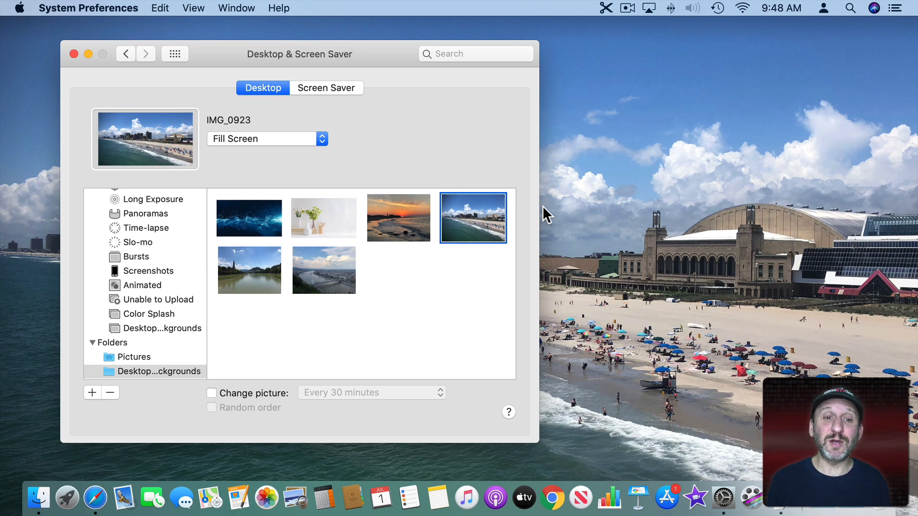
mouse_move(457, 270)
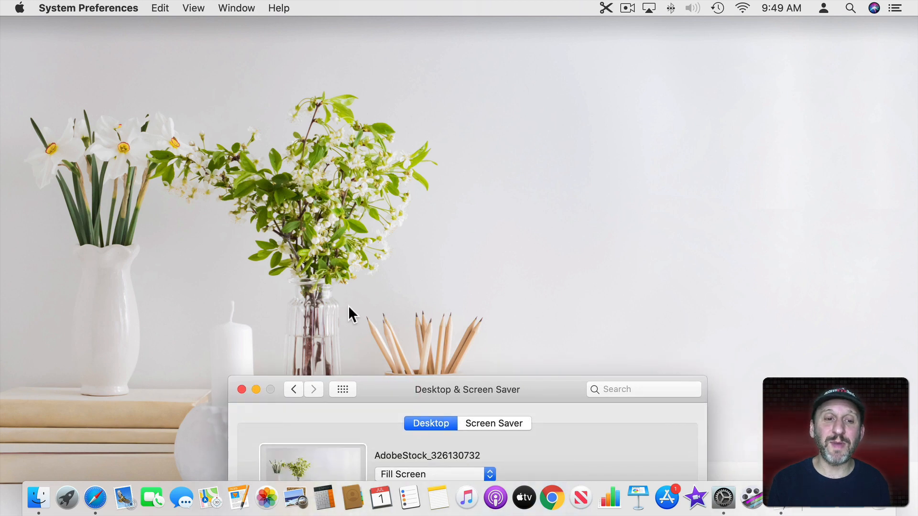
mouse_move(414, 387)
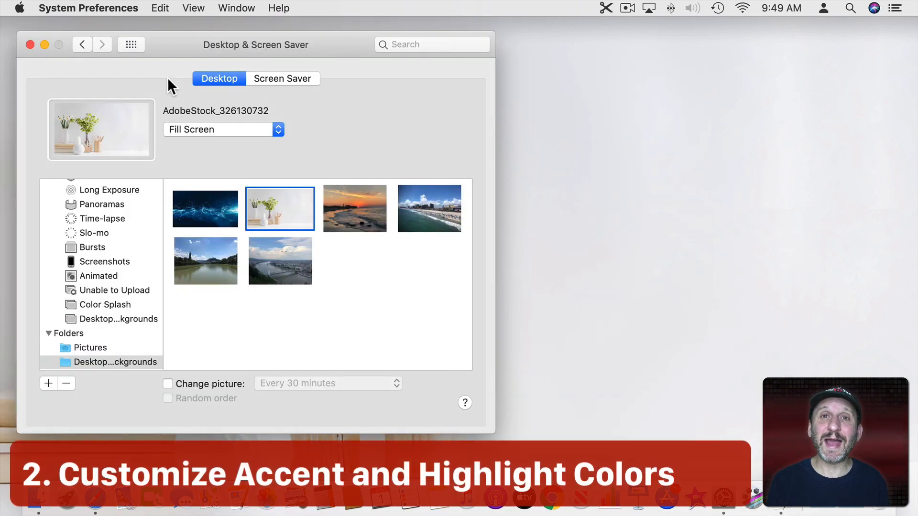
- In the General pane, change the accent colour to purple
click(131, 44)
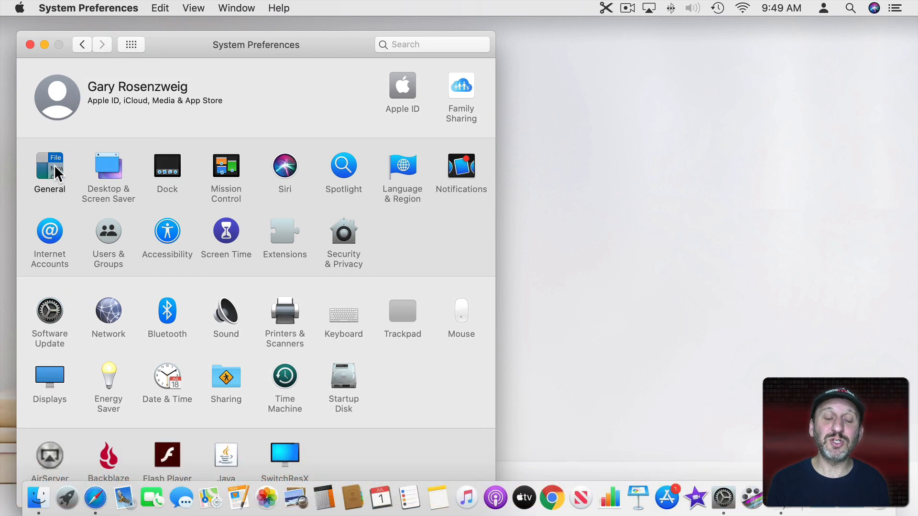
click(48, 171)
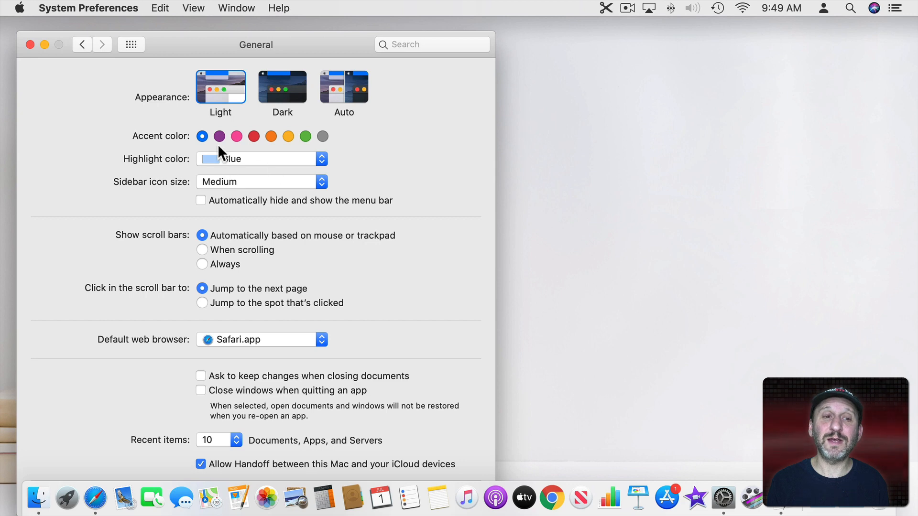
mouse_move(240, 163)
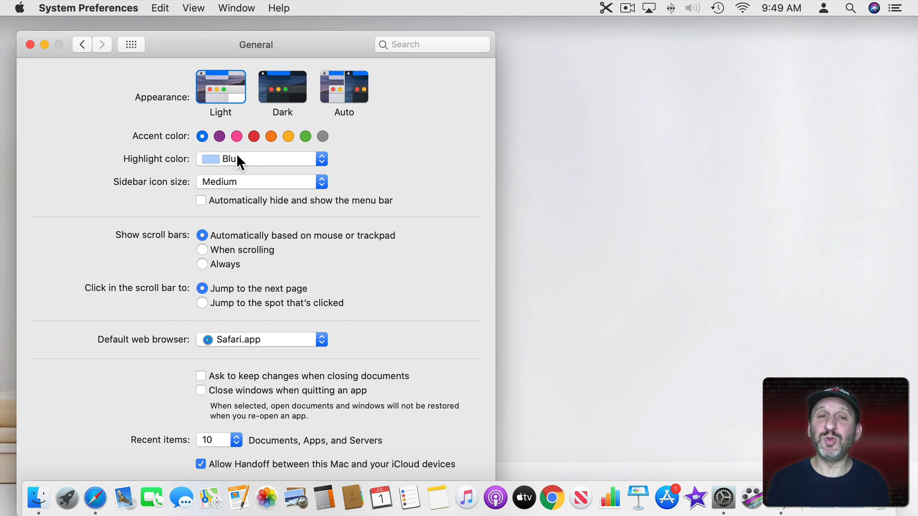
mouse_move(236, 155)
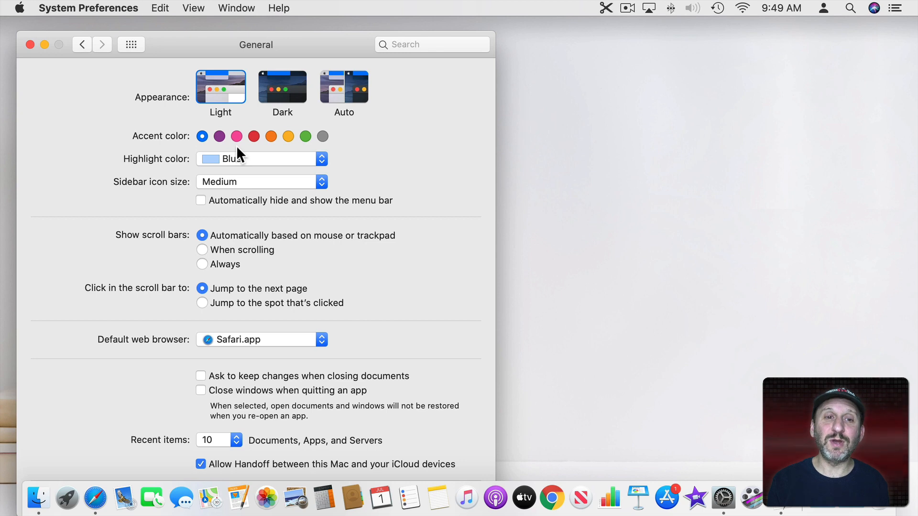
click(219, 135)
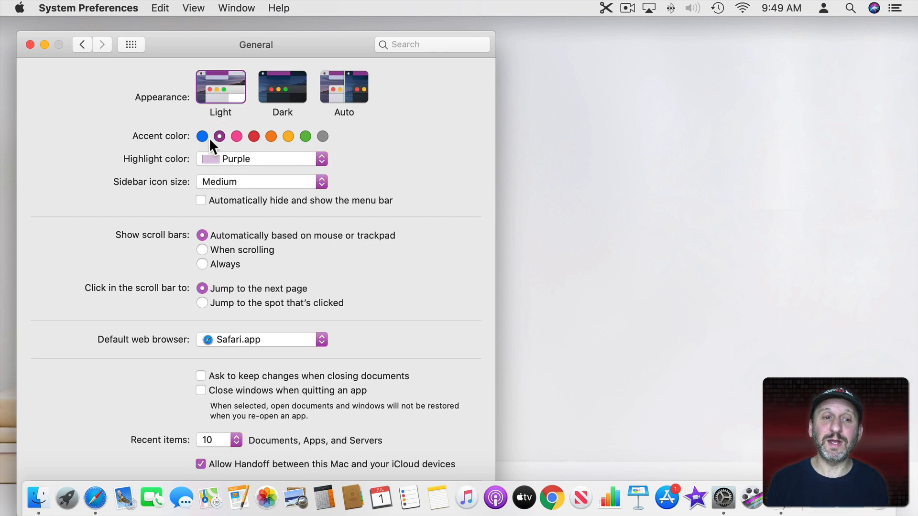
mouse_move(194, 14)
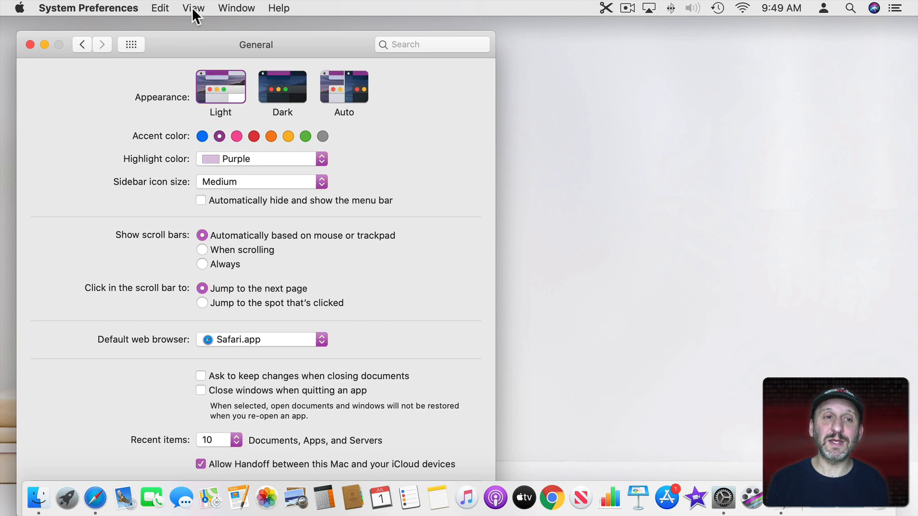
click(236, 8)
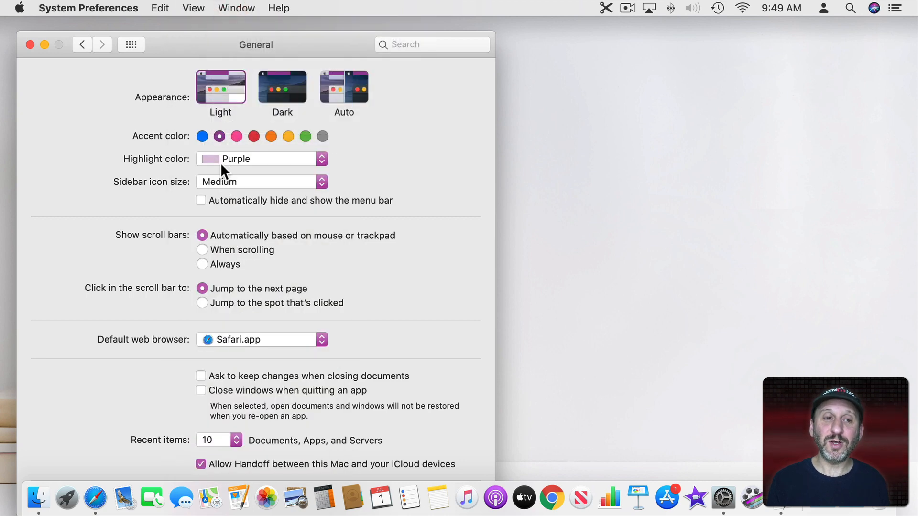
- Set the highlight colour to Yellow and switch to Finder
click(260, 159)
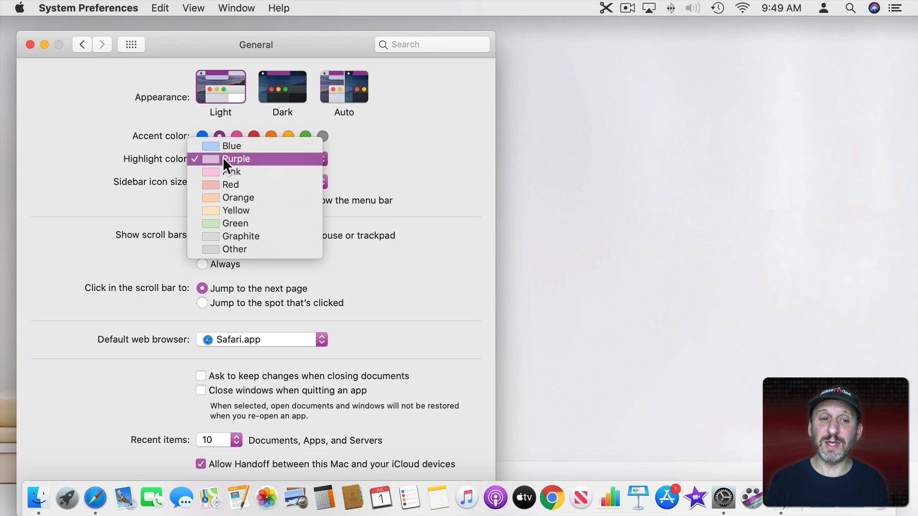
mouse_move(234, 211)
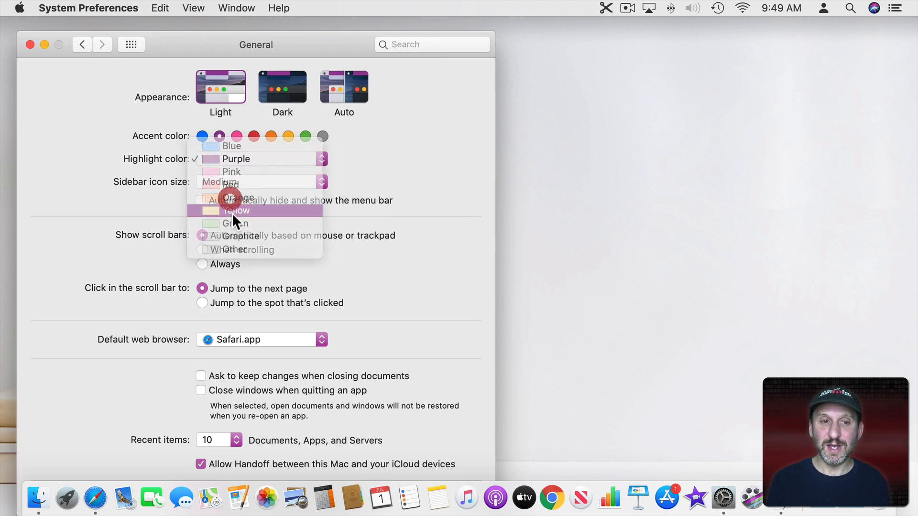
click(194, 8)
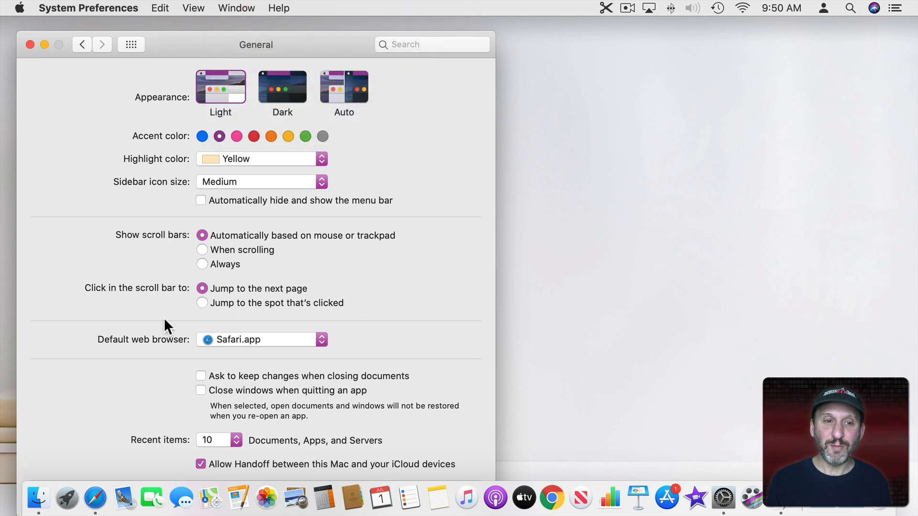
click(38, 498)
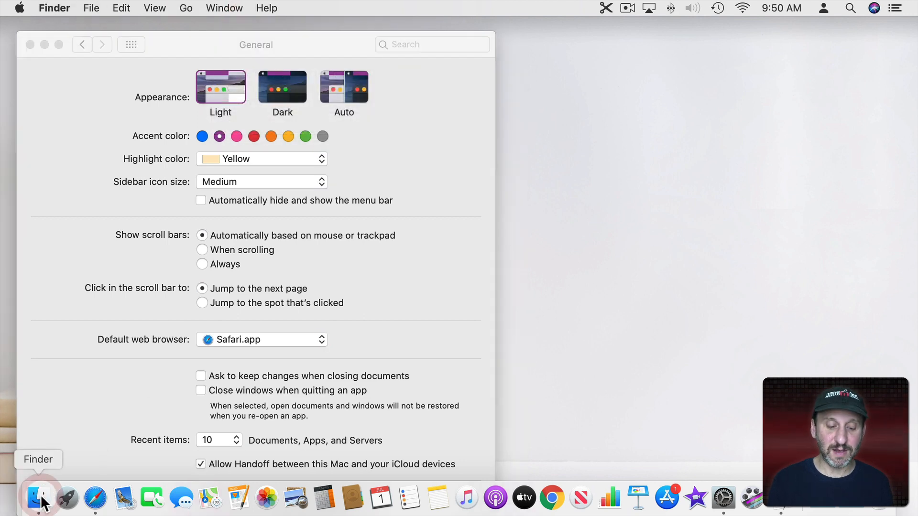
- Select the Dropbox folder in a Finder window to see the yellow highlight
click(39, 498)
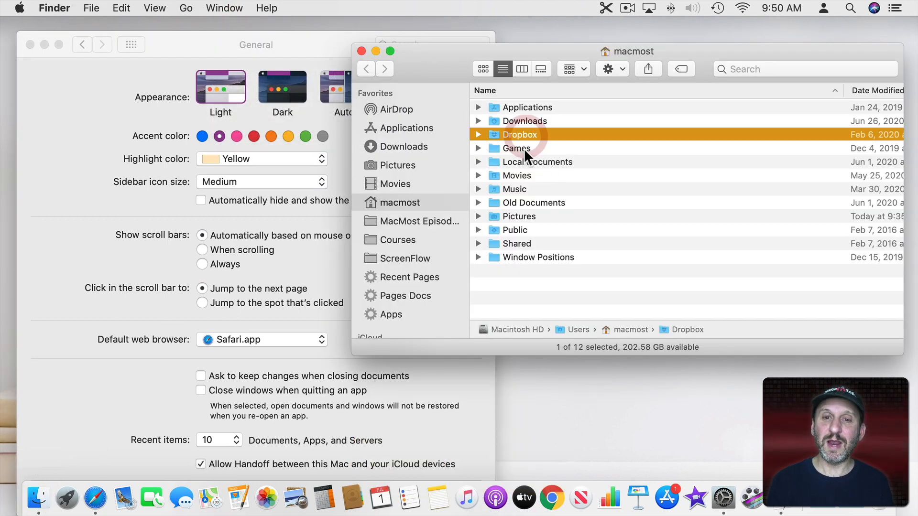
click(536, 162)
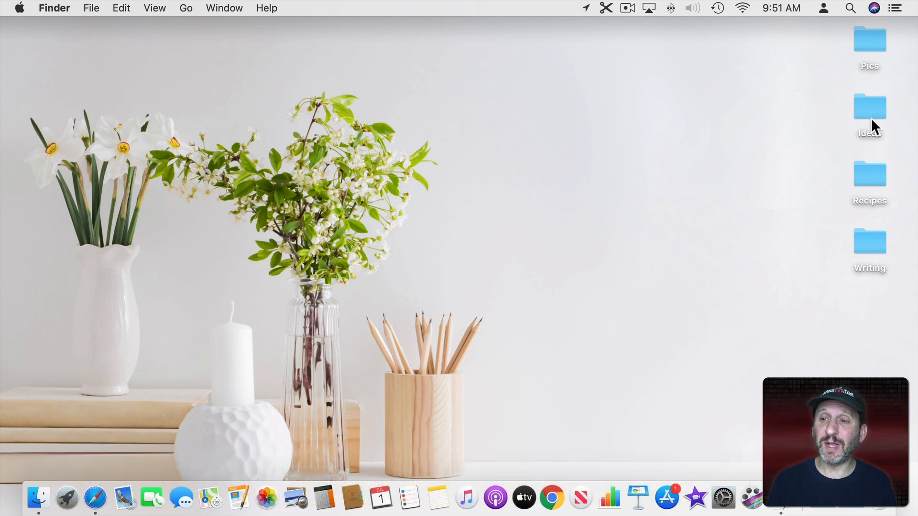
mouse_move(875, 97)
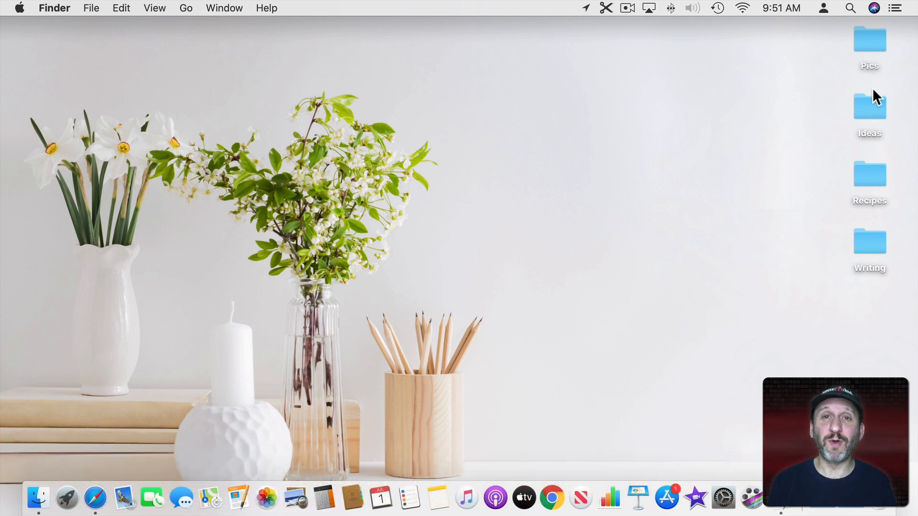
mouse_move(819, 123)
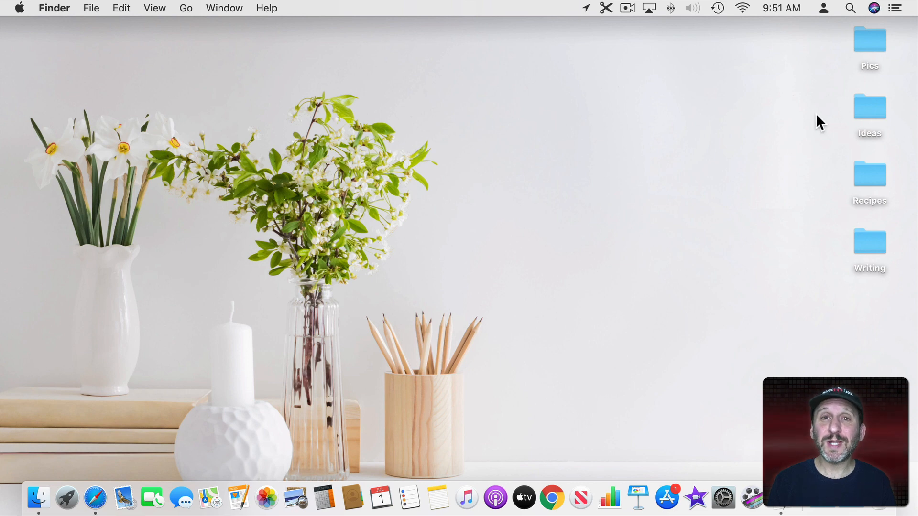
mouse_move(858, 95)
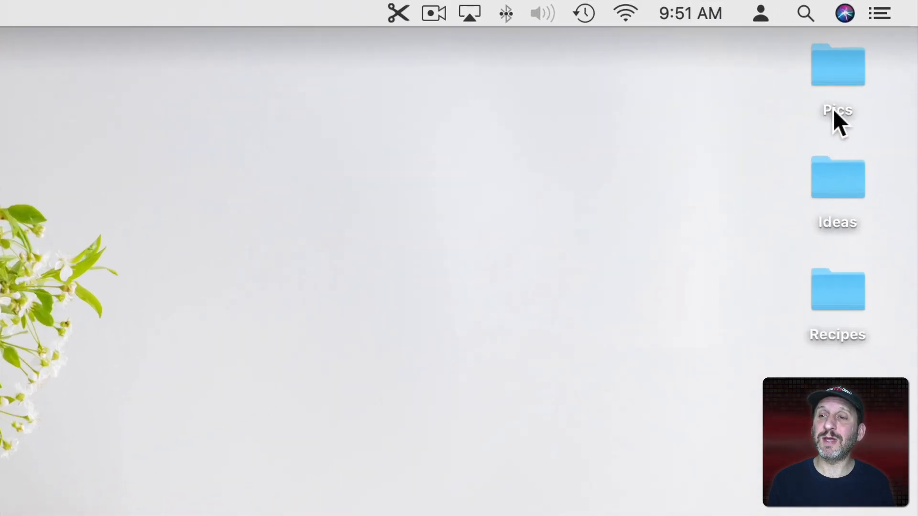
- Rename the Pics folder with a camera emoji found by searching 'camera'
click(837, 64)
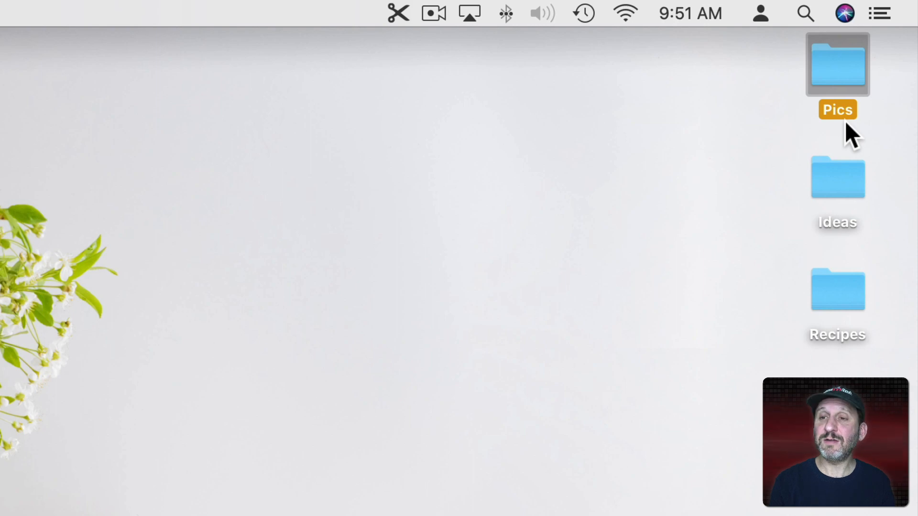
double_click(837, 109)
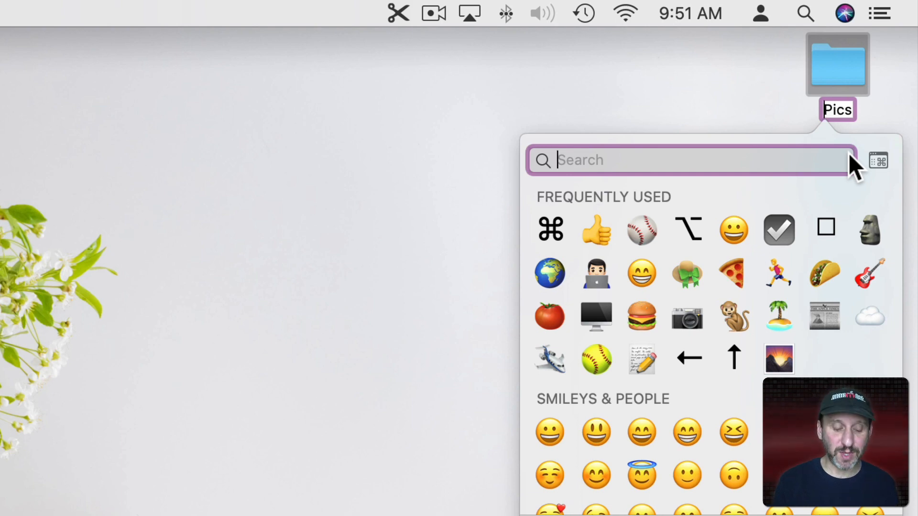
text(camera)
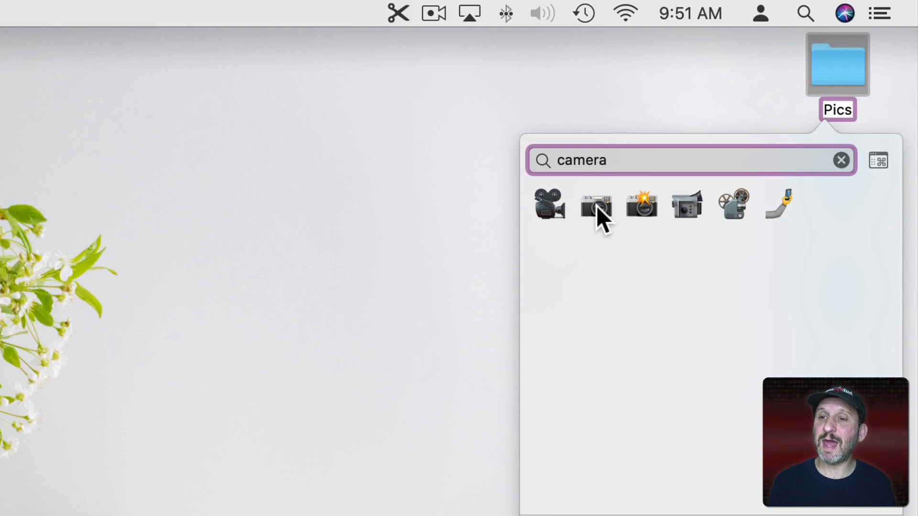
click(596, 206)
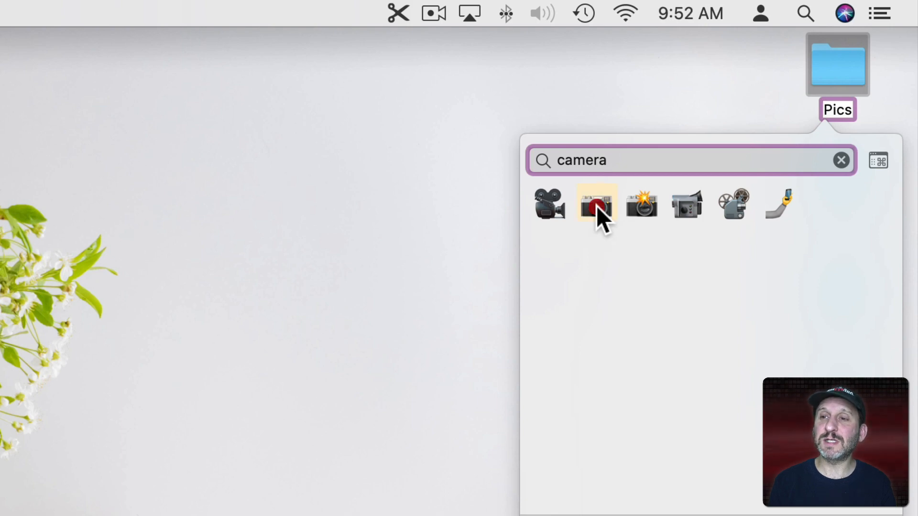
click(595, 204)
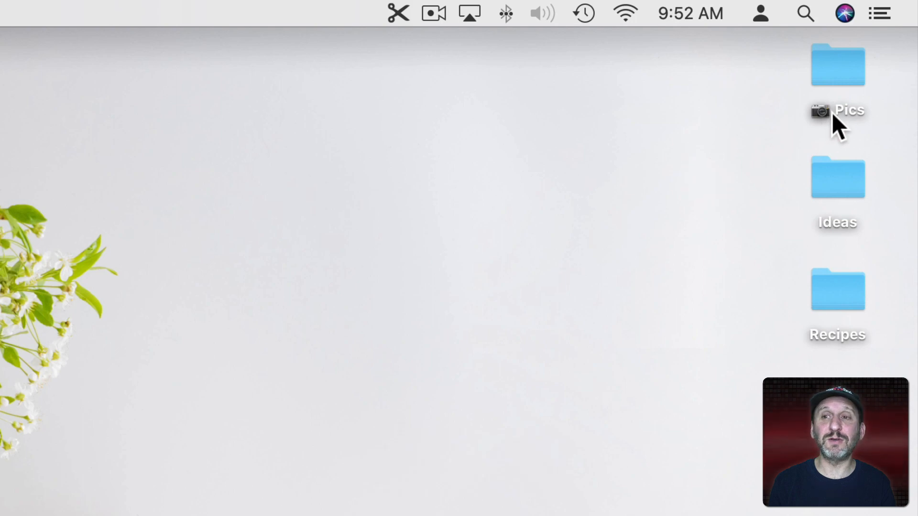
mouse_move(864, 129)
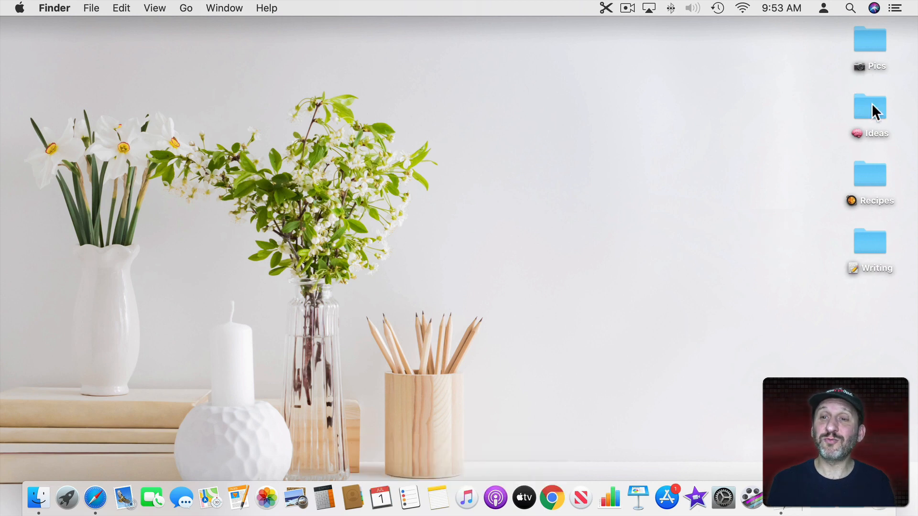
mouse_move(875, 301)
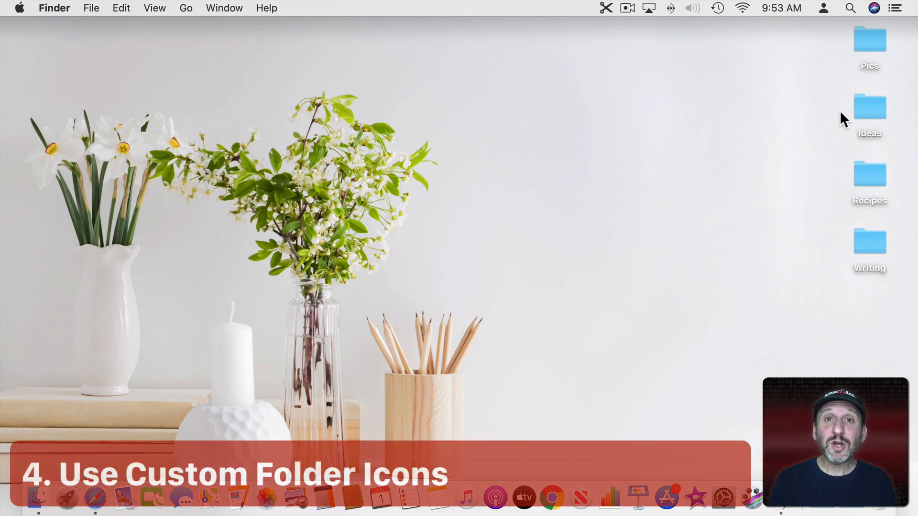
- Show Finder's Get Info window for the Pics folder via File > Get Info
click(869, 41)
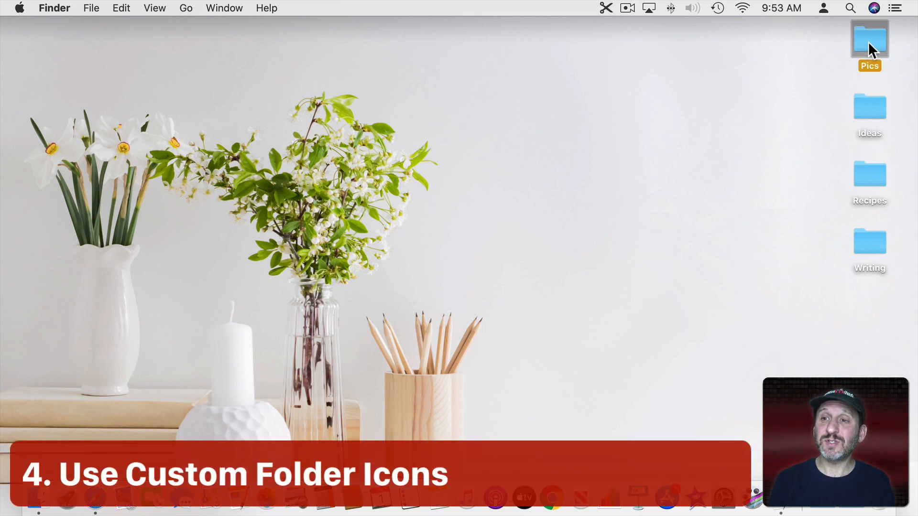
click(91, 7)
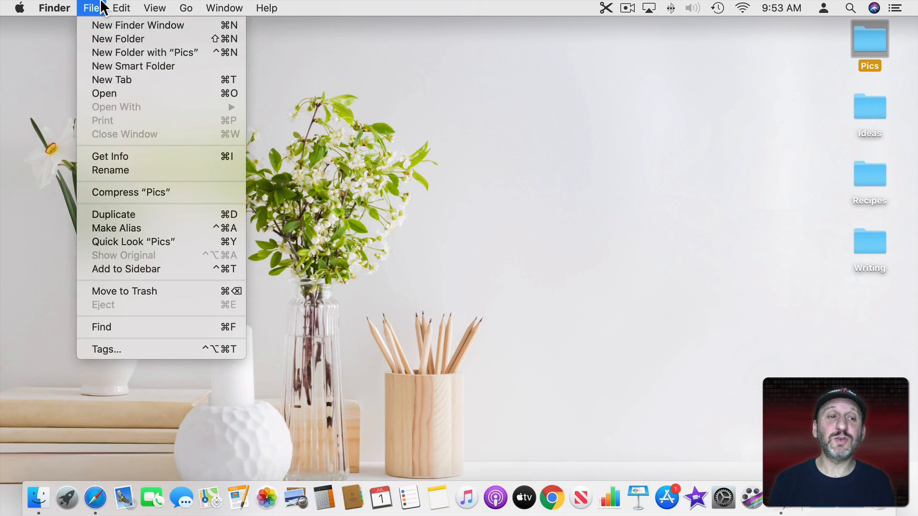
click(110, 155)
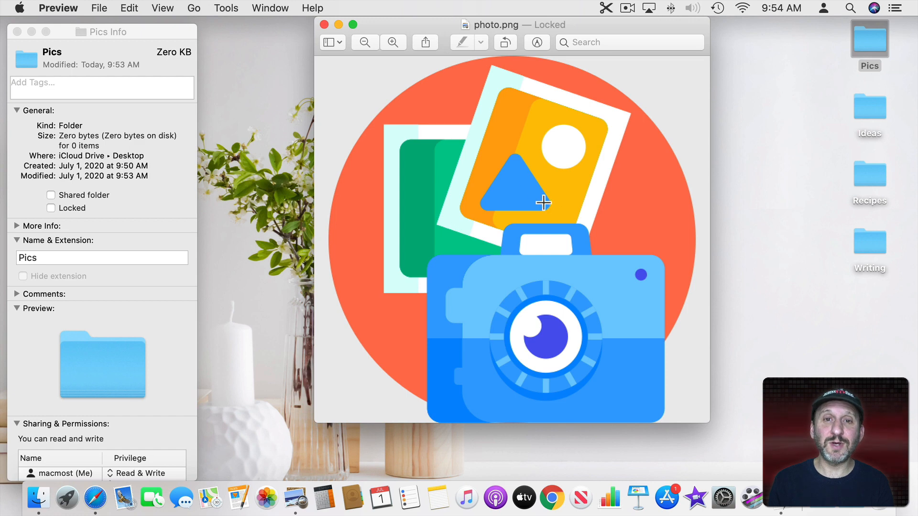
mouse_move(511, 131)
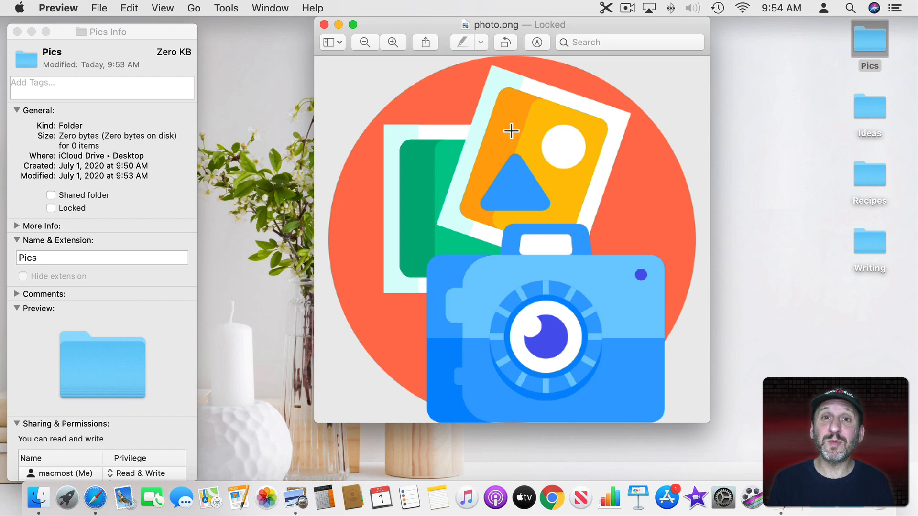
- Select the whole camera picture in Preview for copying onto the Pics folder icon
key(cmd+a)
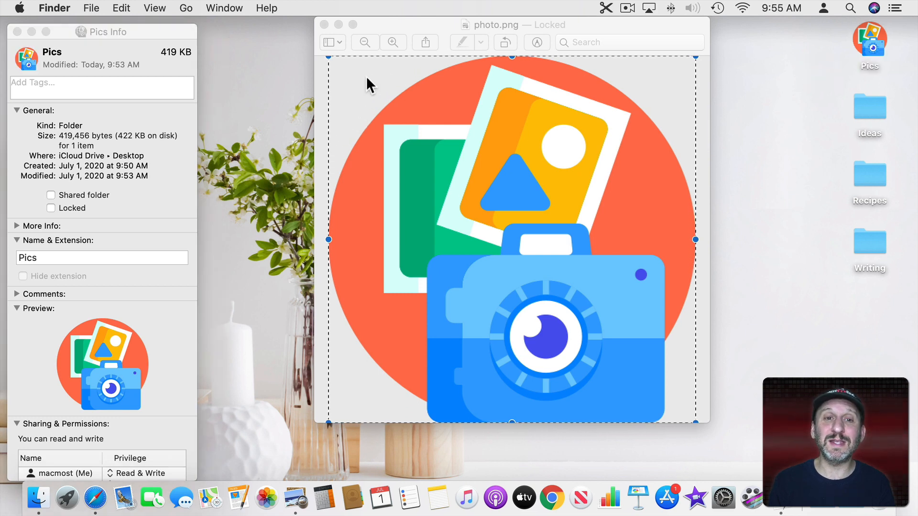
mouse_move(677, 379)
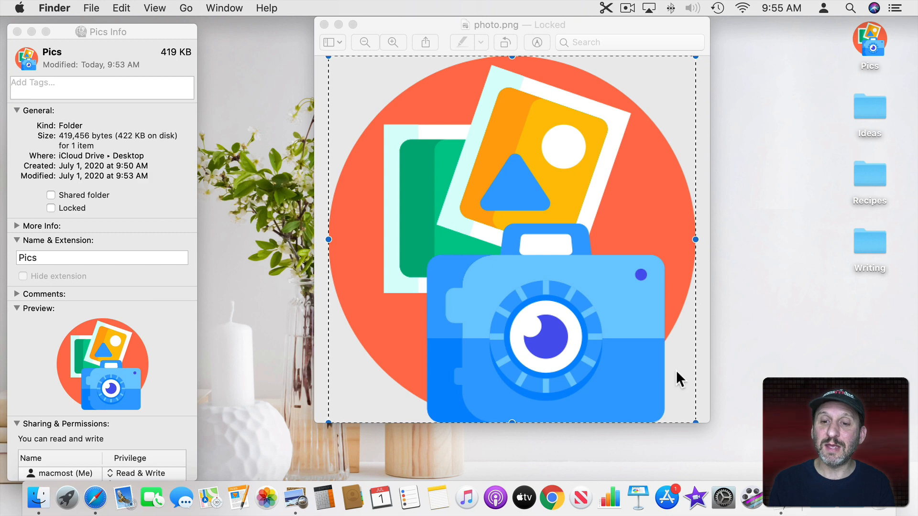
mouse_move(858, 33)
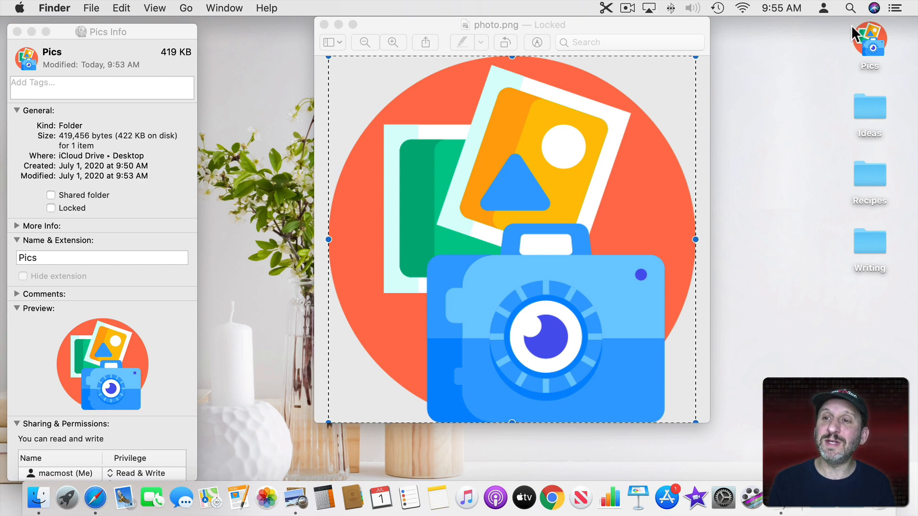
mouse_move(327, 36)
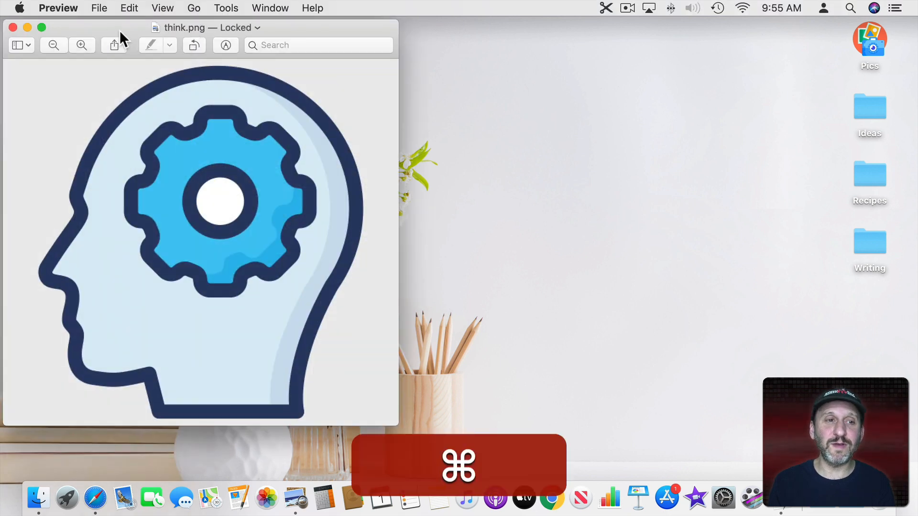
- Copy the head-and-gear image and paste it as the Ideas folder's icon in its info window
key(cmd+c)
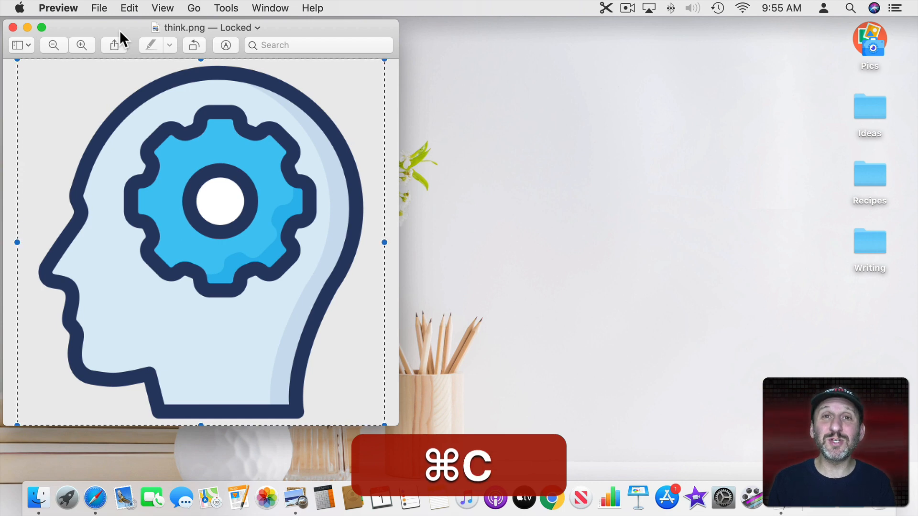
key(cmd+c)
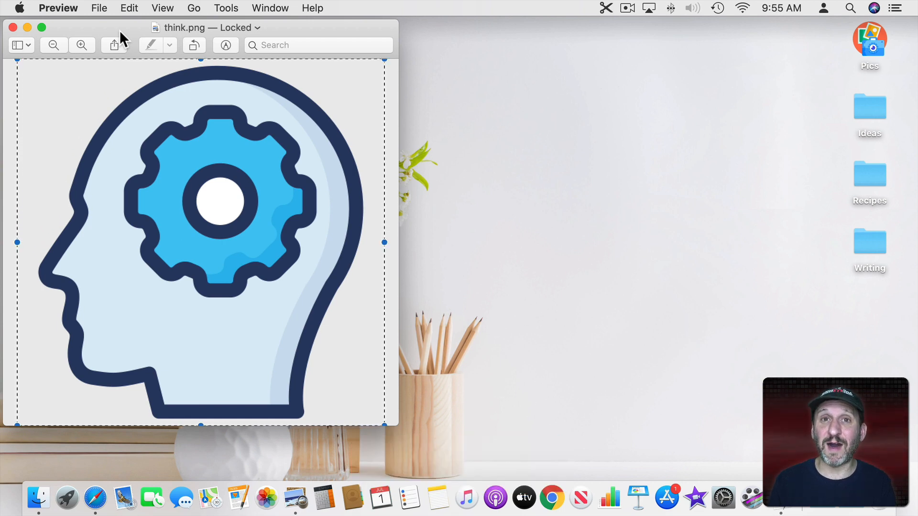
click(11, 26)
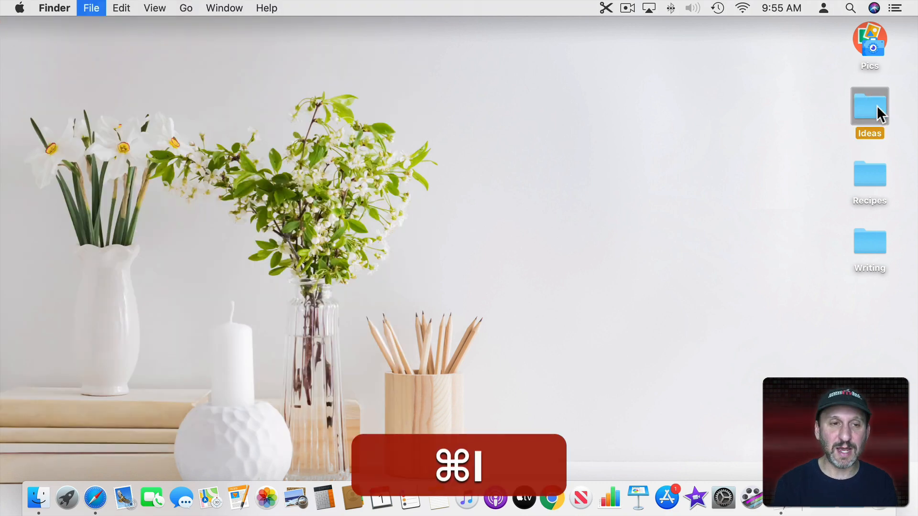
key(cmd+i)
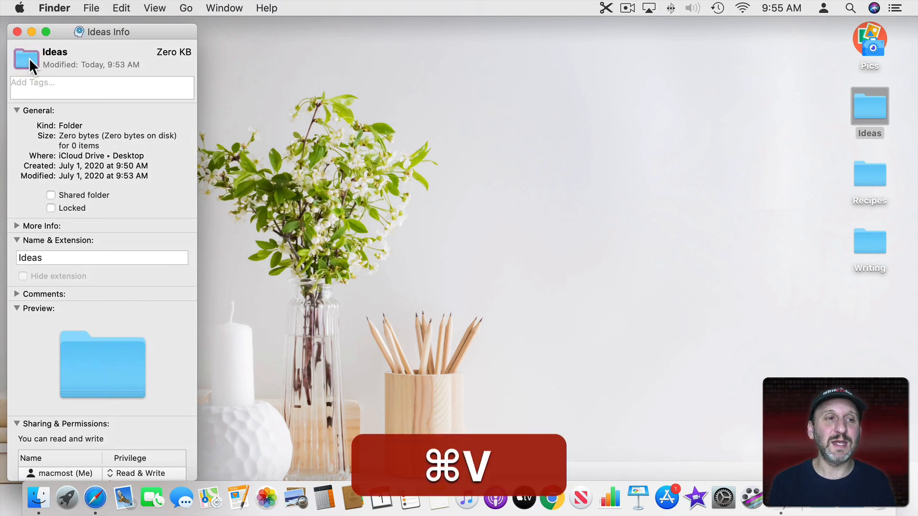
key(cmd+v)
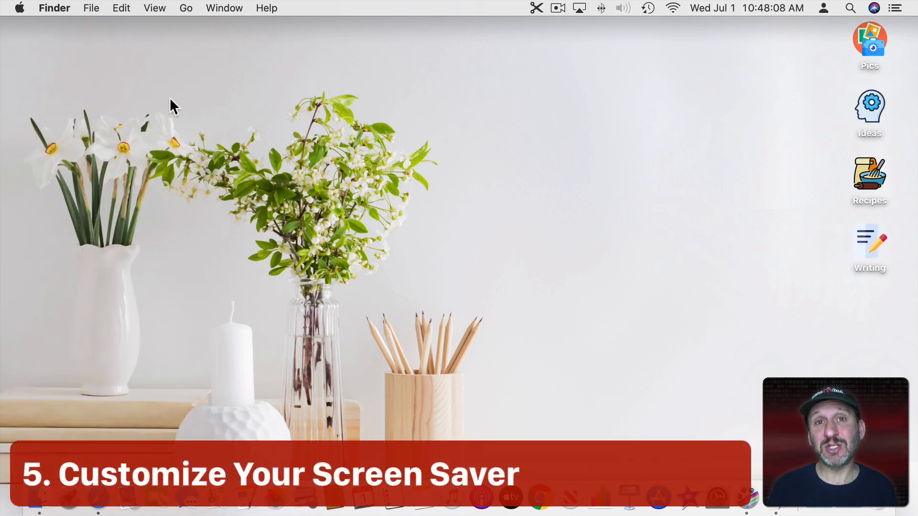
- Reach the Screen Saver choices in Desktop & Screen Saver and scroll the list of styles
click(19, 8)
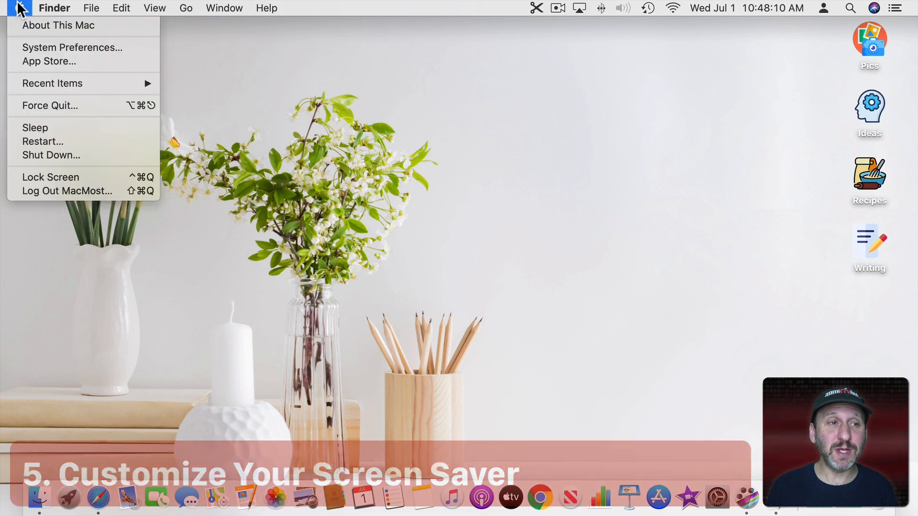
click(72, 47)
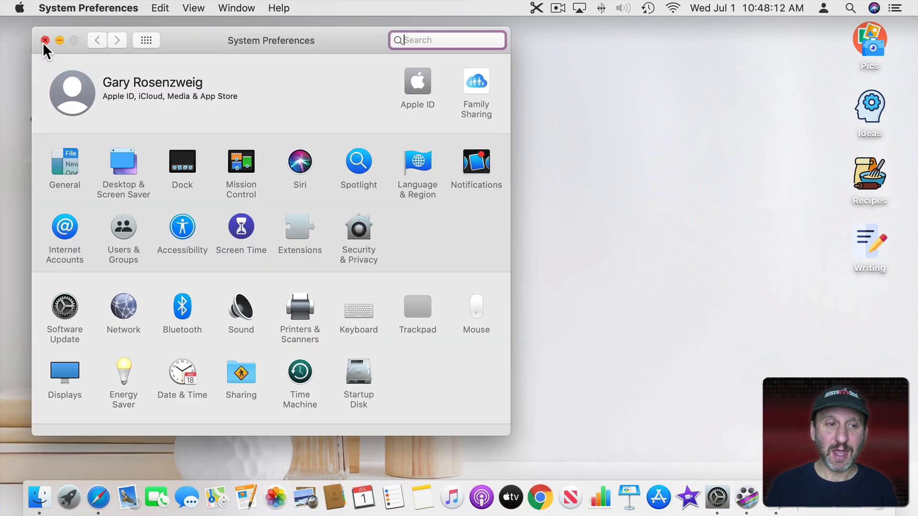
click(123, 163)
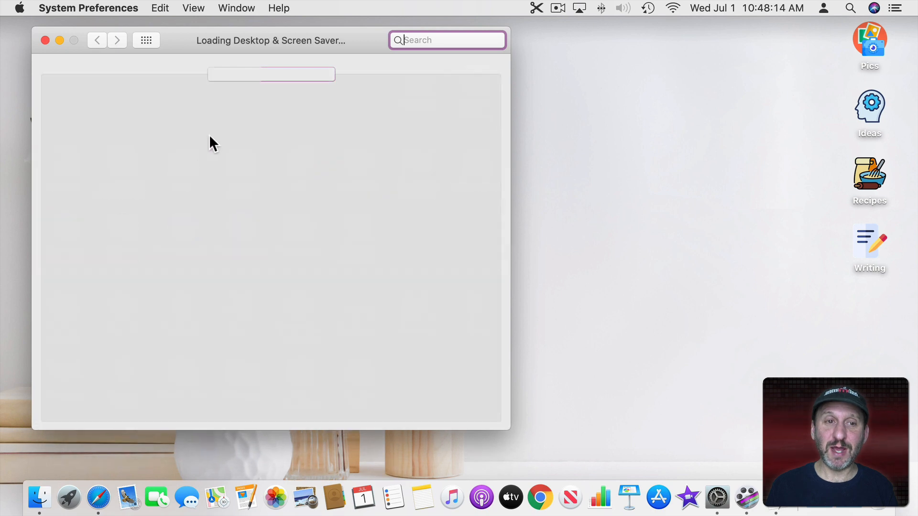
click(296, 74)
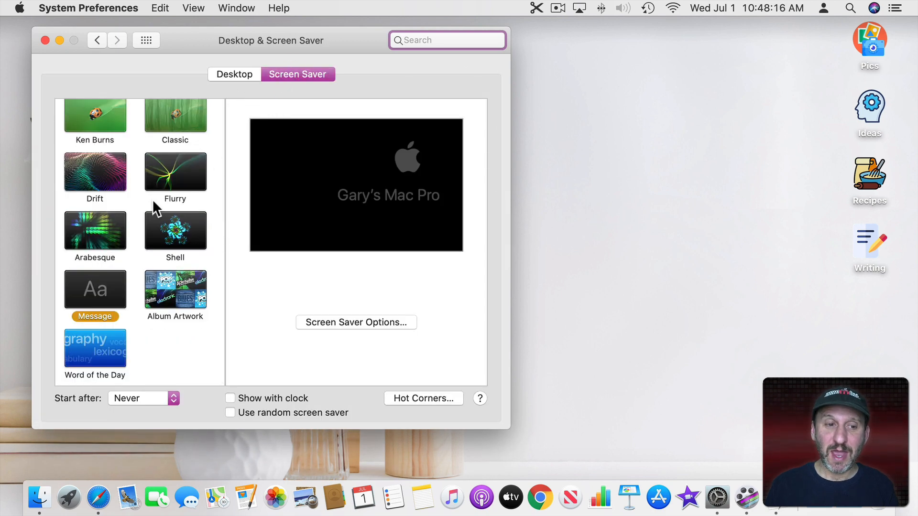
scroll(down, 3)
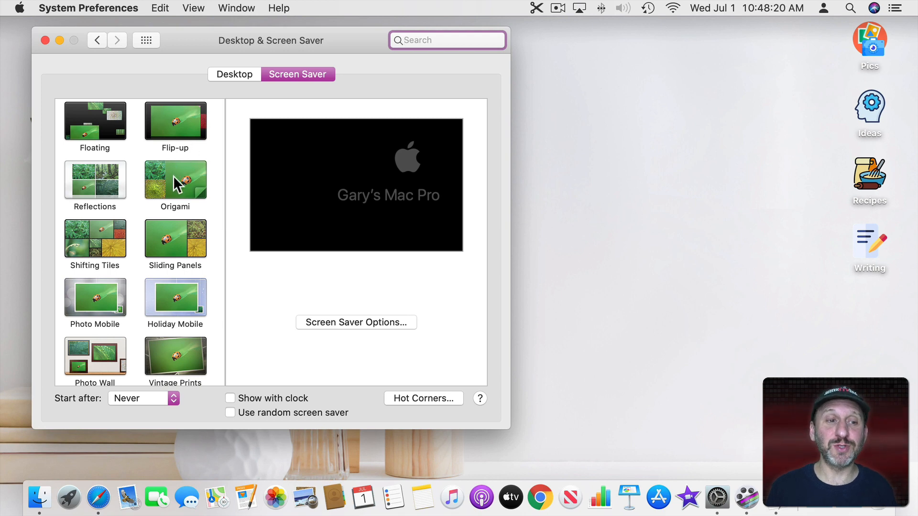
- Choose the Origami screen saver, try Photo Library and Choose Folder sources, keeping Desktop Backgrounds
click(175, 179)
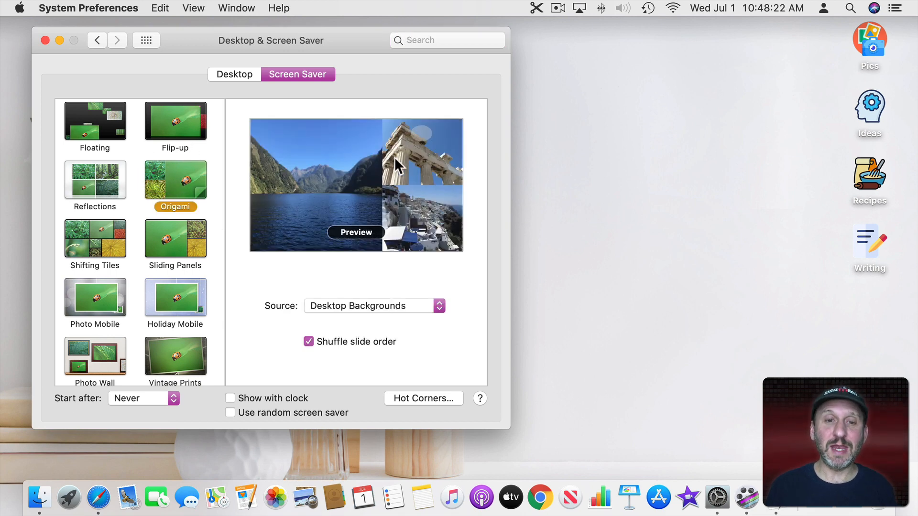
click(373, 306)
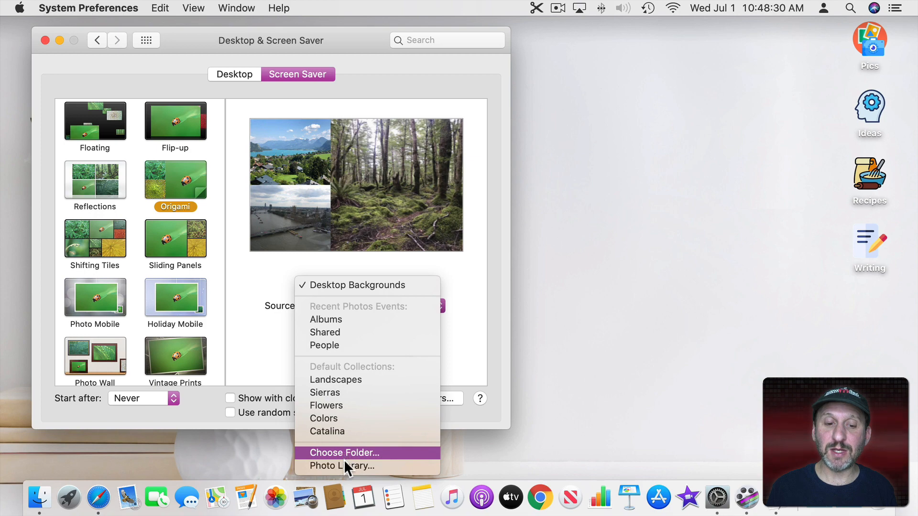
click(342, 466)
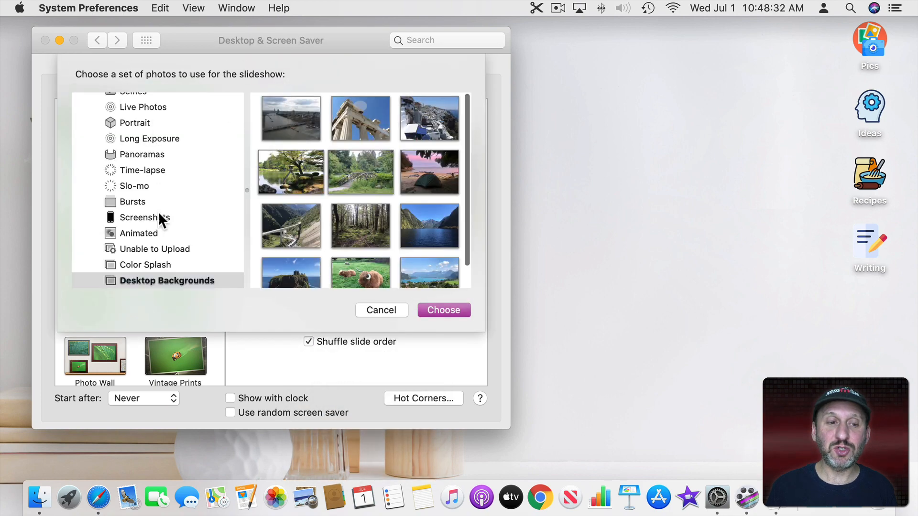
click(443, 310)
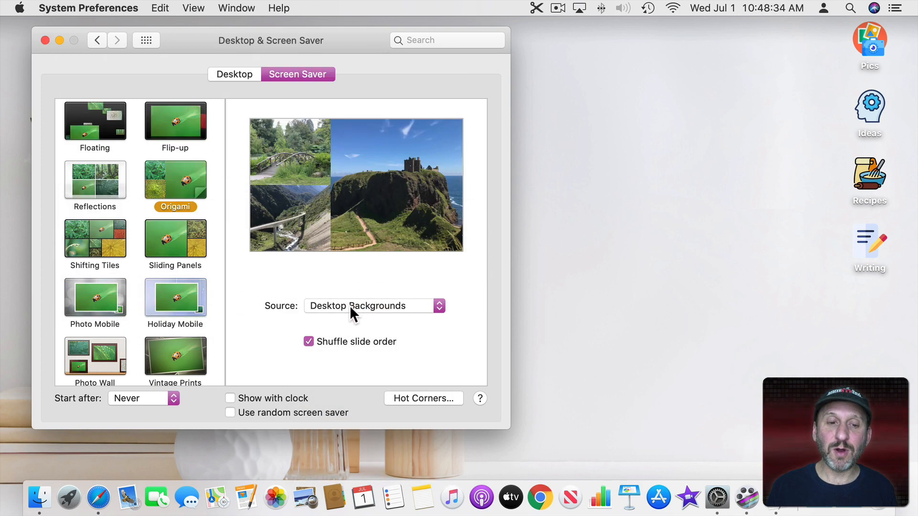
click(373, 306)
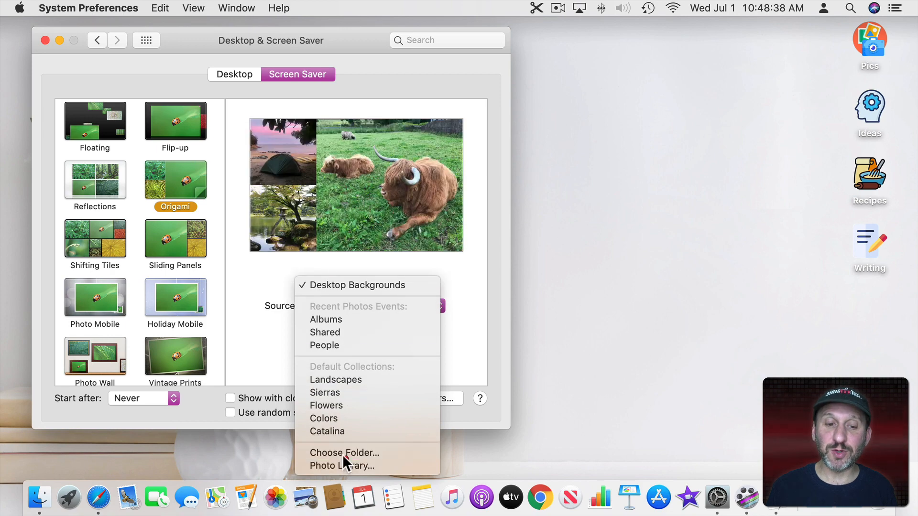
click(344, 452)
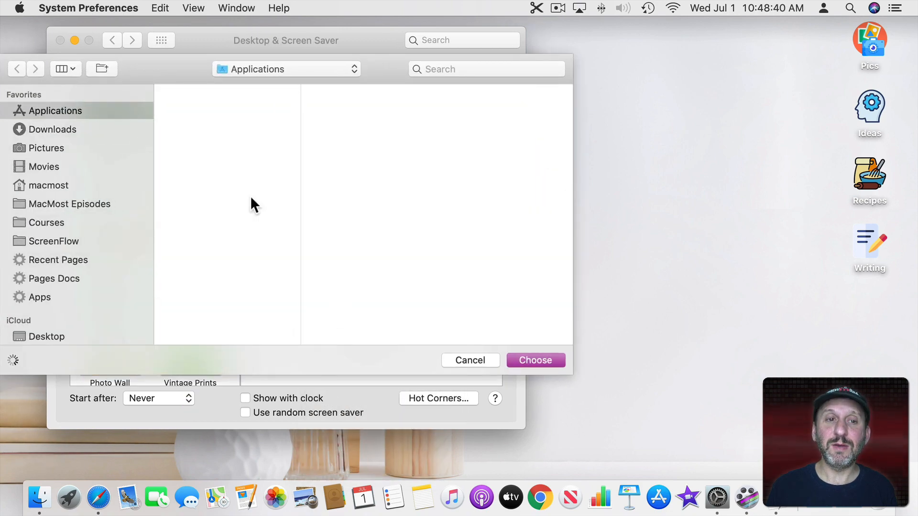
click(470, 360)
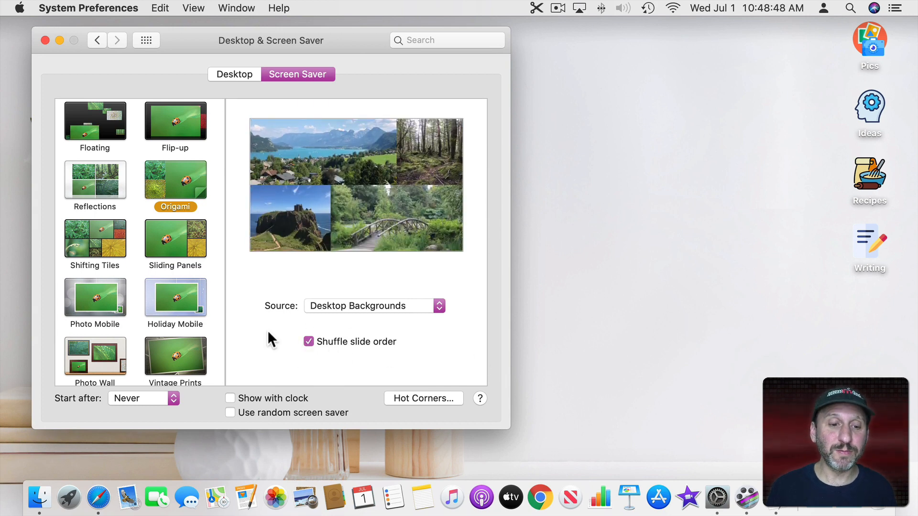
- Toggle Show with clock on then off, and choose the Album Artwork screen saver
click(230, 398)
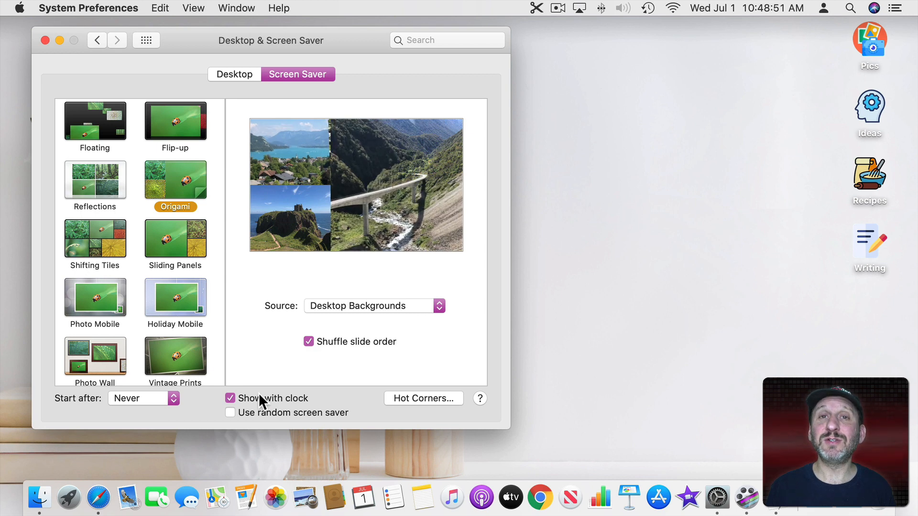
click(230, 398)
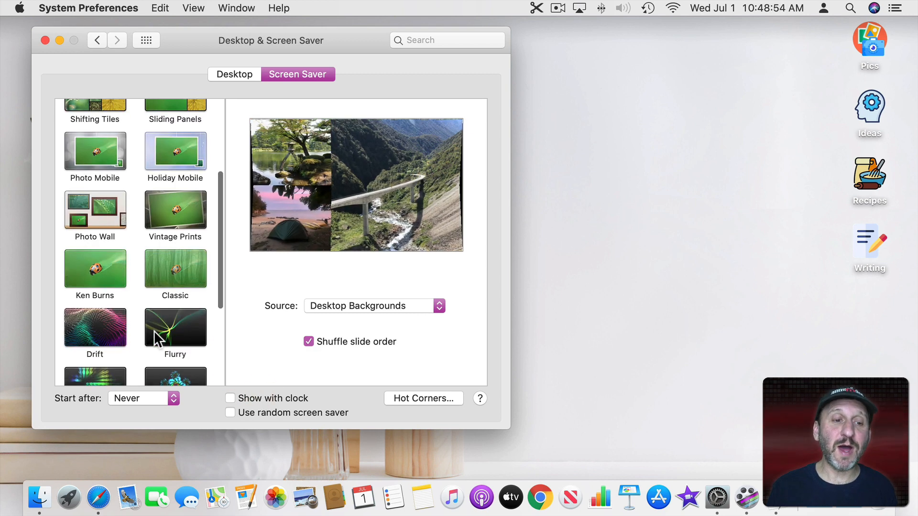
scroll(down, 3)
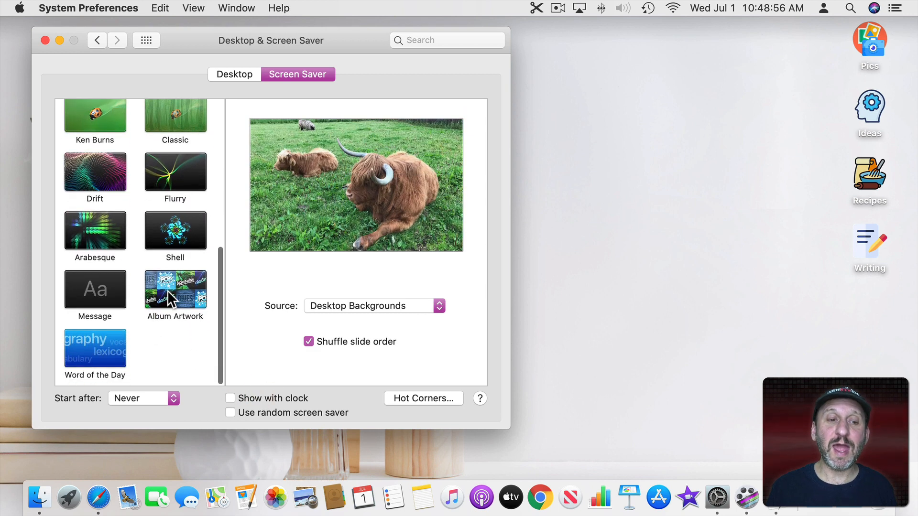
click(174, 289)
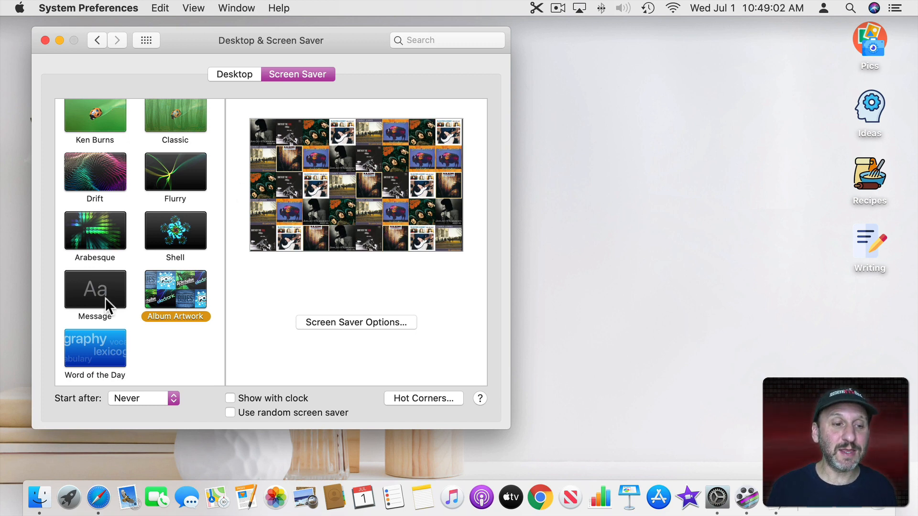
- Choose the Message screen saver and review the Start after pop-up without changing it
click(94, 287)
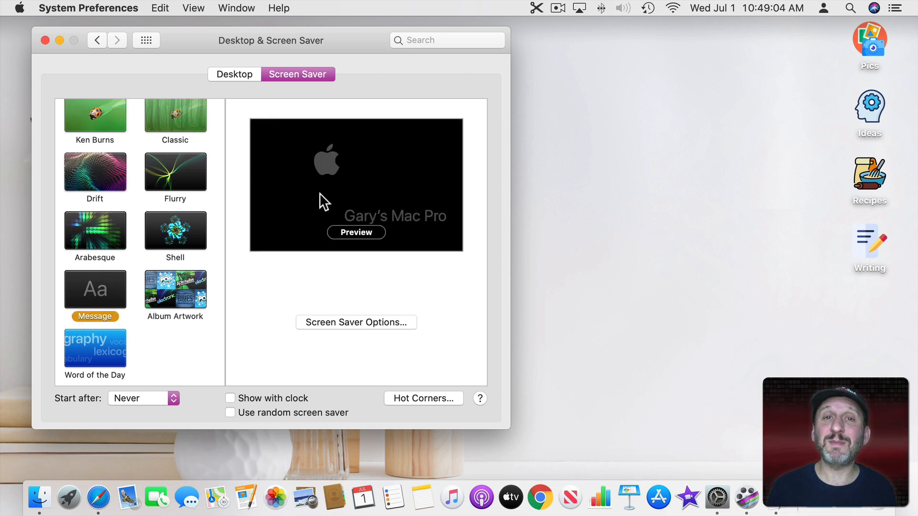
mouse_move(294, 256)
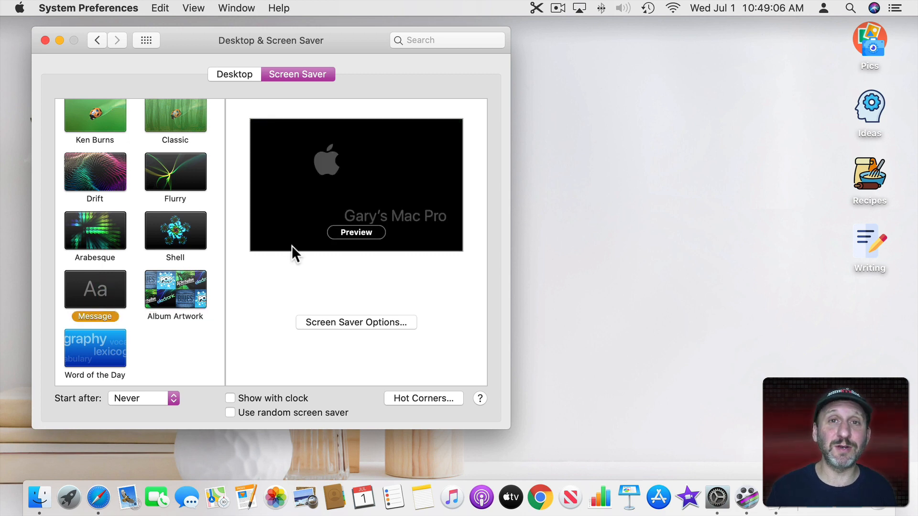
mouse_move(362, 155)
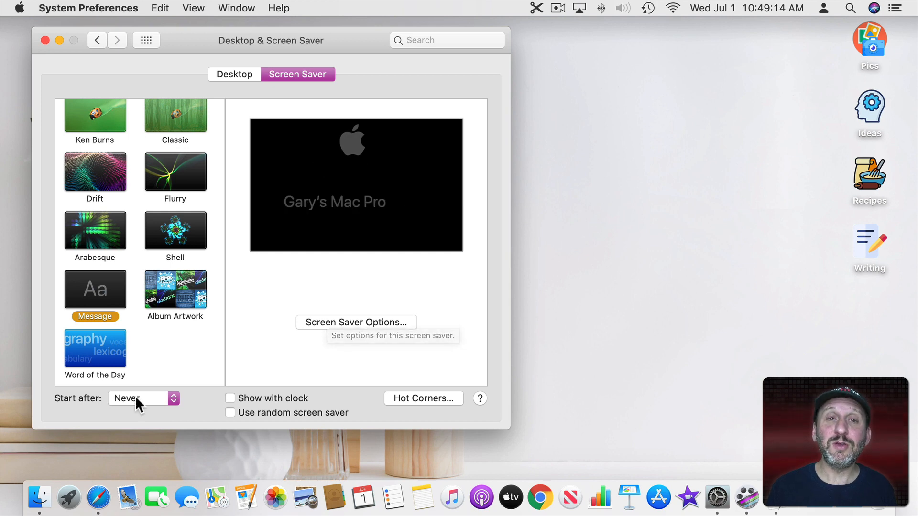
click(139, 397)
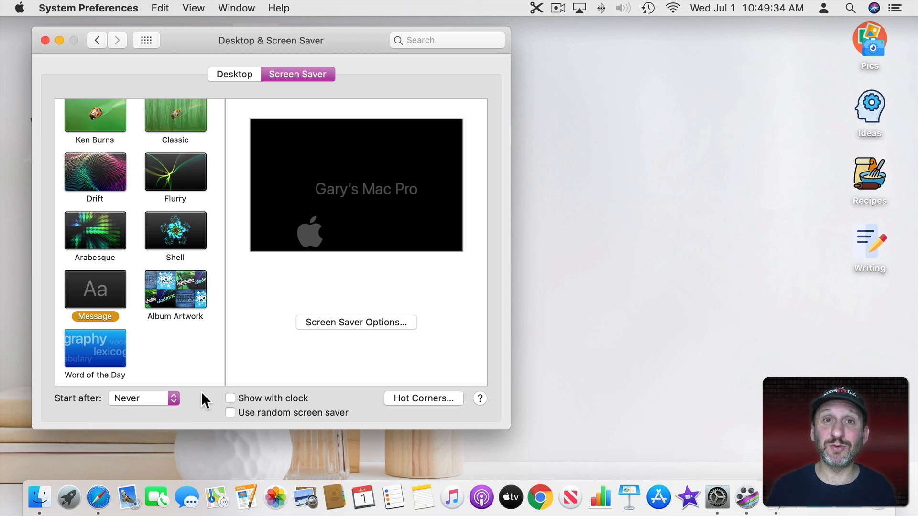
click(143, 398)
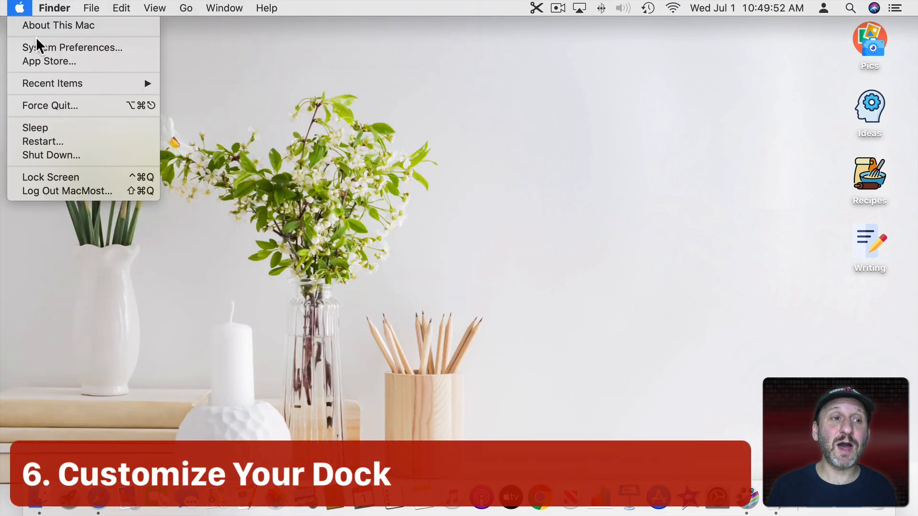
- In Dock preferences, shrink the Dock size and turn magnification up with it left on
click(72, 47)
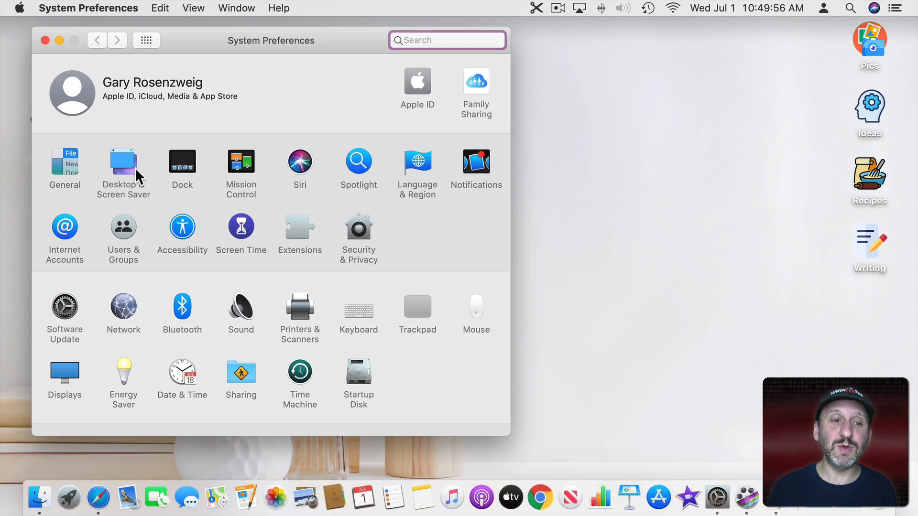
click(182, 163)
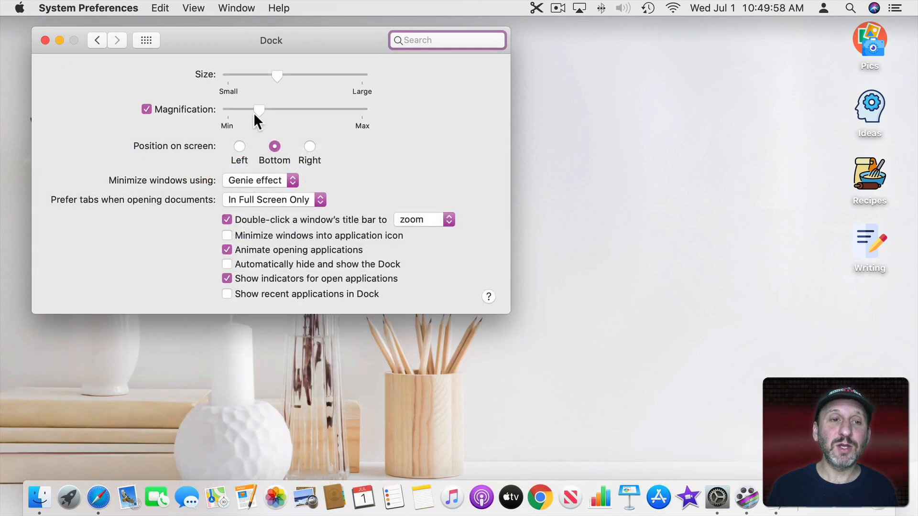
drag(277, 75, 245, 75)
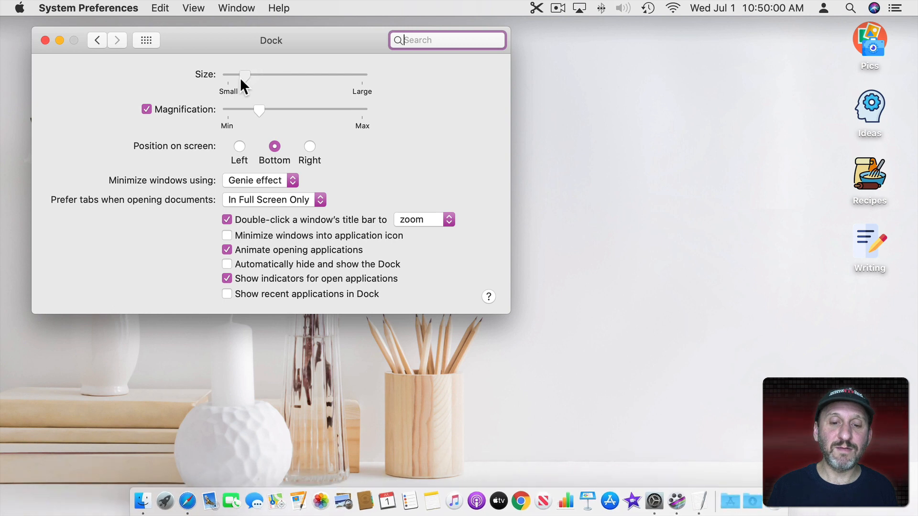
click(146, 109)
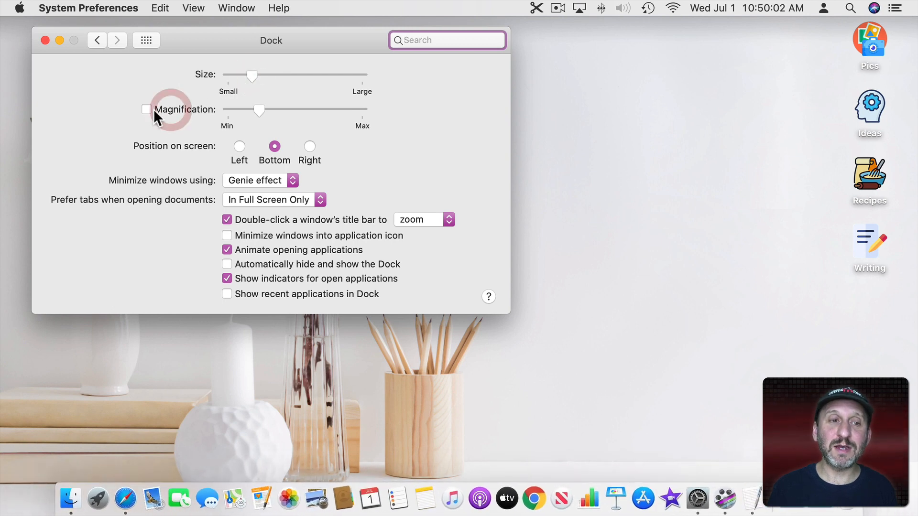
click(146, 109)
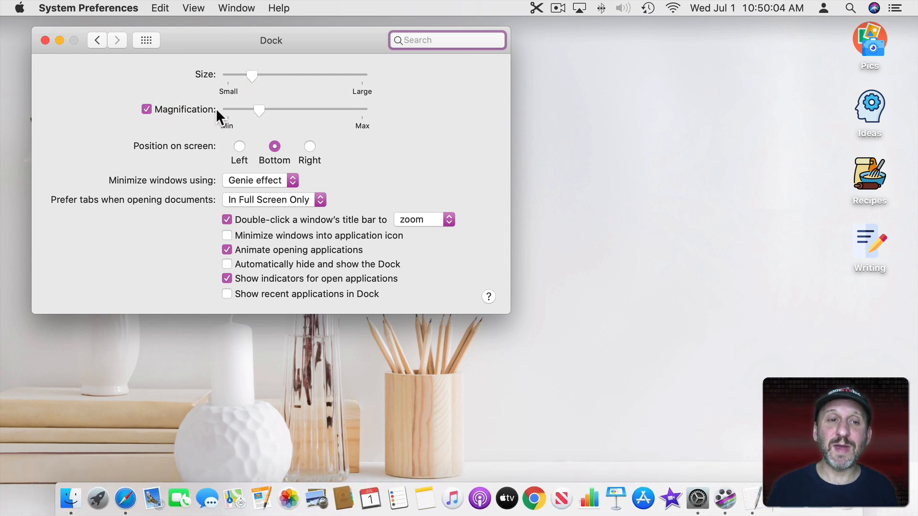
drag(259, 111, 293, 110)
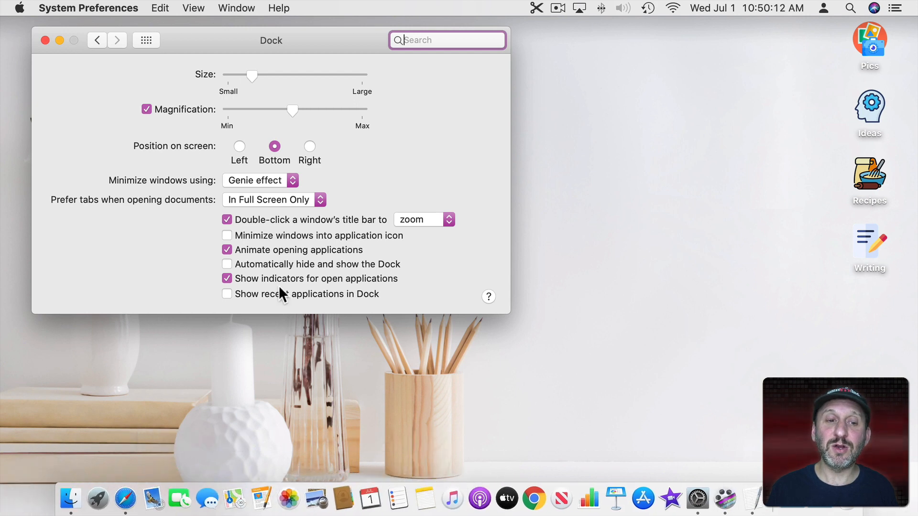
- Try auto-hide on and off, then position the Dock on the left edge of the screen
click(226, 264)
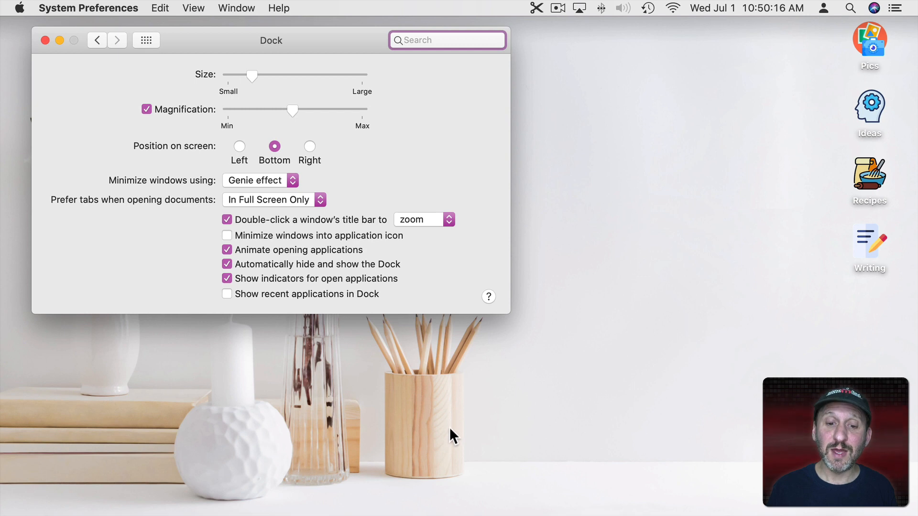
mouse_move(308, 240)
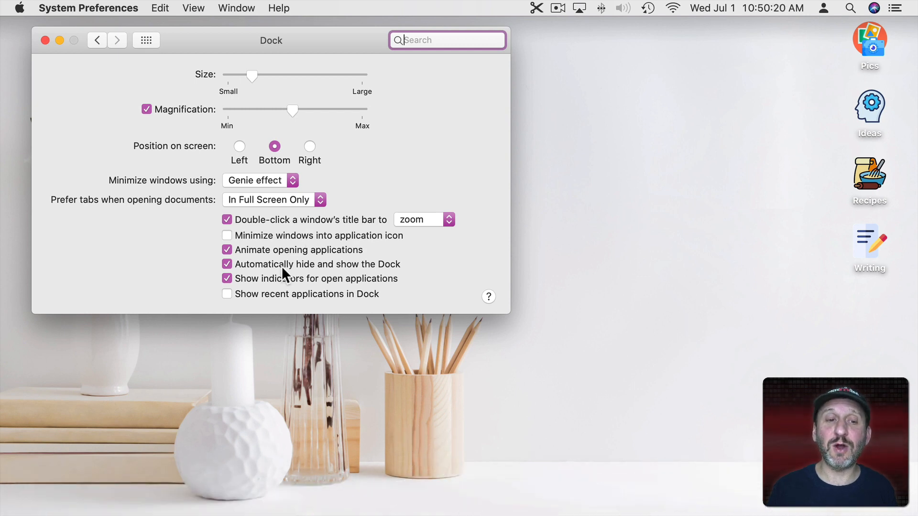
click(227, 264)
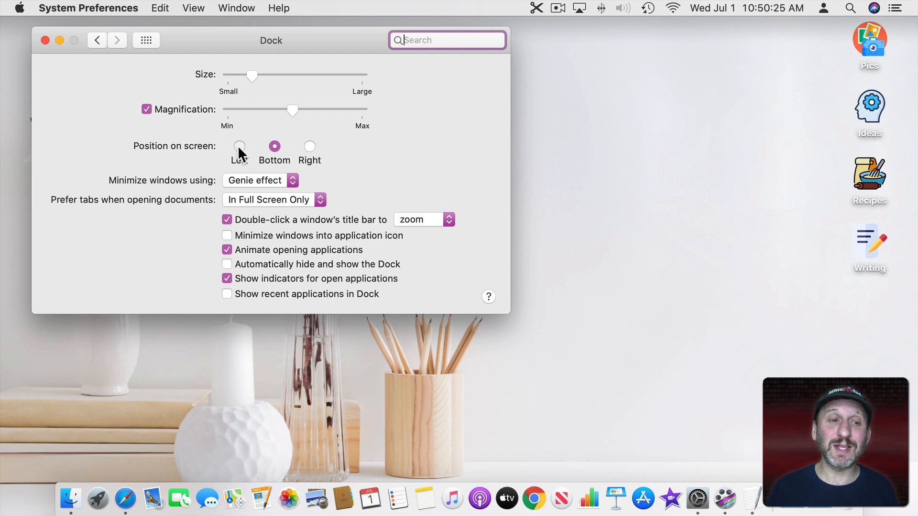
click(239, 146)
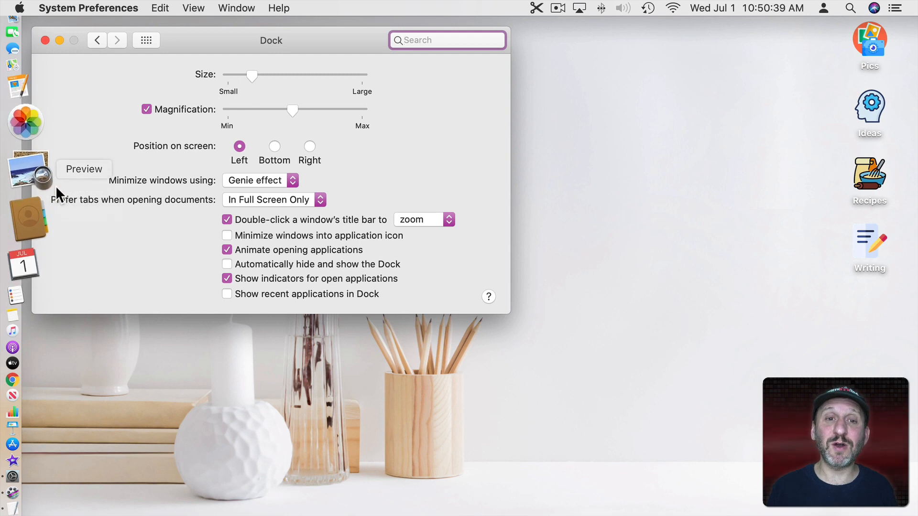
mouse_move(554, 194)
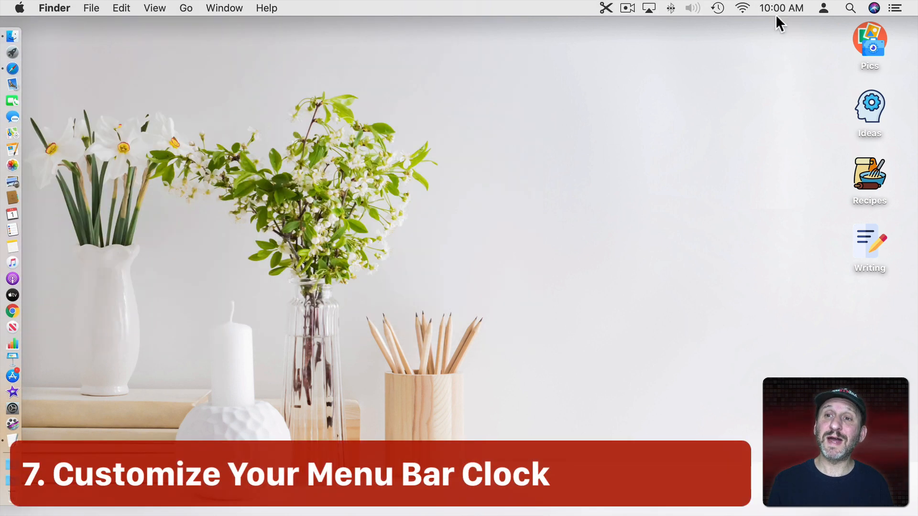
mouse_move(23, 10)
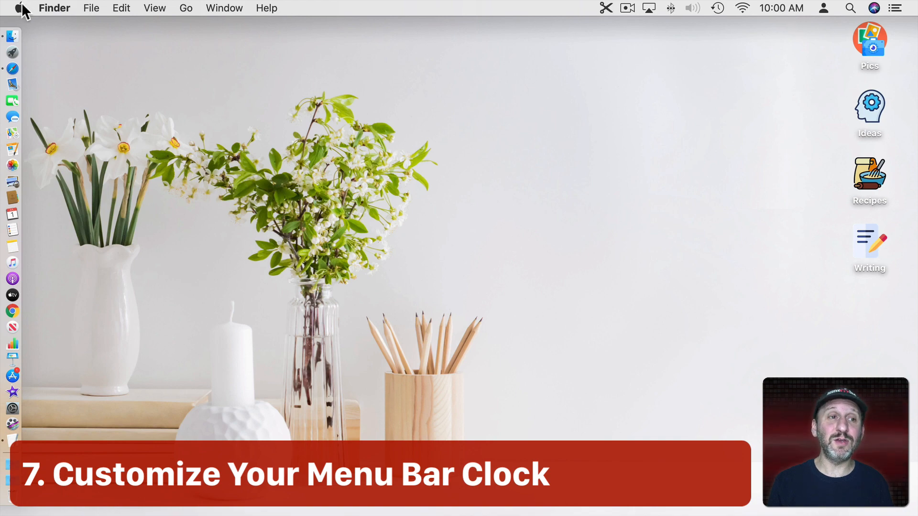
- In Date & Time > Clock, show seconds, try 24-hour time and revert, and hide AM/PM
click(17, 7)
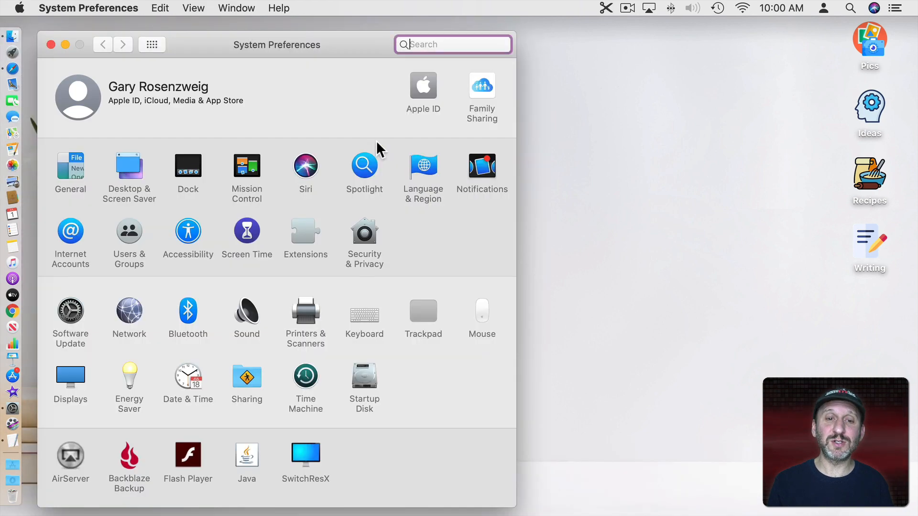
click(189, 376)
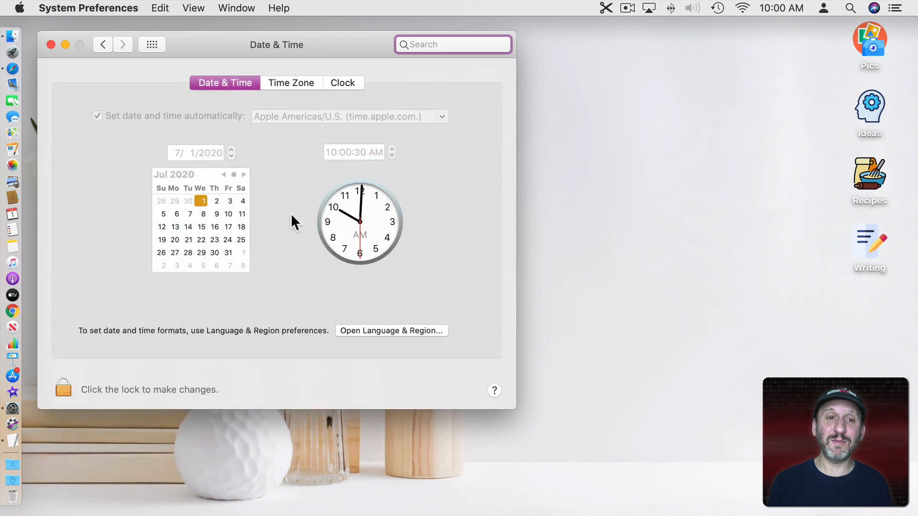
click(342, 82)
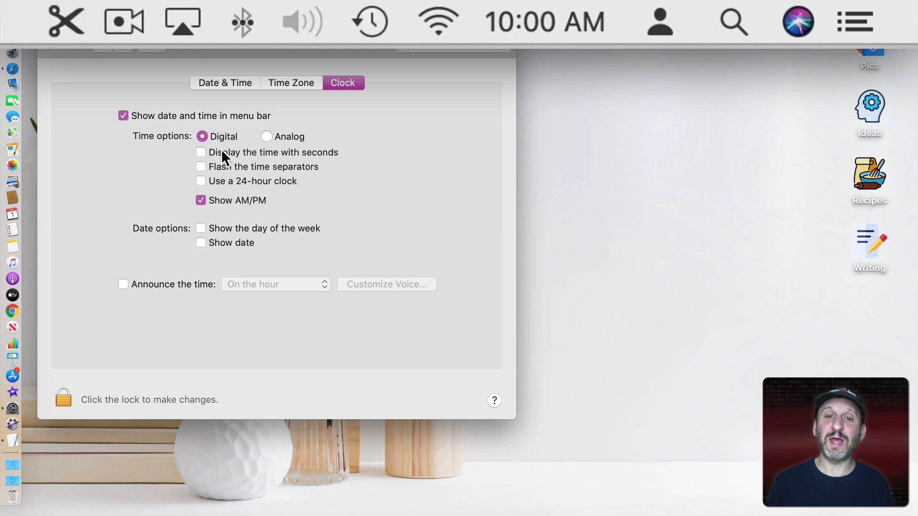
click(200, 152)
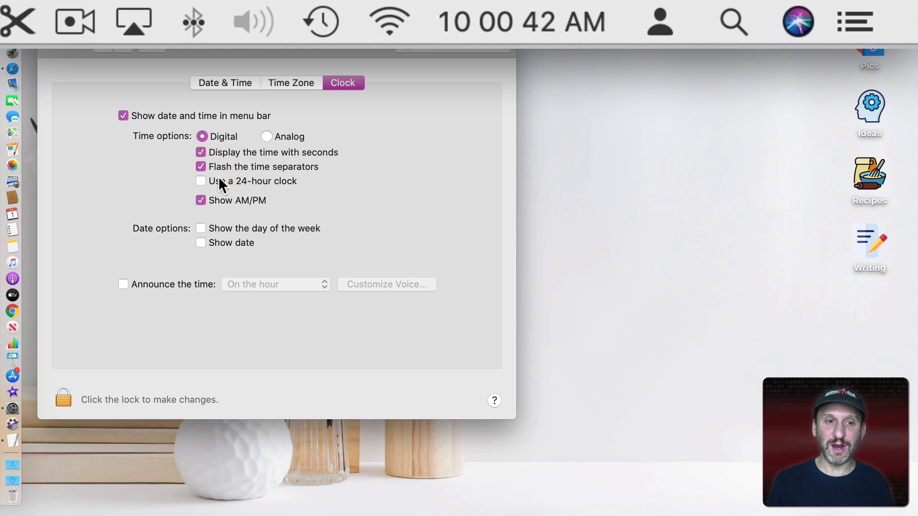
click(200, 181)
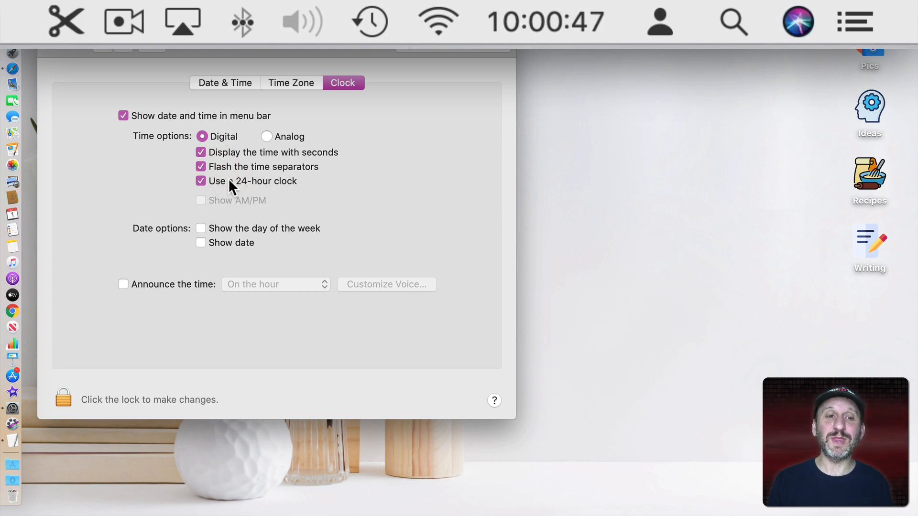
click(200, 181)
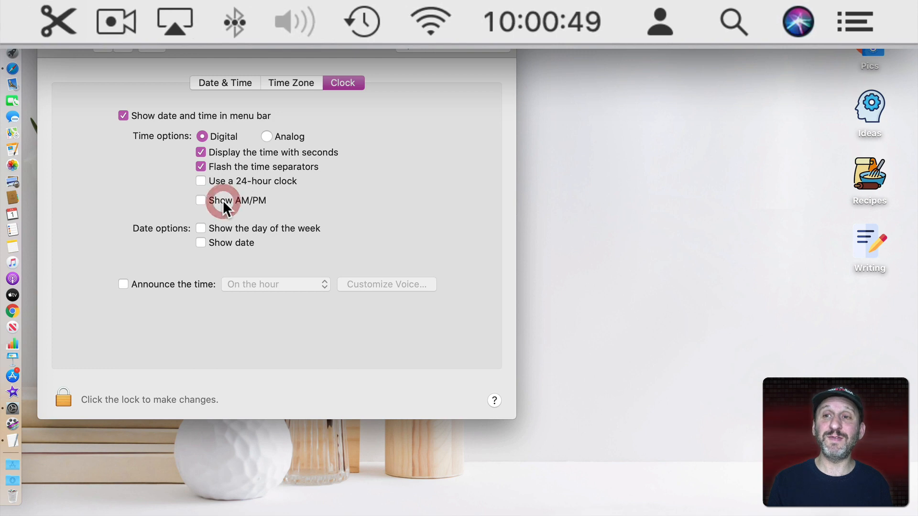
click(201, 200)
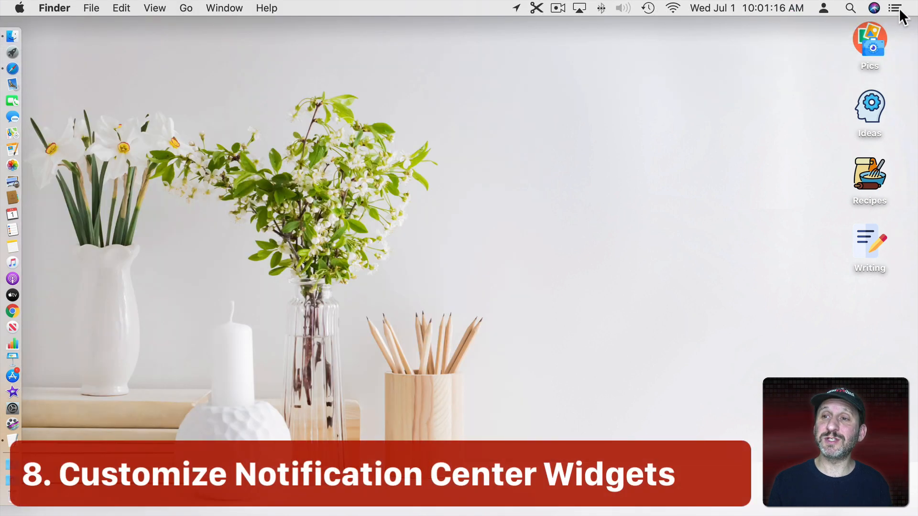
- View the Notifications tab, then put the Today widgets into Edit mode showing addable Parallels Desktop and Twitter
click(895, 8)
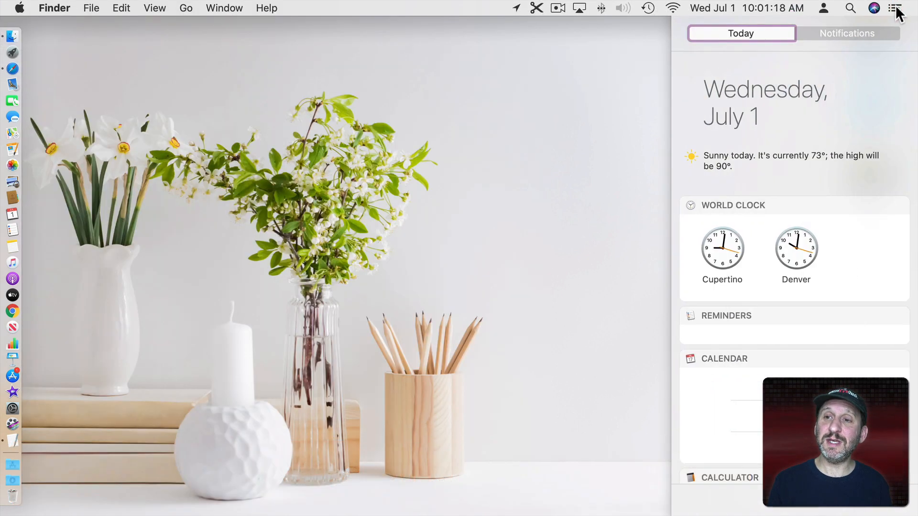
click(847, 33)
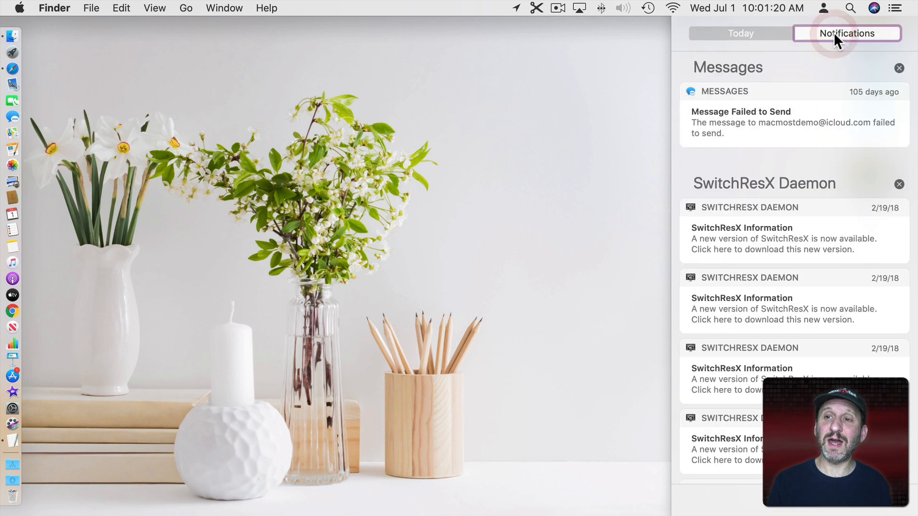
click(740, 32)
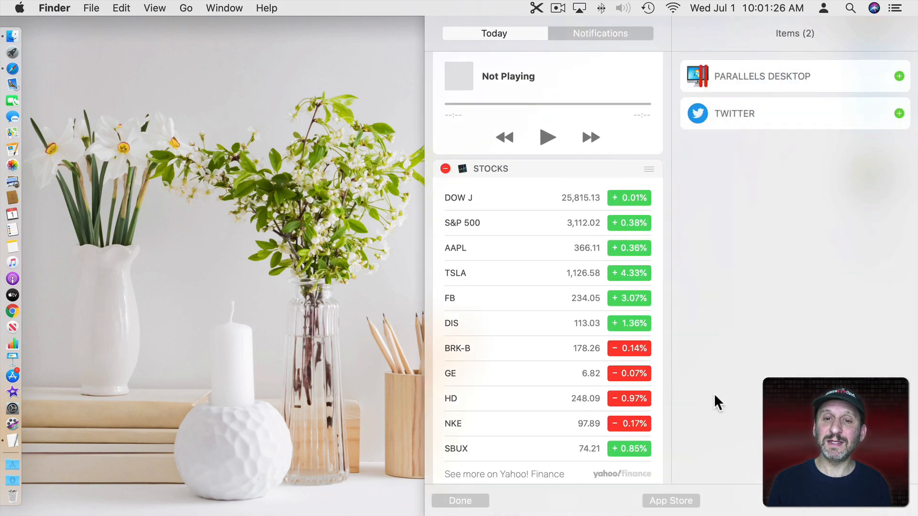
click(493, 32)
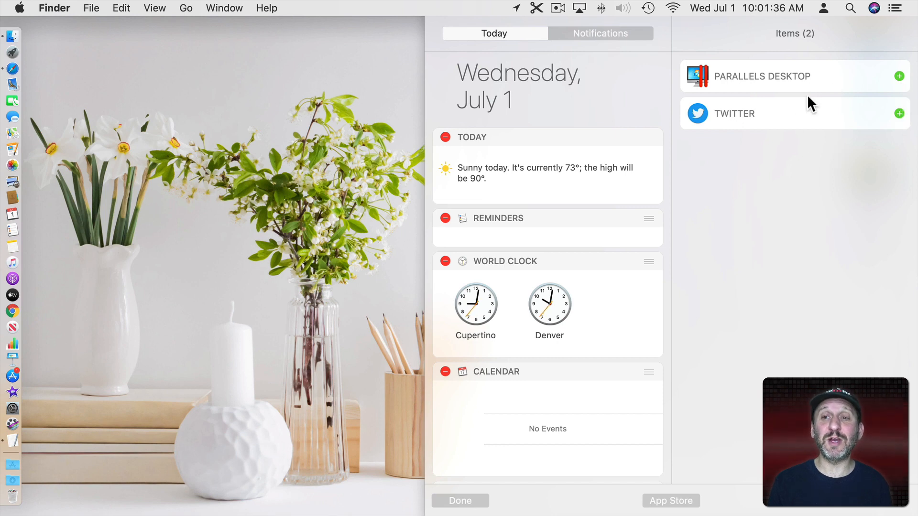
mouse_move(676, 508)
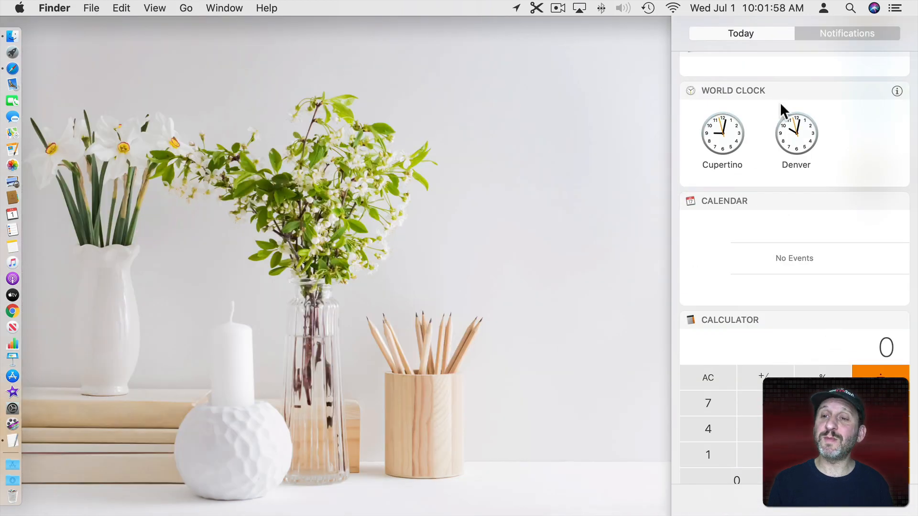
- Review the World Clock cities and Weather locations editing views, then hide Notification Center
click(896, 92)
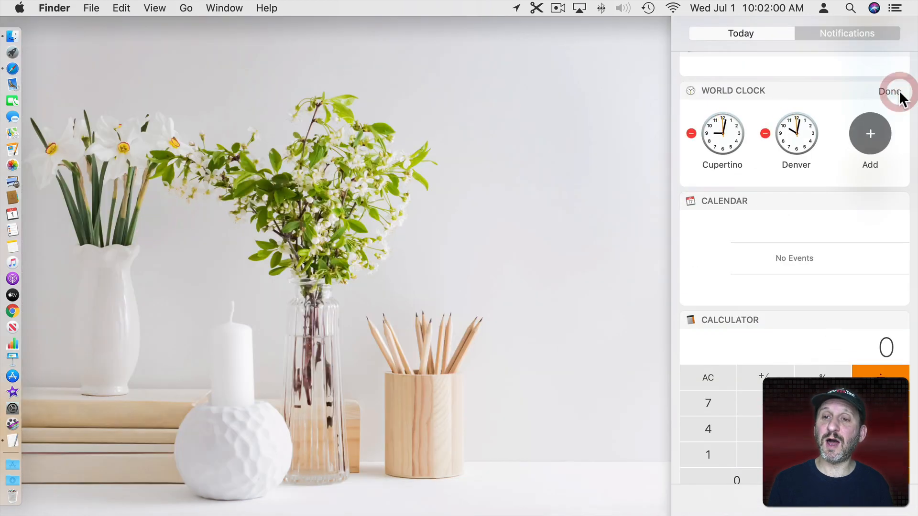
mouse_move(870, 135)
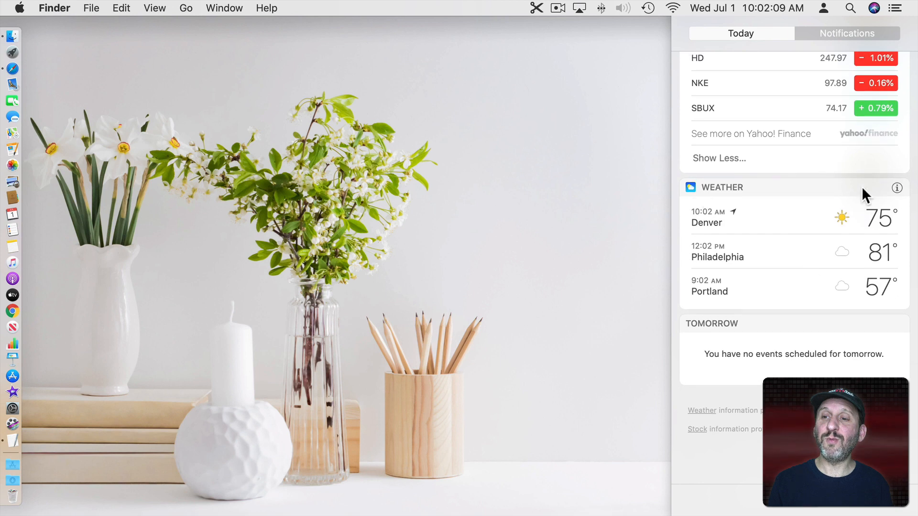
click(895, 189)
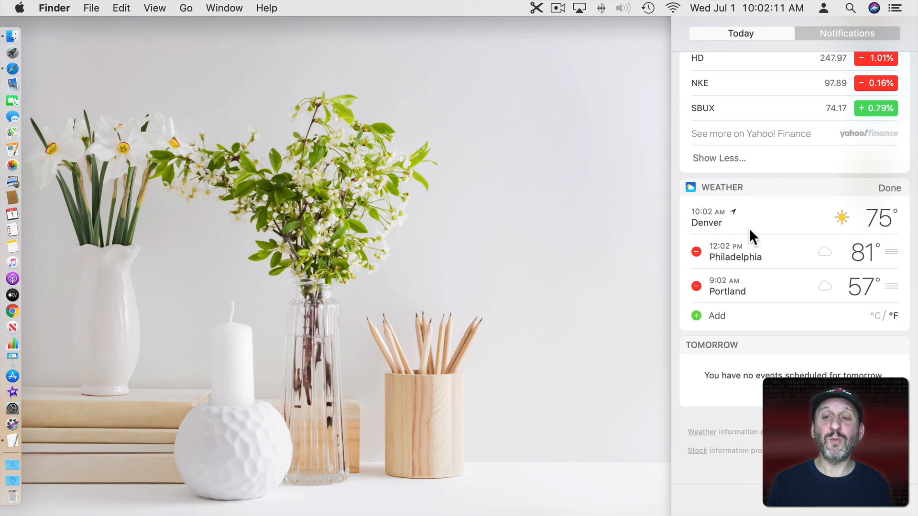
mouse_move(764, 249)
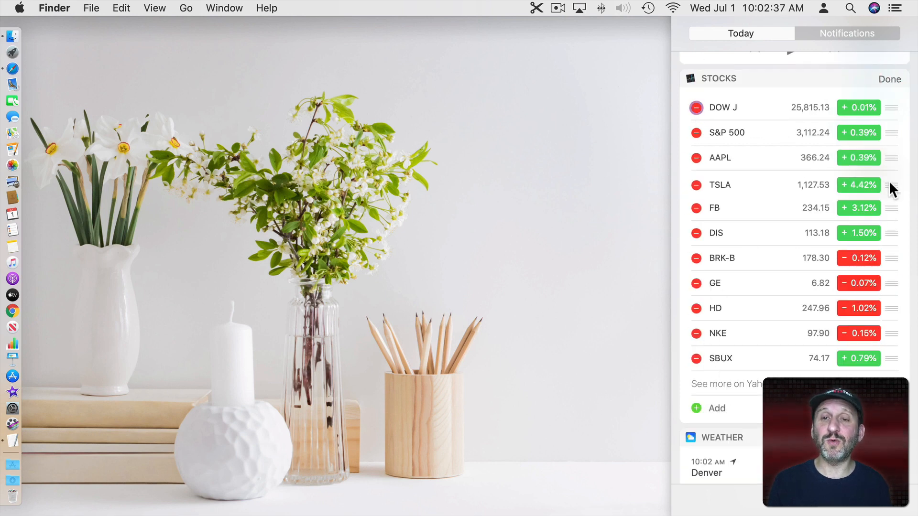
click(895, 8)
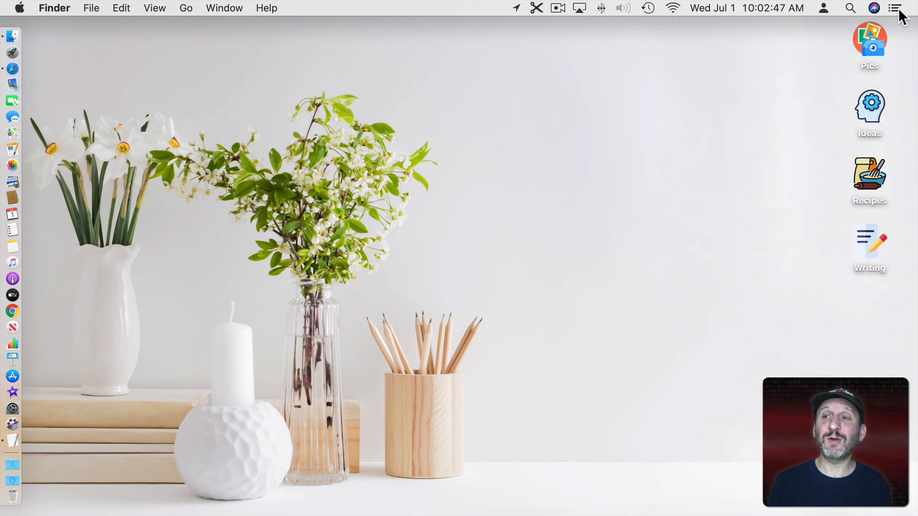
mouse_move(36, 12)
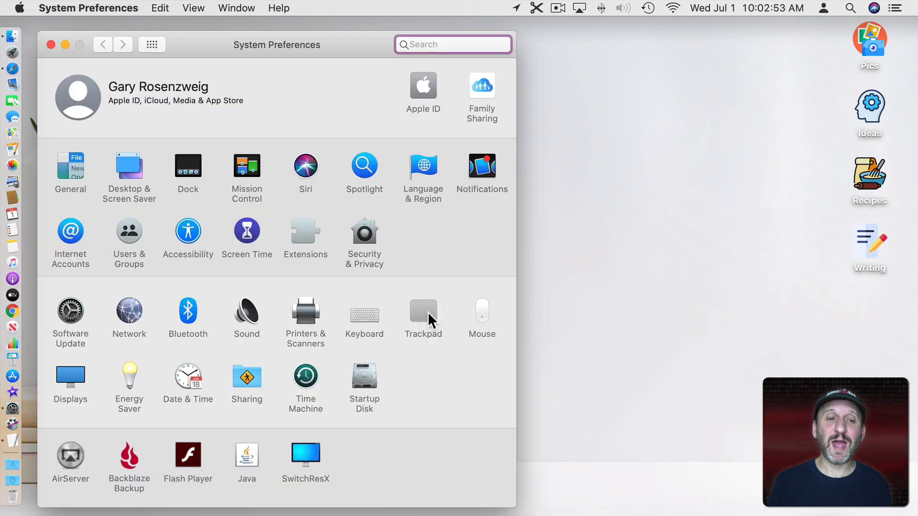
- Check the Trackpad pane's extra gestures for the Notification Center swipe
click(422, 310)
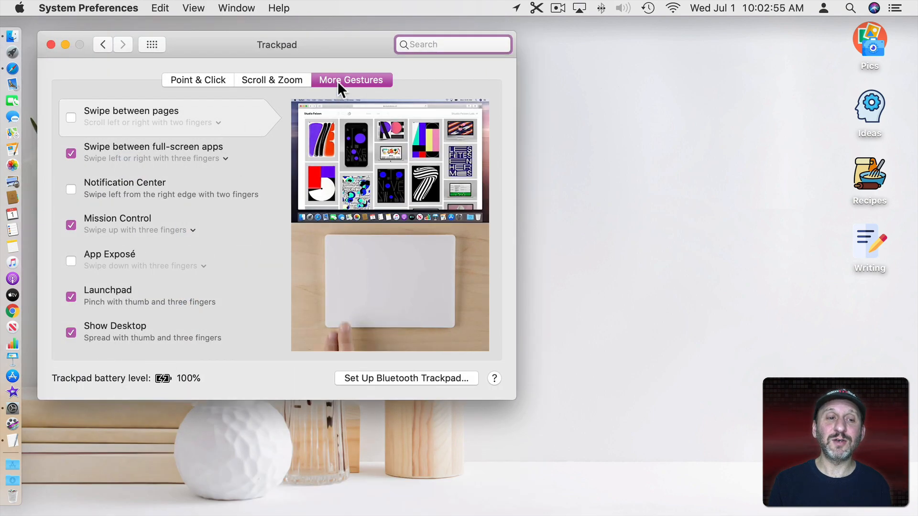
click(71, 189)
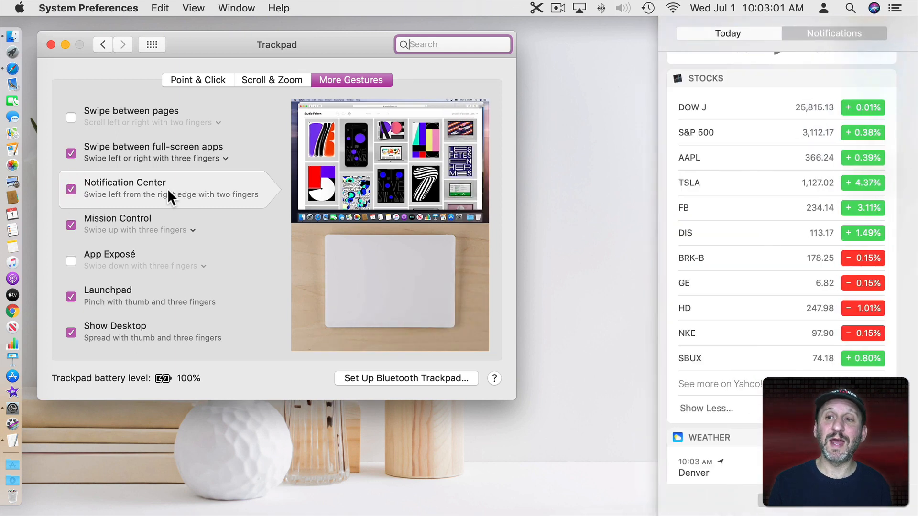
click(151, 44)
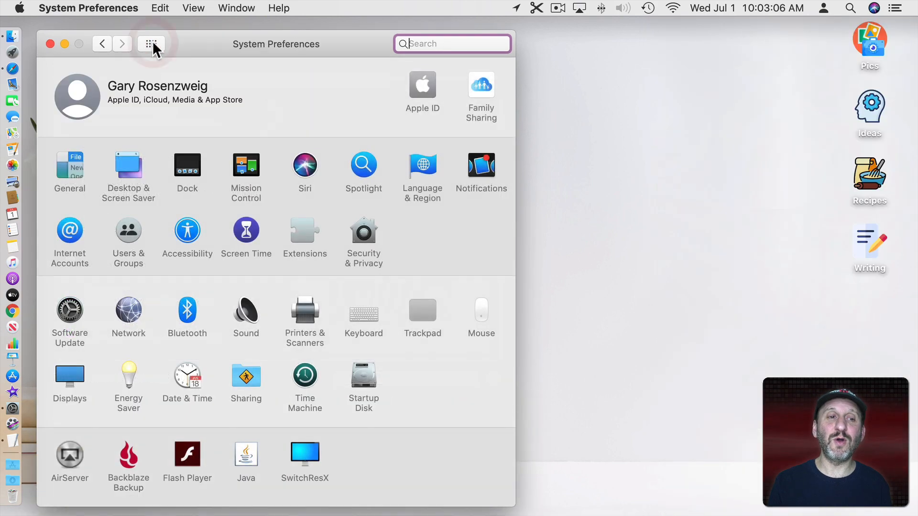
- Enable the Show Notification Center (F1) shortcut under Keyboard > Mission Control
click(363, 311)
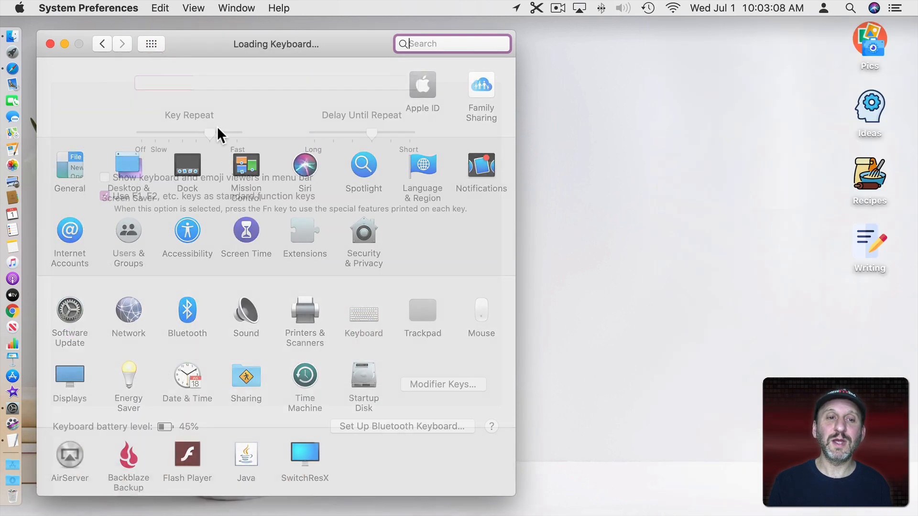
click(364, 308)
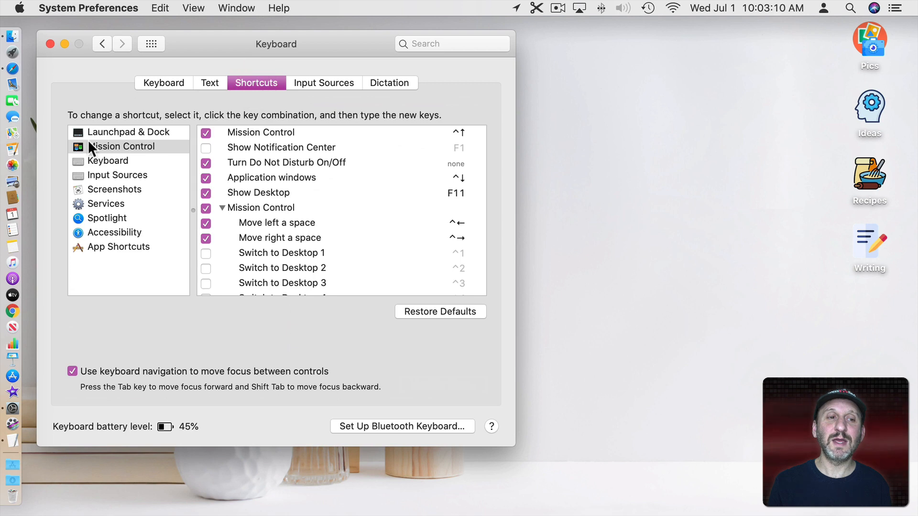
click(206, 147)
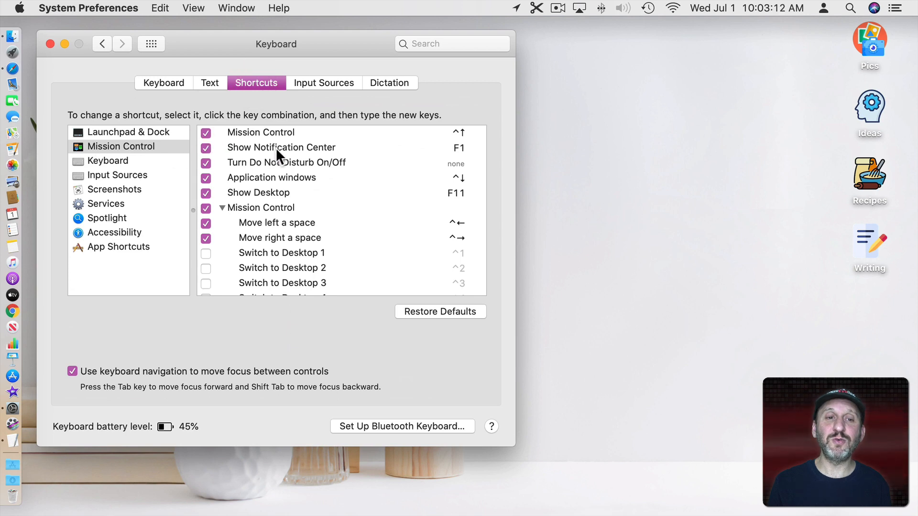
click(281, 148)
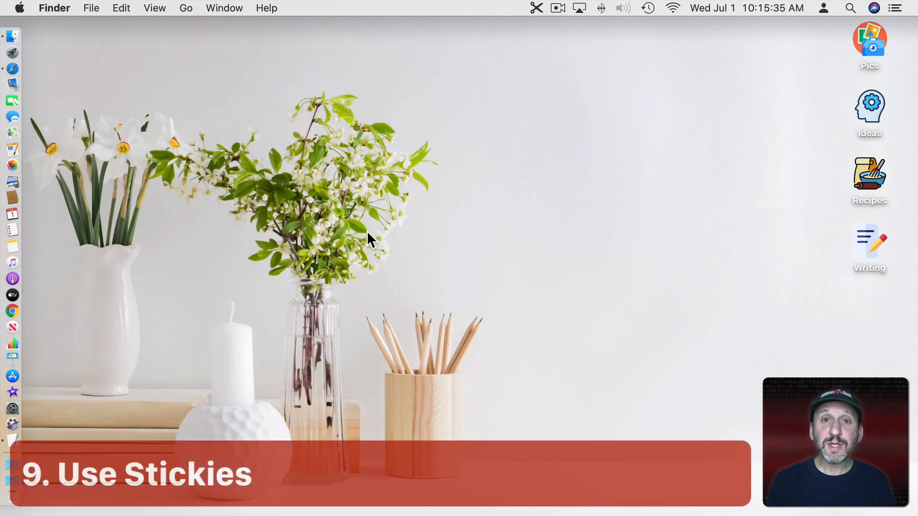
mouse_move(489, 254)
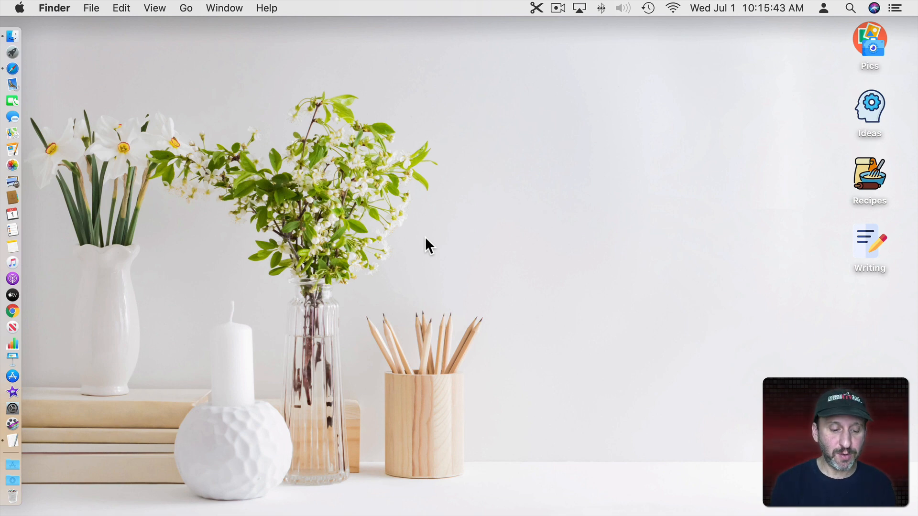
- Search for stickies.app and launch Stickies
text(stickies.app)
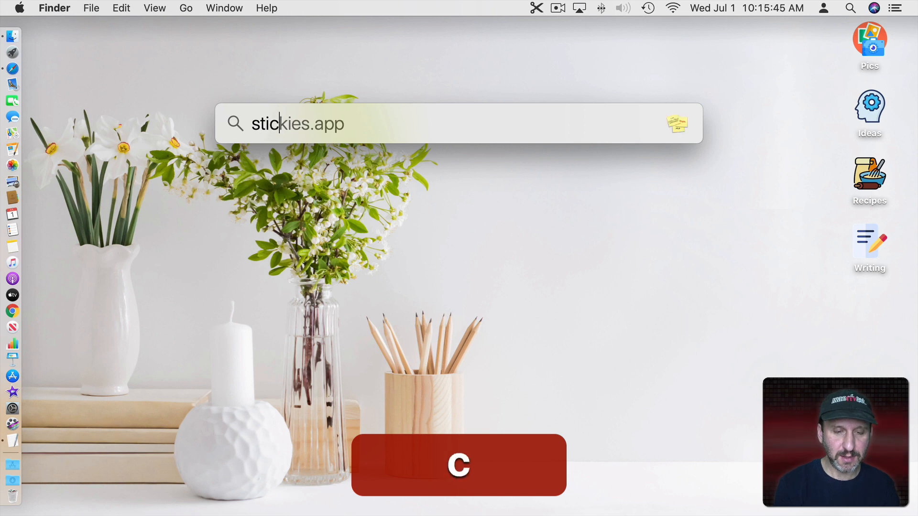
key(Return)
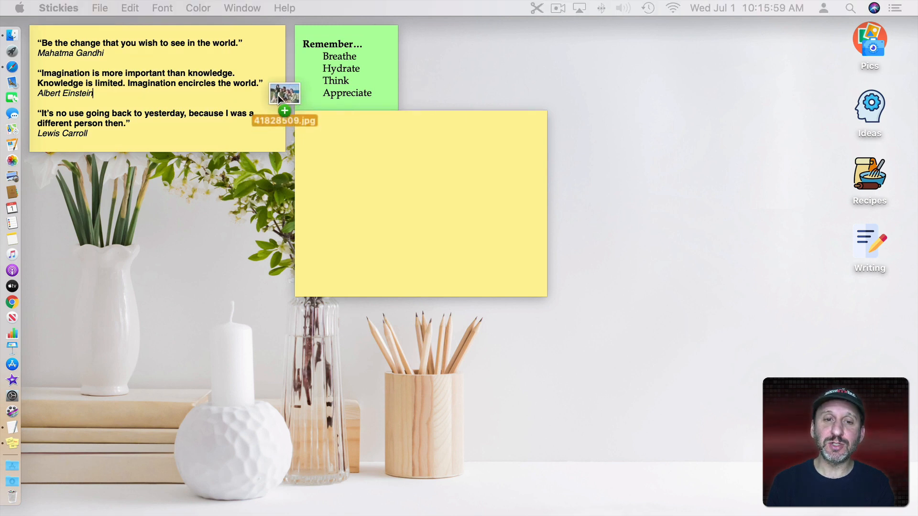
- Drop the family beach JPG into the empty yellow note and fit the note around it
drag(284, 93, 371, 170)
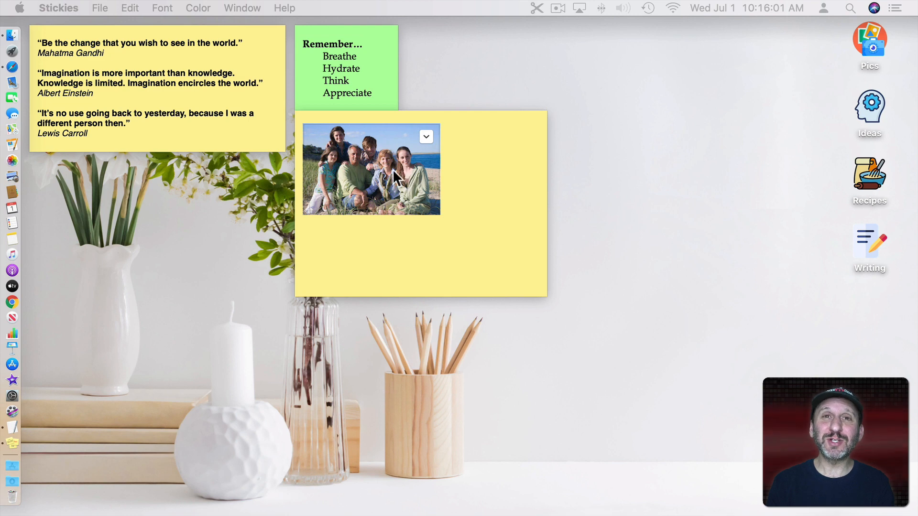
mouse_move(350, 163)
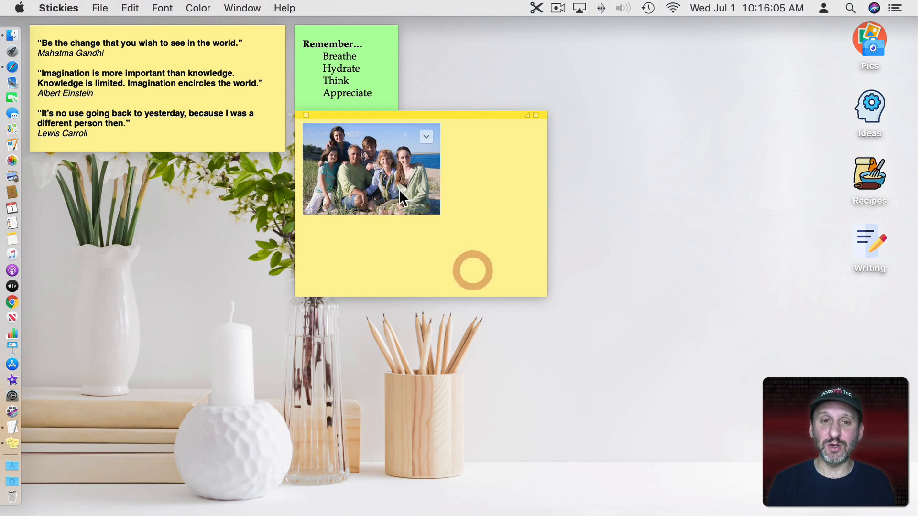
click(198, 7)
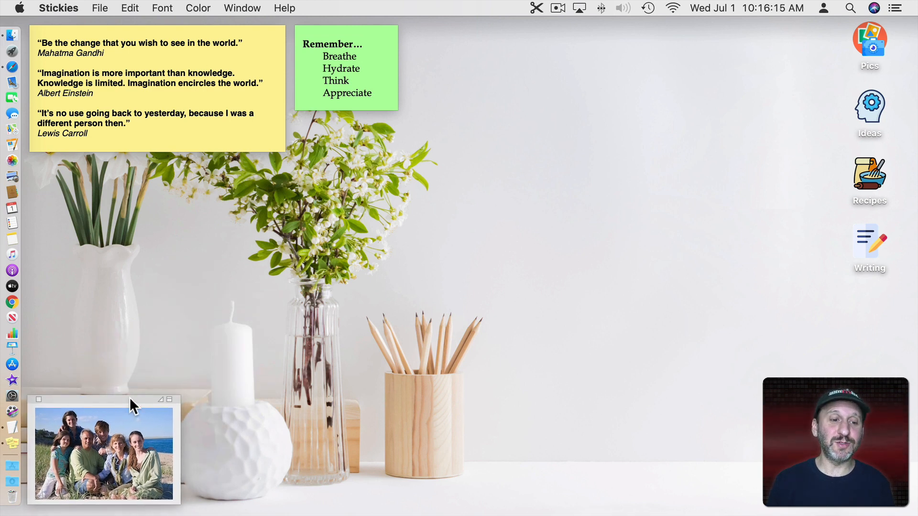
mouse_move(96, 405)
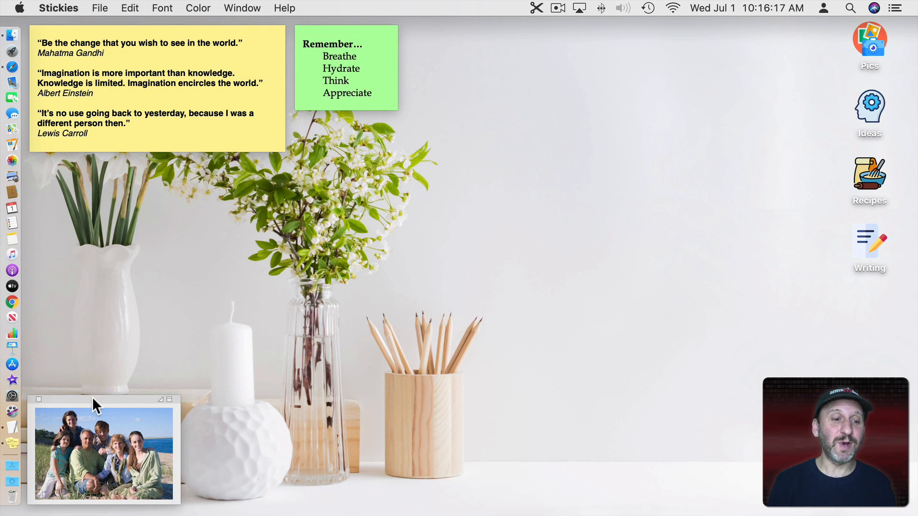
mouse_move(149, 377)
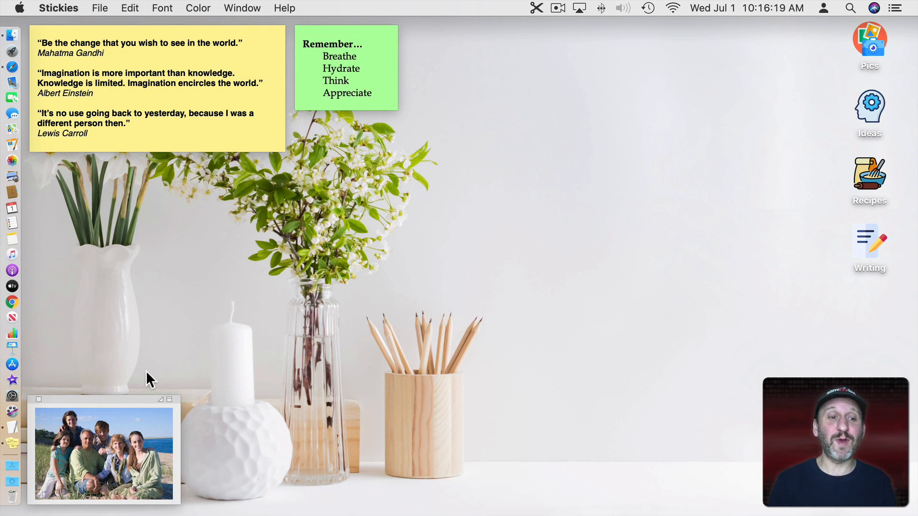
mouse_move(143, 78)
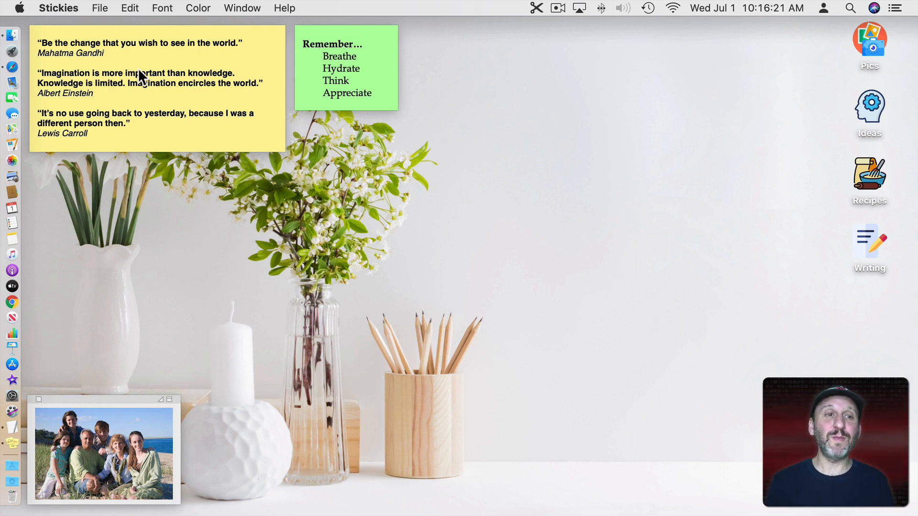
click(242, 7)
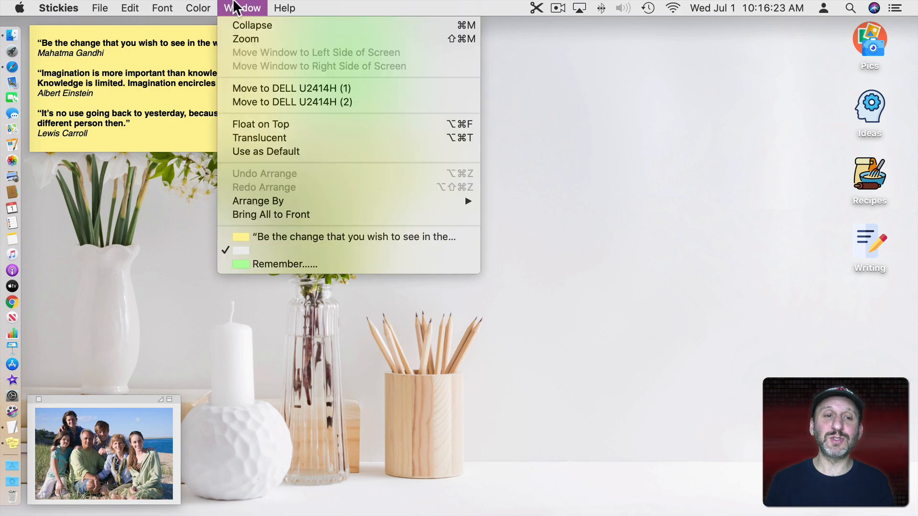
click(285, 263)
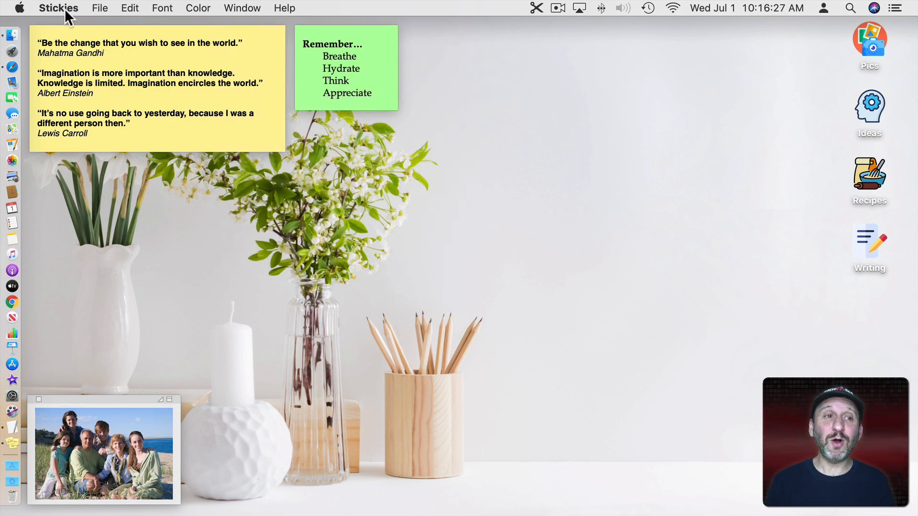
click(59, 8)
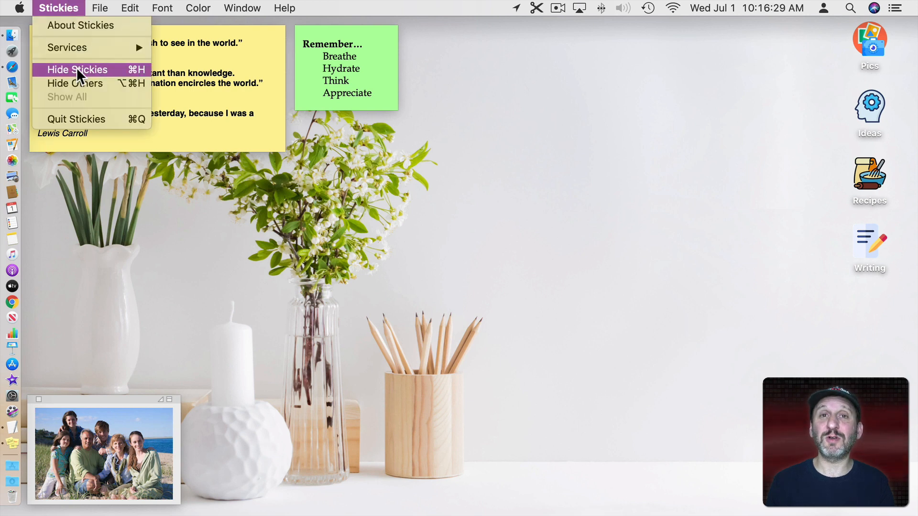
click(77, 70)
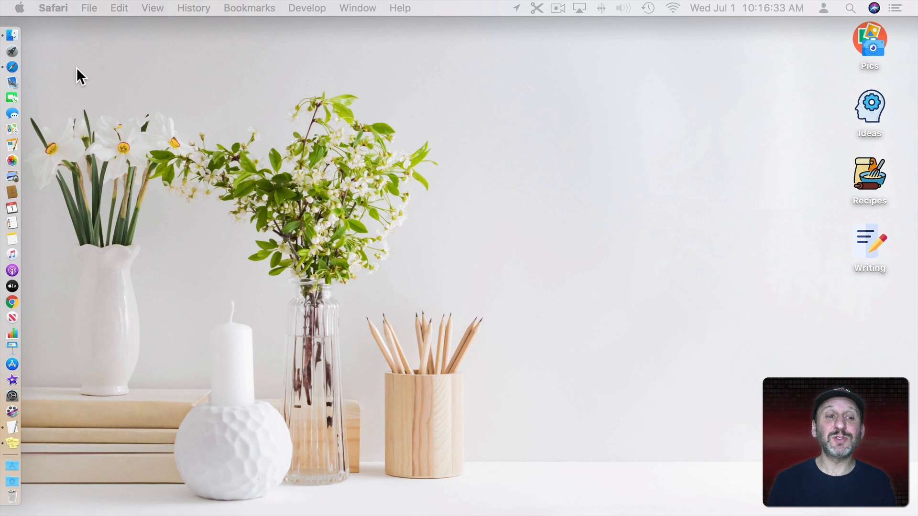
mouse_move(450, 142)
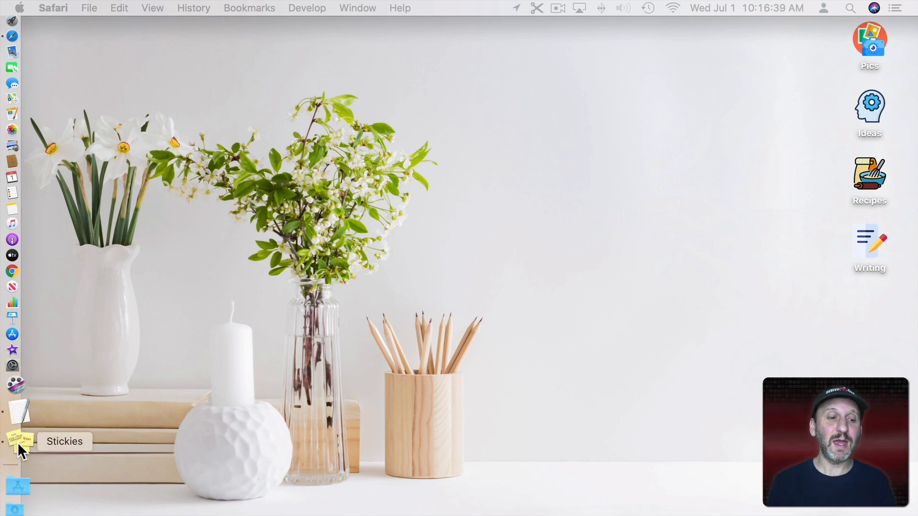
click(16, 439)
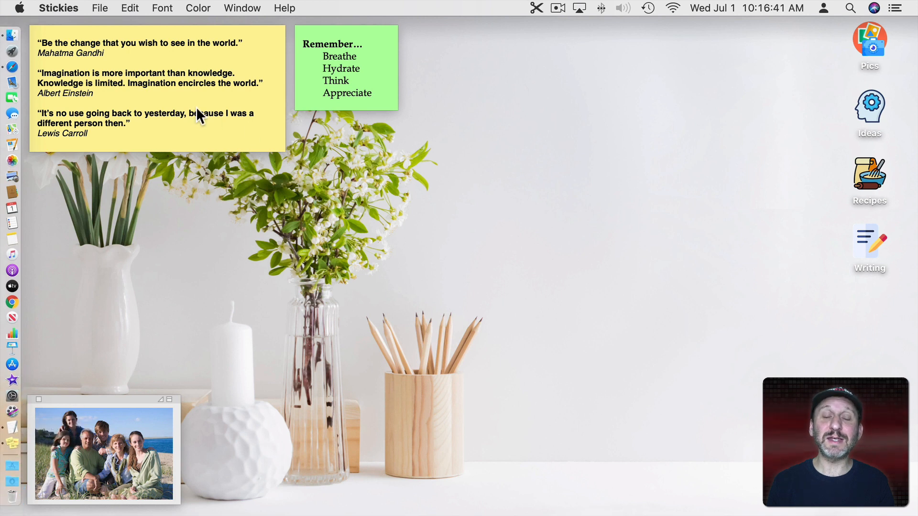
click(19, 8)
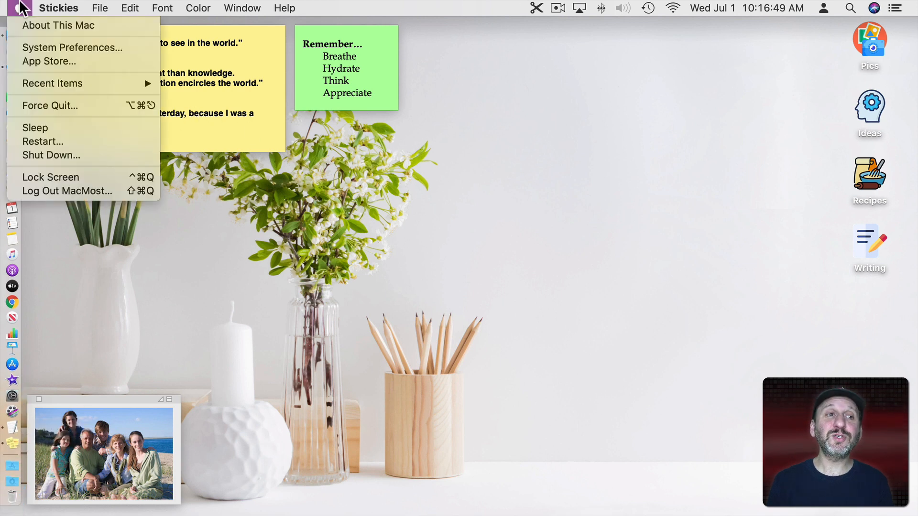
- Add Stickies.app to the account's Login Items in Users & Groups
click(72, 48)
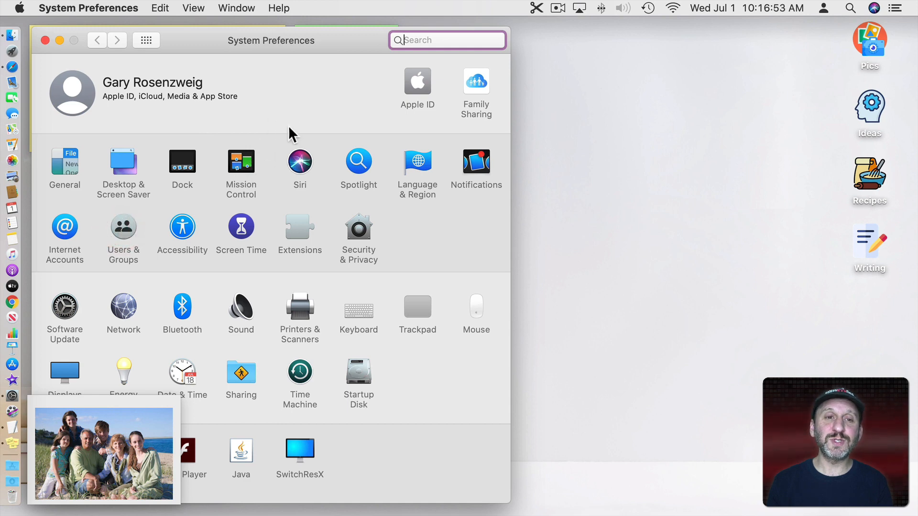
click(123, 228)
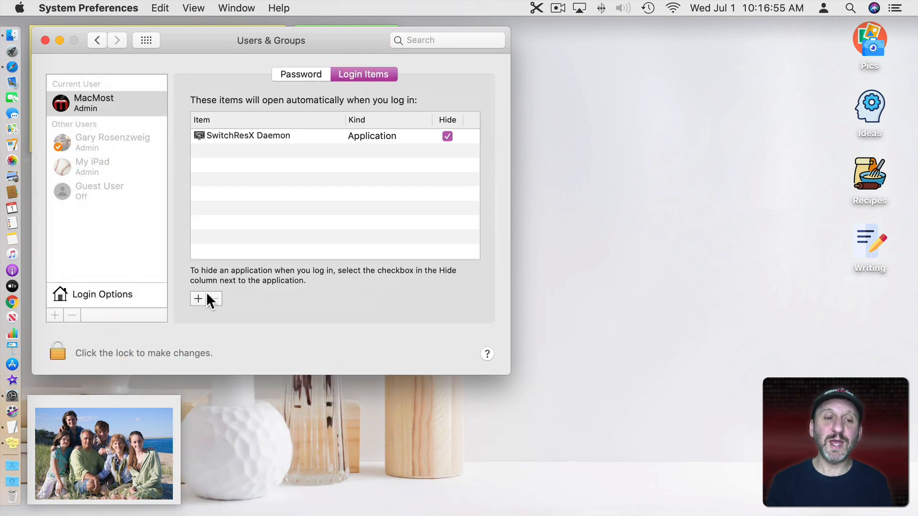
click(198, 299)
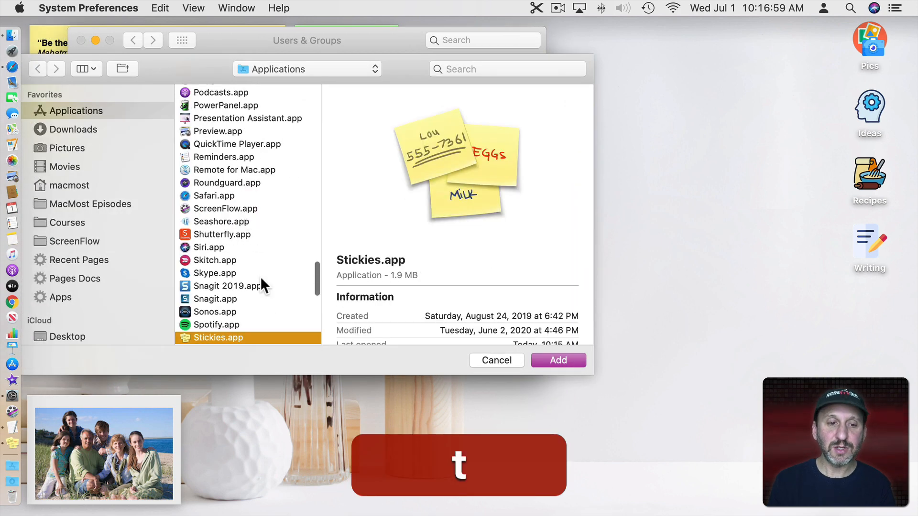
click(556, 360)
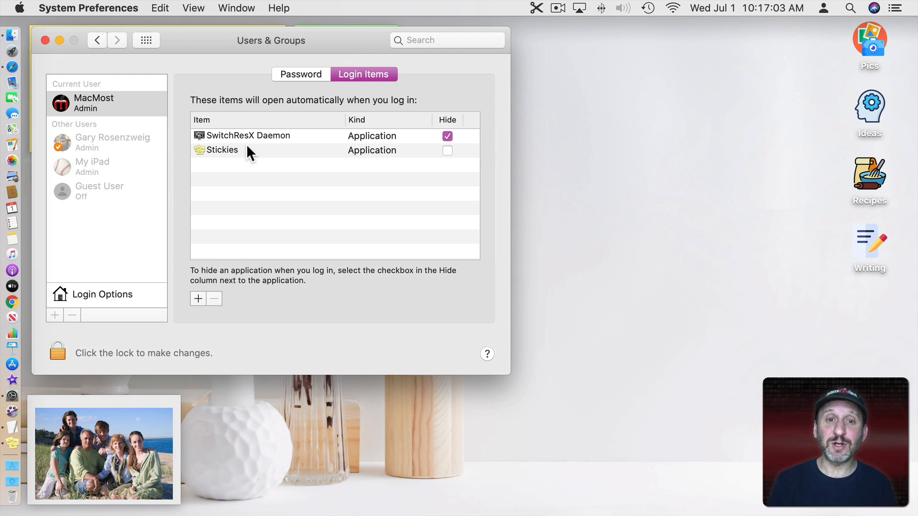
click(300, 74)
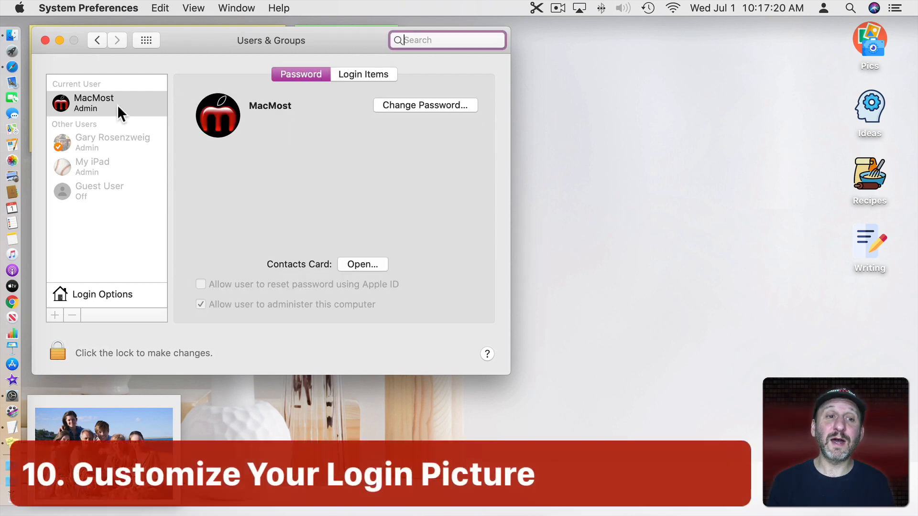
mouse_move(217, 116)
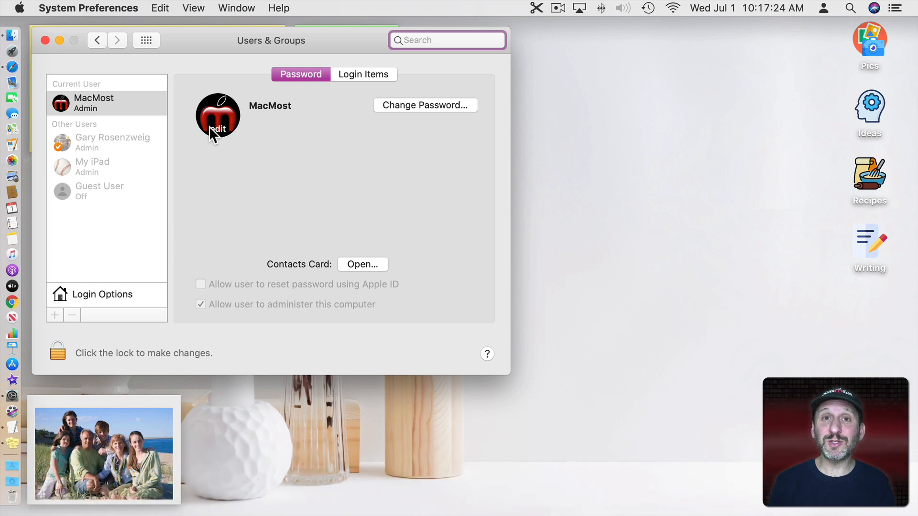
click(448, 40)
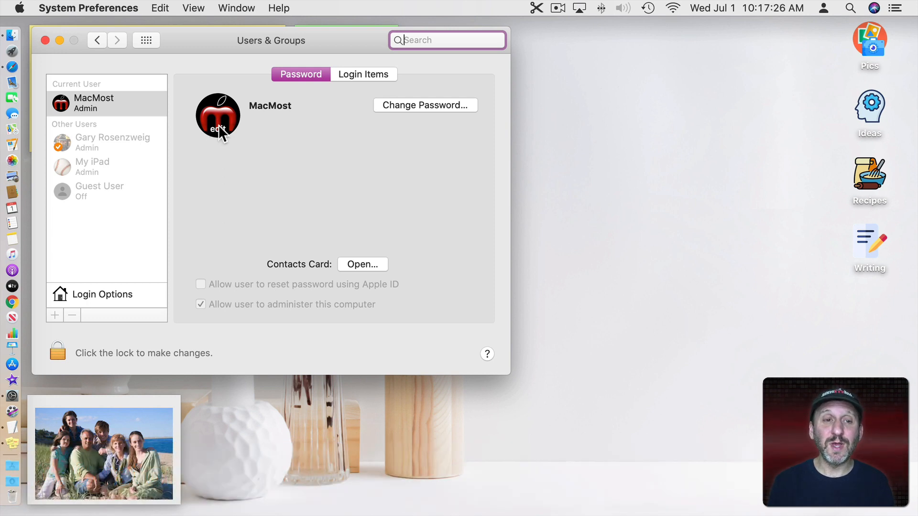
click(217, 115)
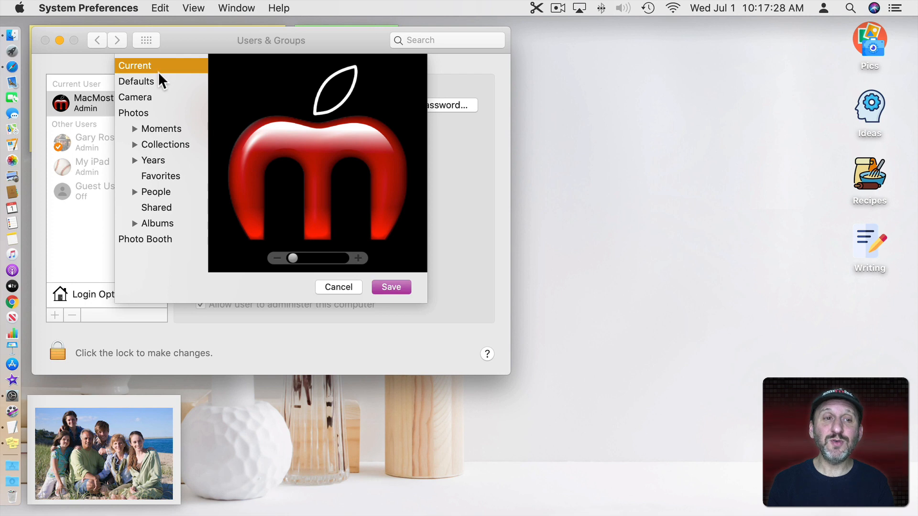
mouse_move(149, 81)
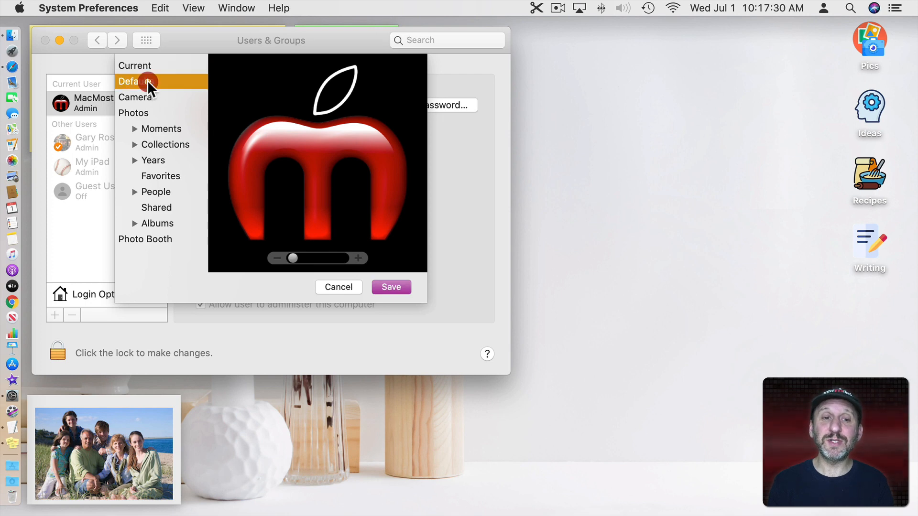
click(137, 81)
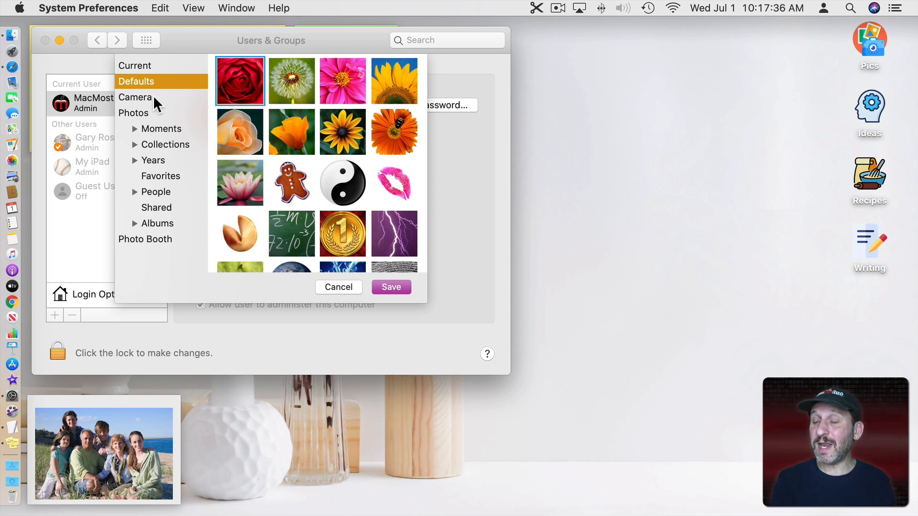
mouse_move(147, 129)
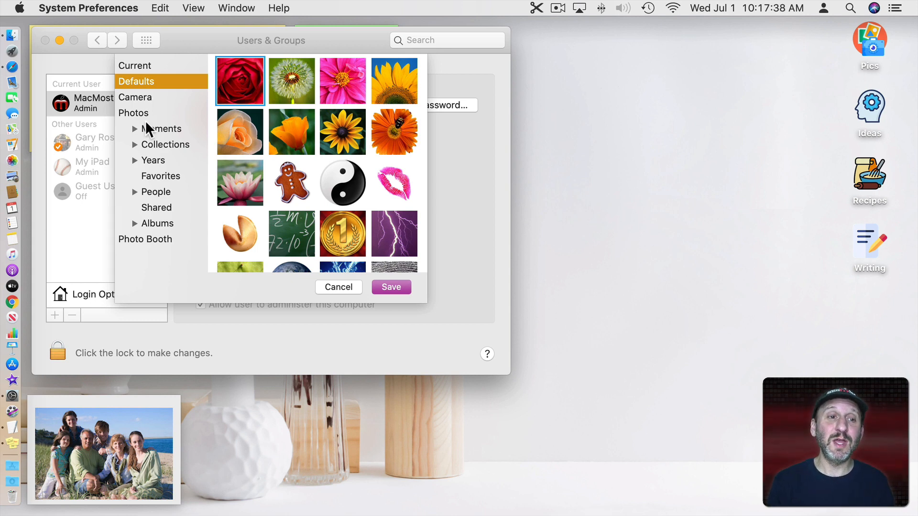
mouse_move(145, 121)
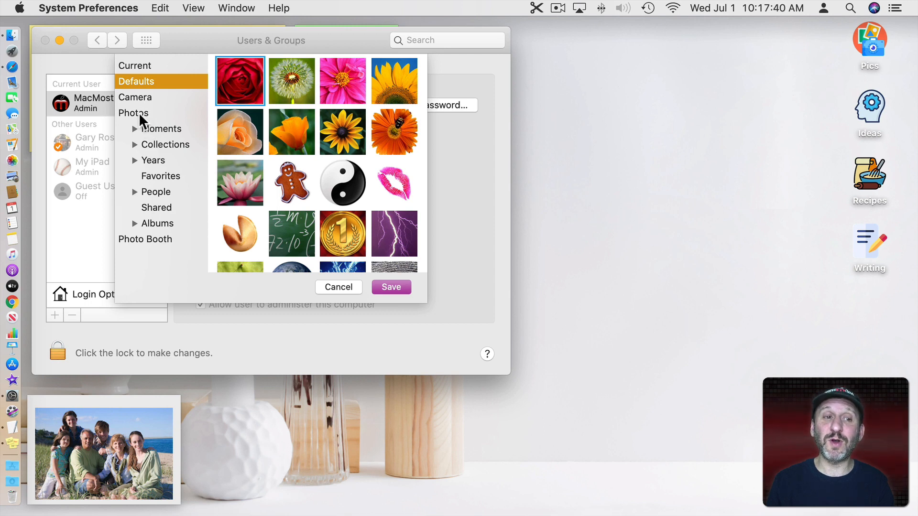
mouse_move(339, 219)
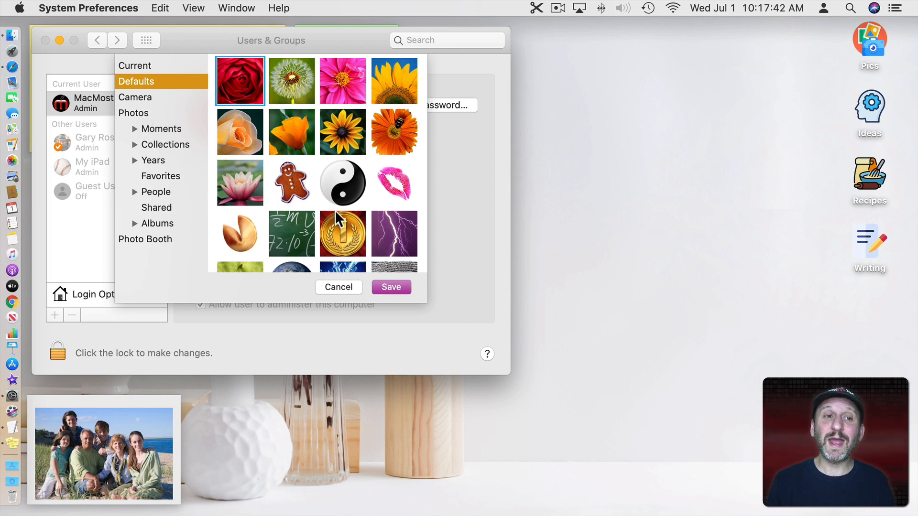
click(339, 287)
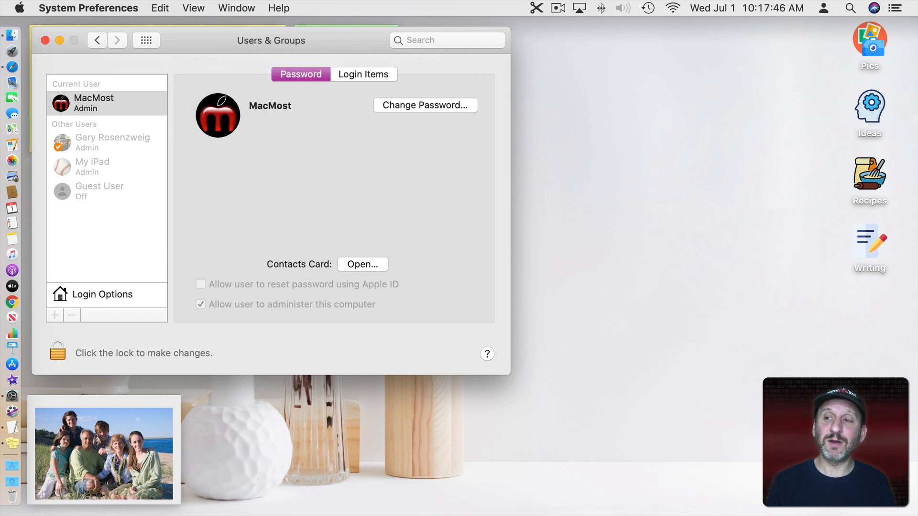
mouse_move(226, 138)
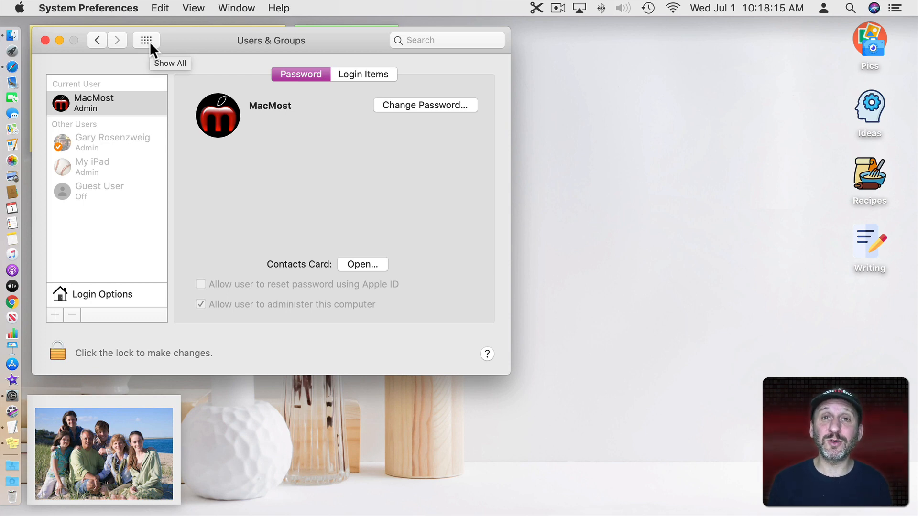
- Show the Sound pane's Sound Effects alert sound list from the preferences overview
click(145, 40)
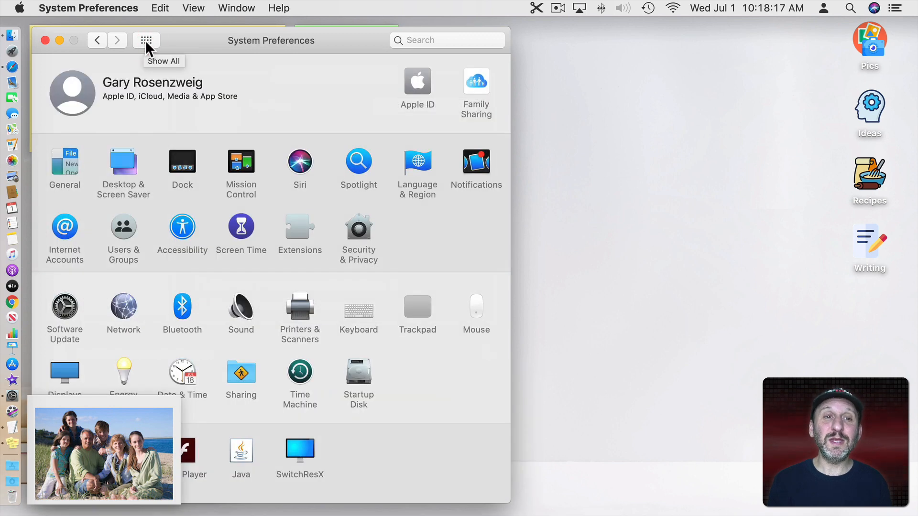
mouse_move(241, 309)
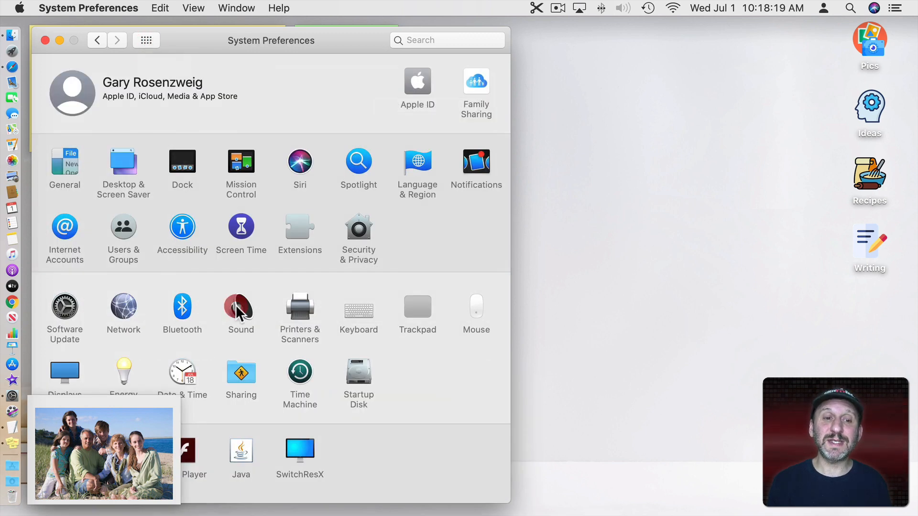
click(241, 307)
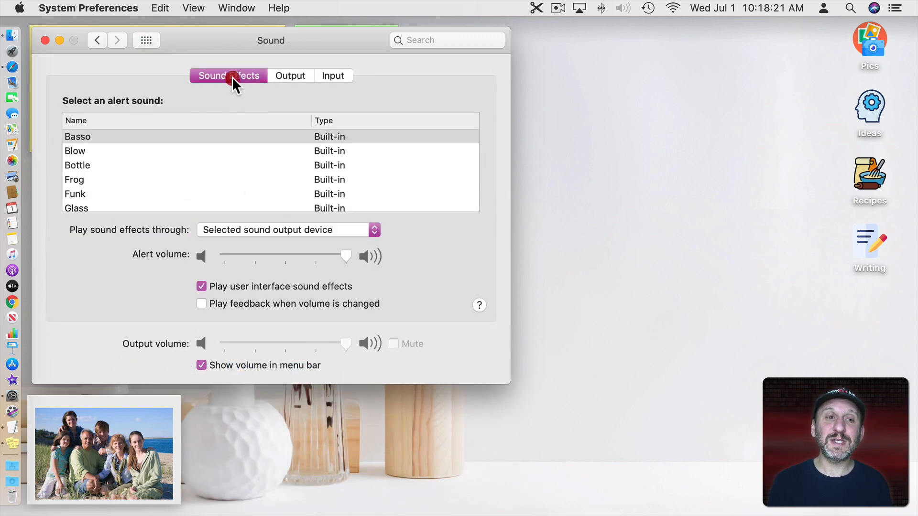
mouse_move(149, 137)
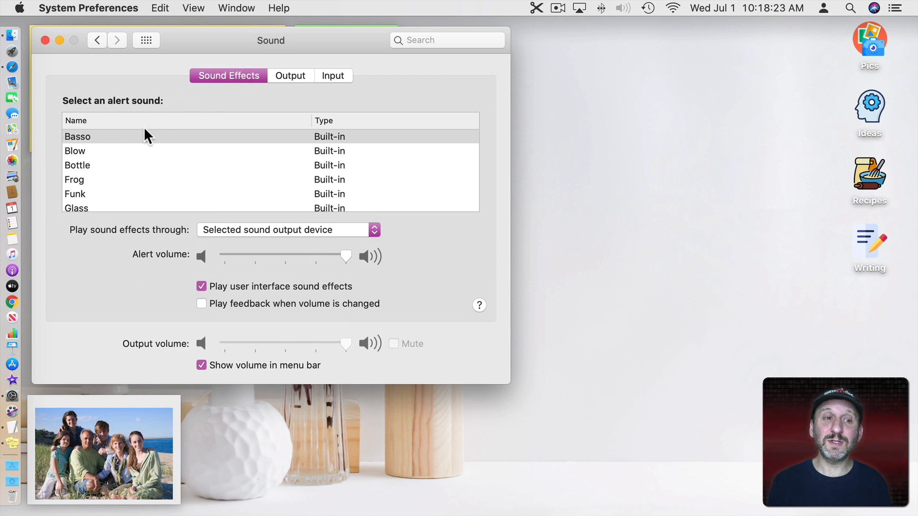
scroll(down, 3)
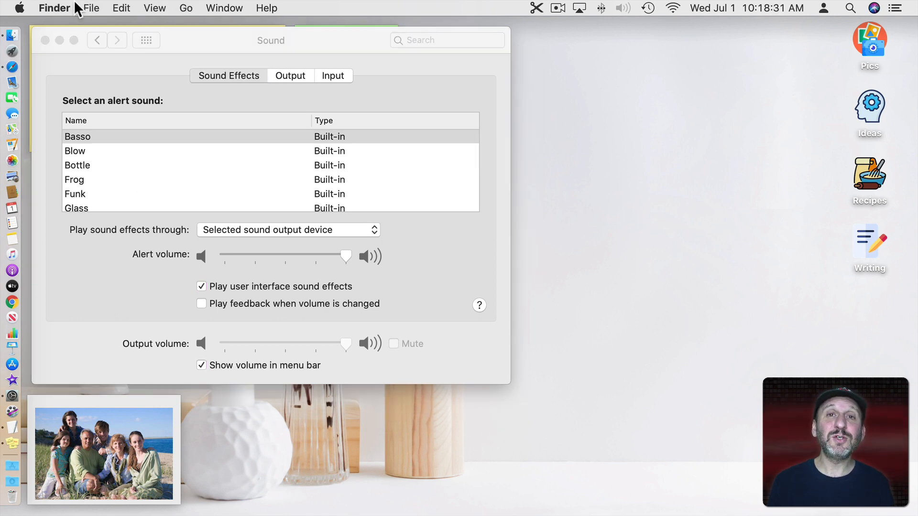
mouse_move(102, 29)
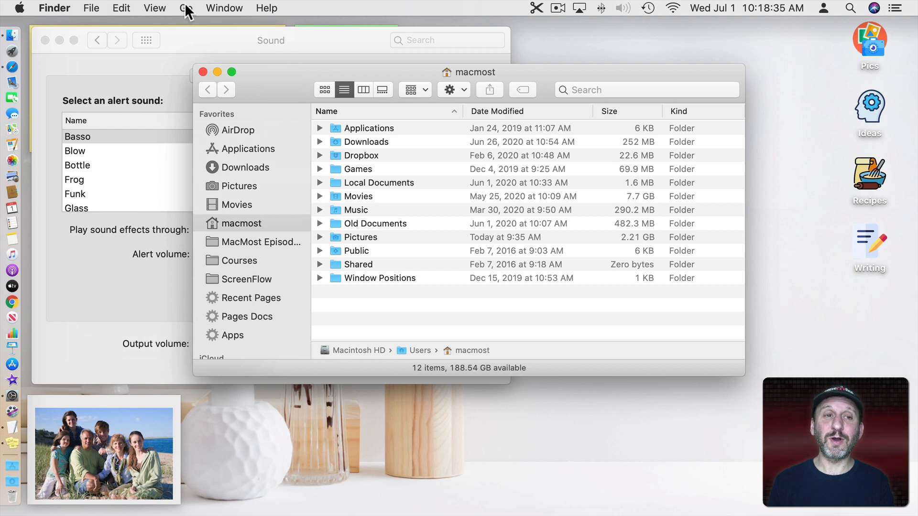
- Go to the hidden Library's Sounds folder and rename BubblePop.m4a to BubblePop.aif
click(186, 7)
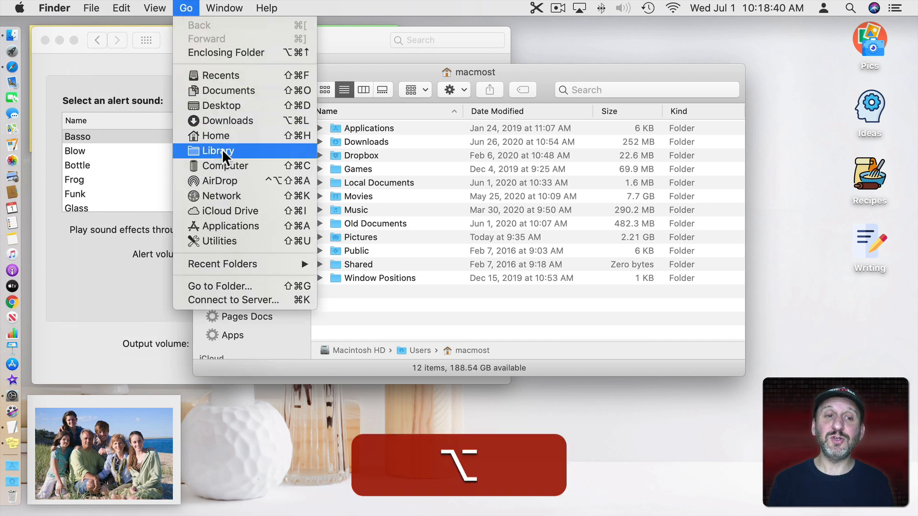
click(217, 150)
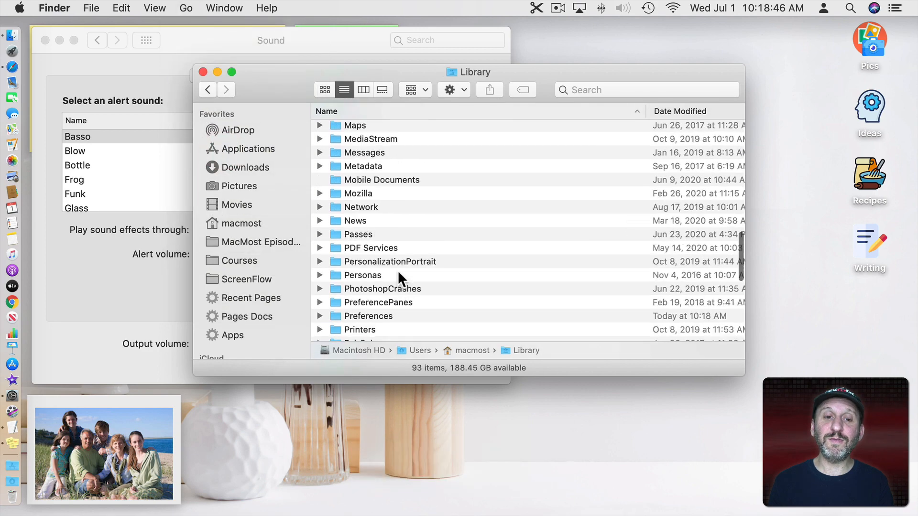
scroll(down, 3)
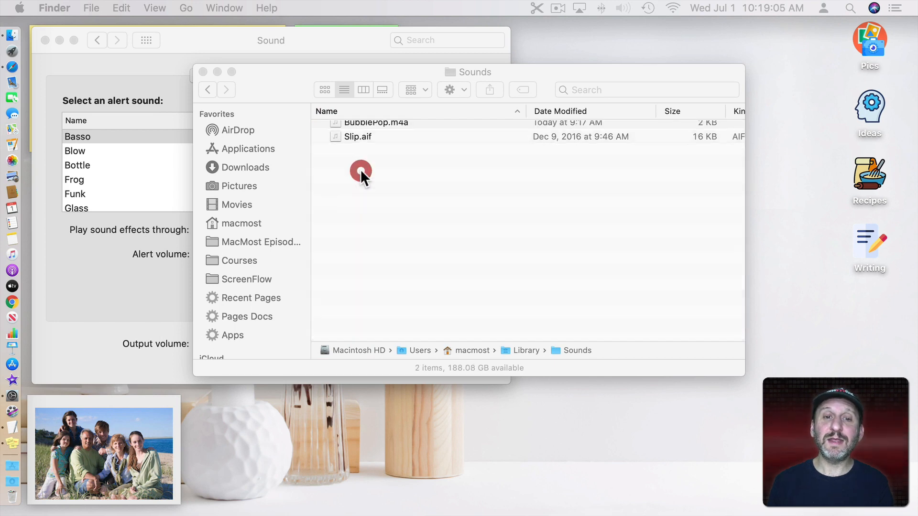
click(377, 127)
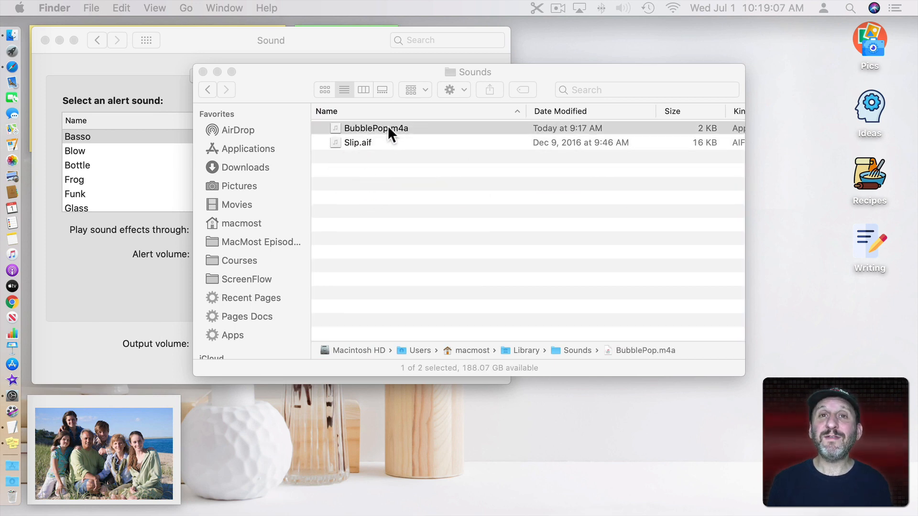
mouse_move(406, 137)
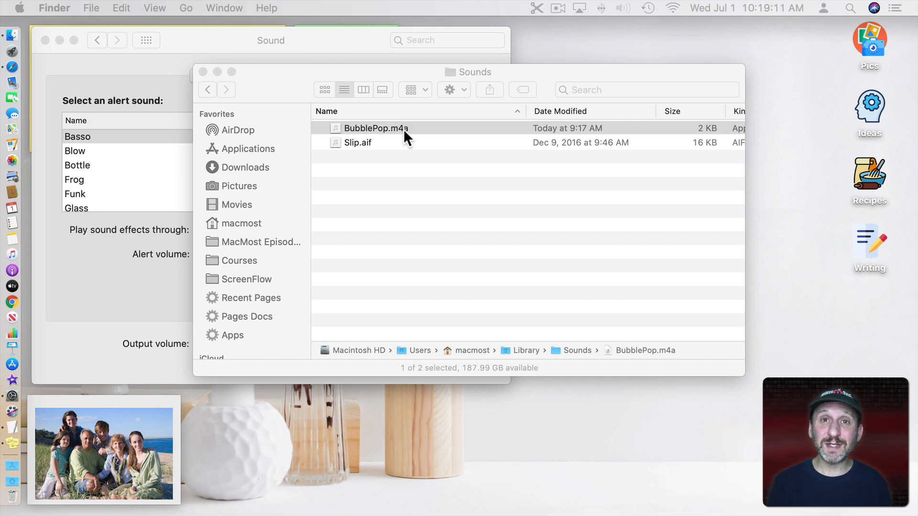
mouse_move(382, 139)
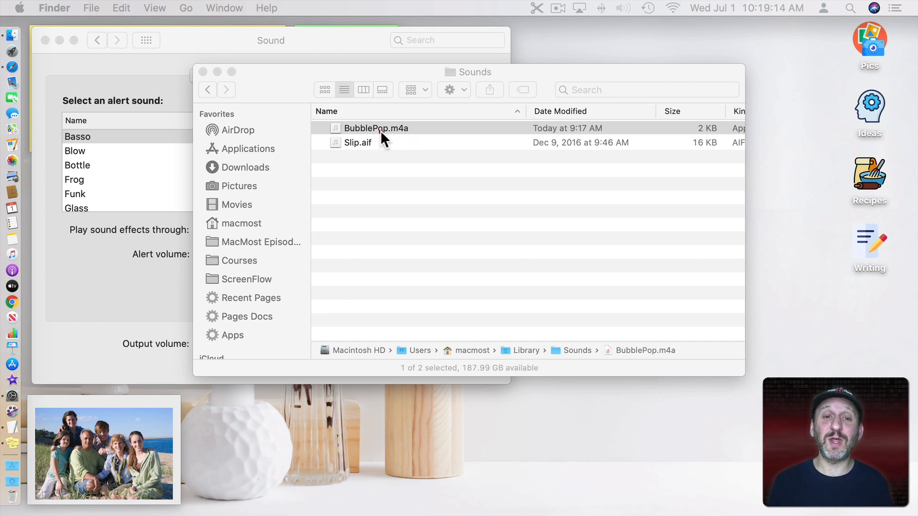
click(375, 143)
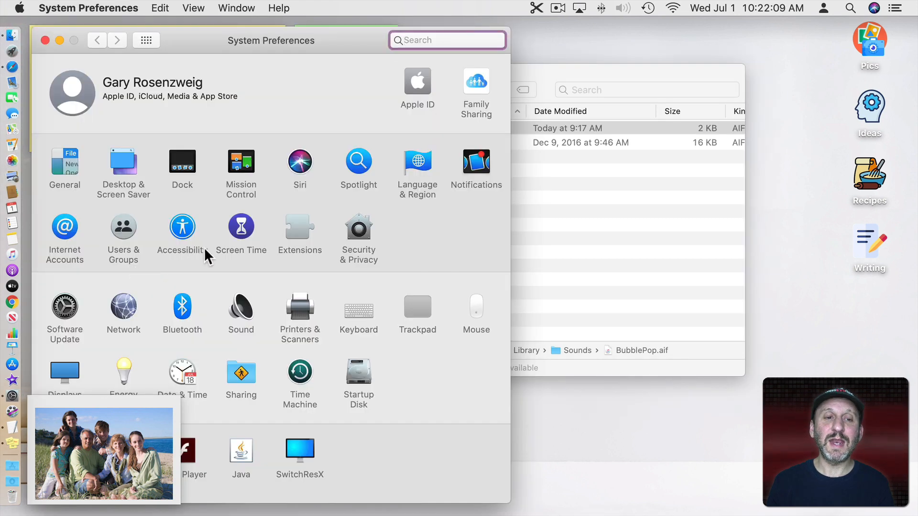
- Choose the custom BubblePop sound as the system alert sound
click(240, 309)
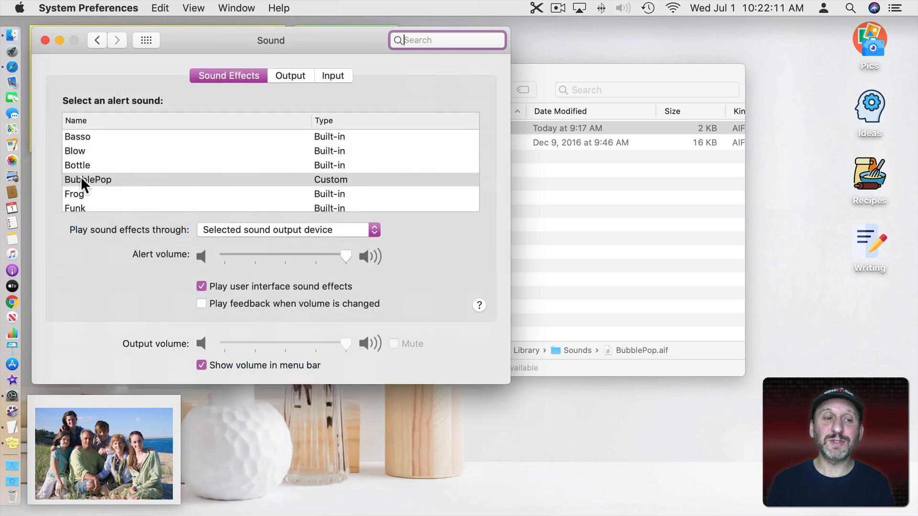
click(88, 180)
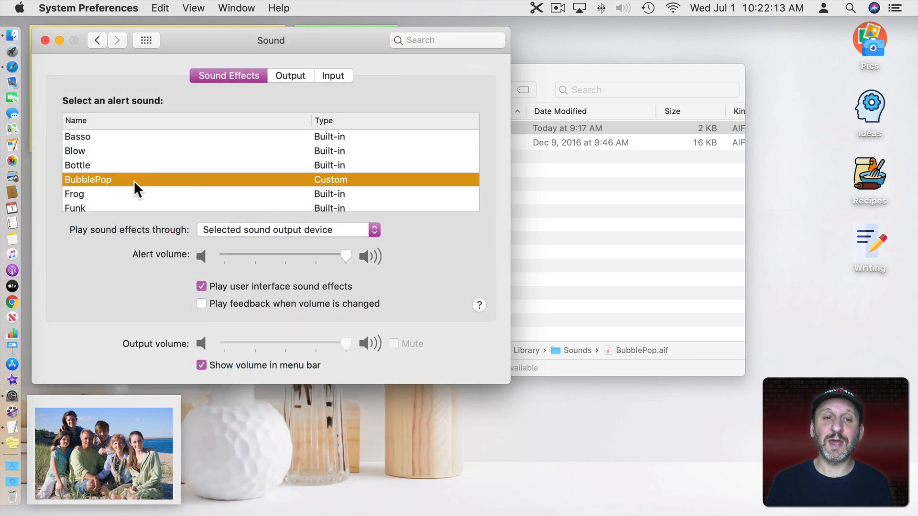
mouse_move(195, 170)
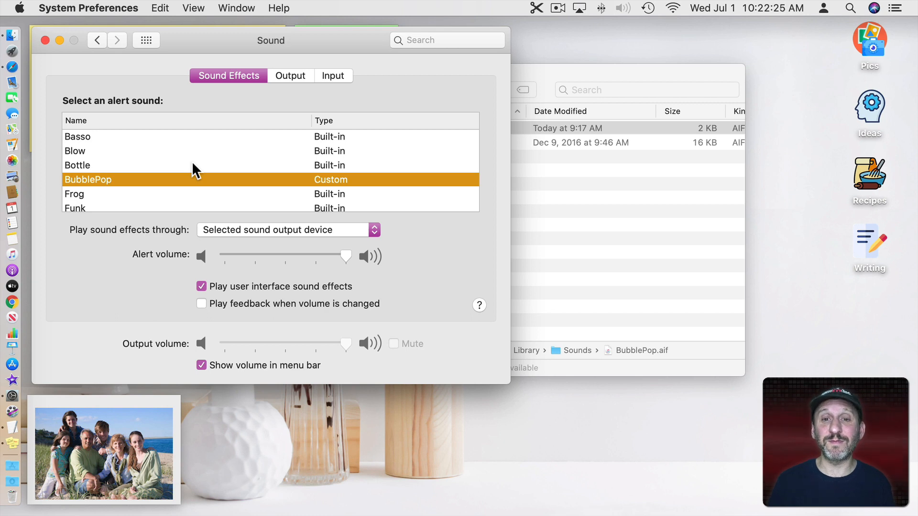
mouse_move(153, 181)
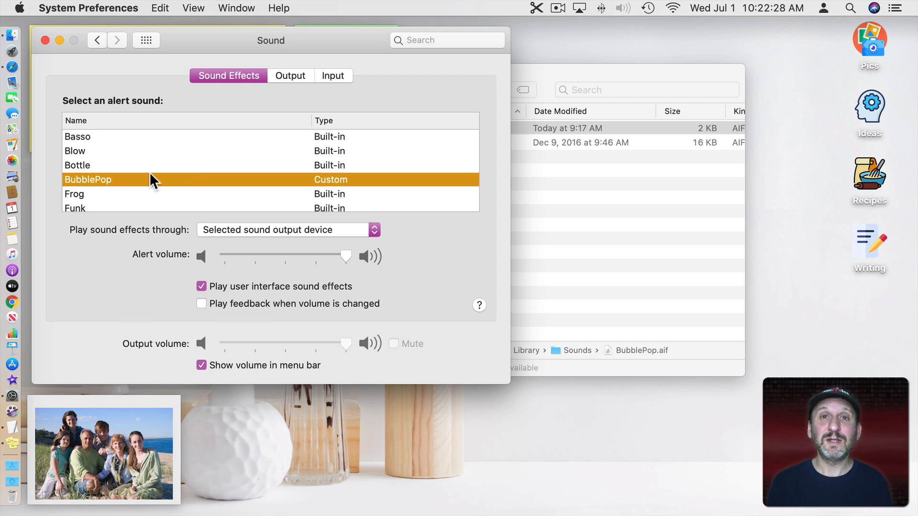
mouse_move(130, 184)
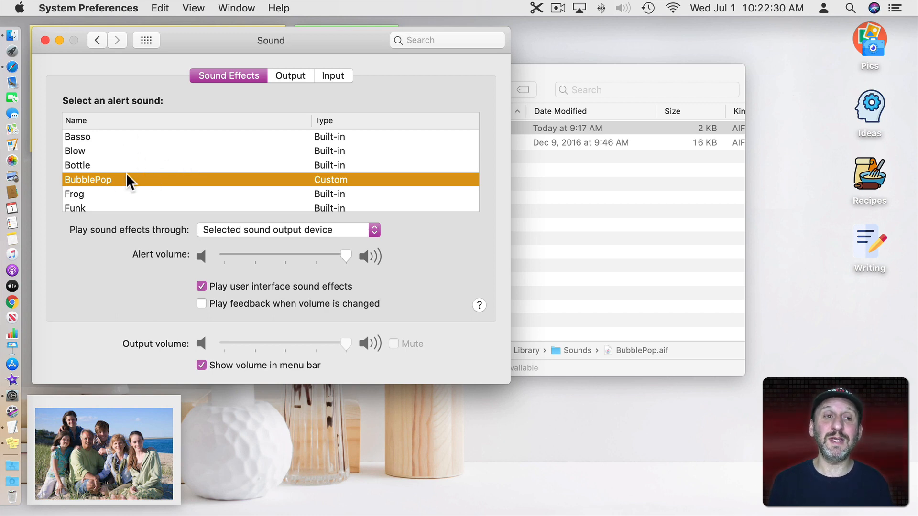
mouse_move(147, 210)
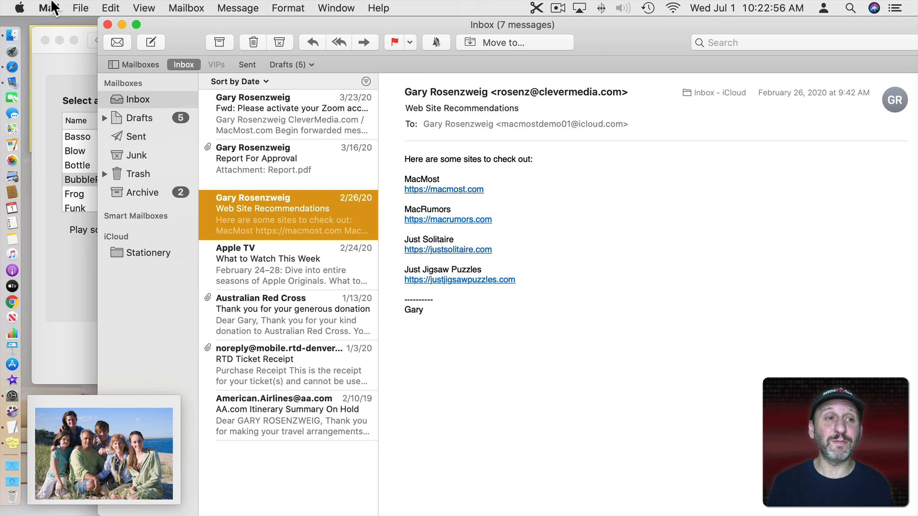
- Show Mail's General new-message sound menu listing BubblePop and Slip
click(48, 7)
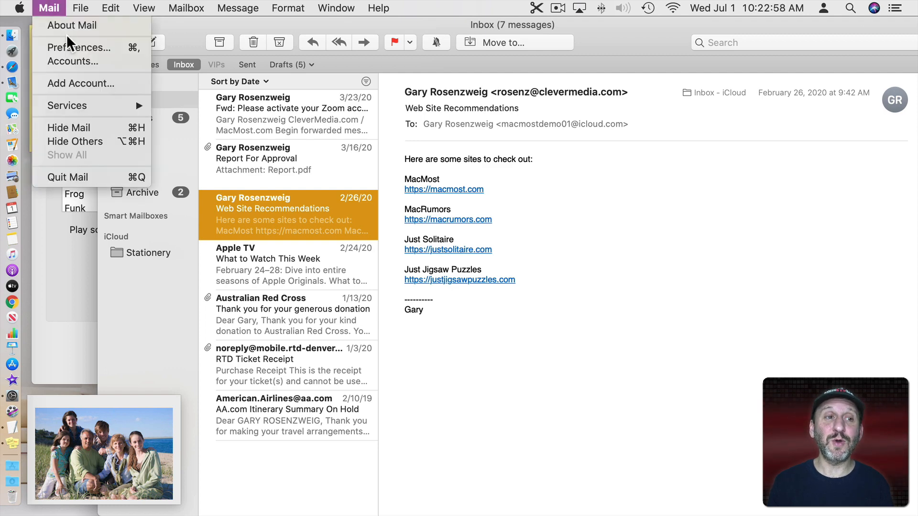
click(71, 61)
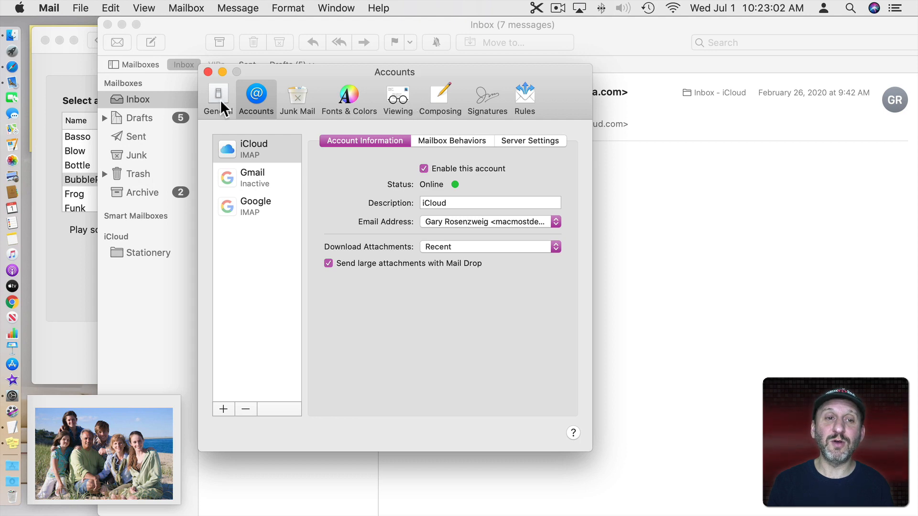
click(218, 97)
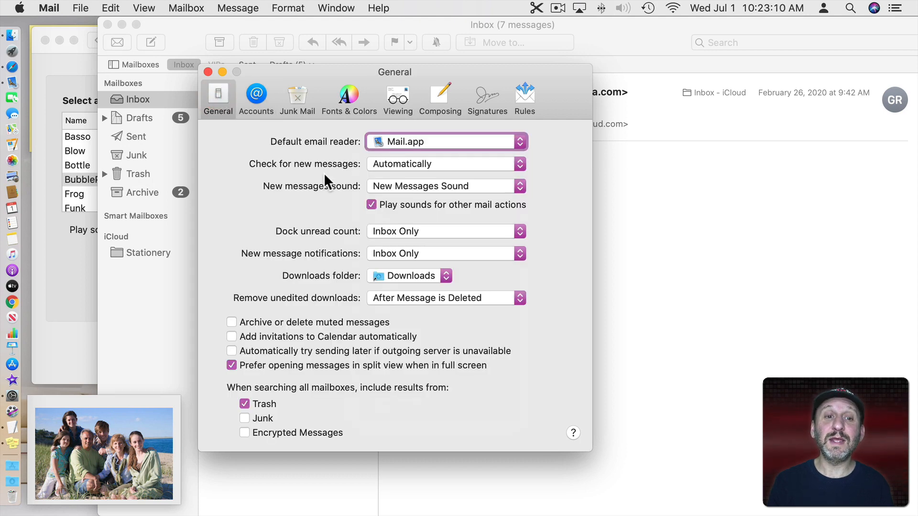
click(445, 187)
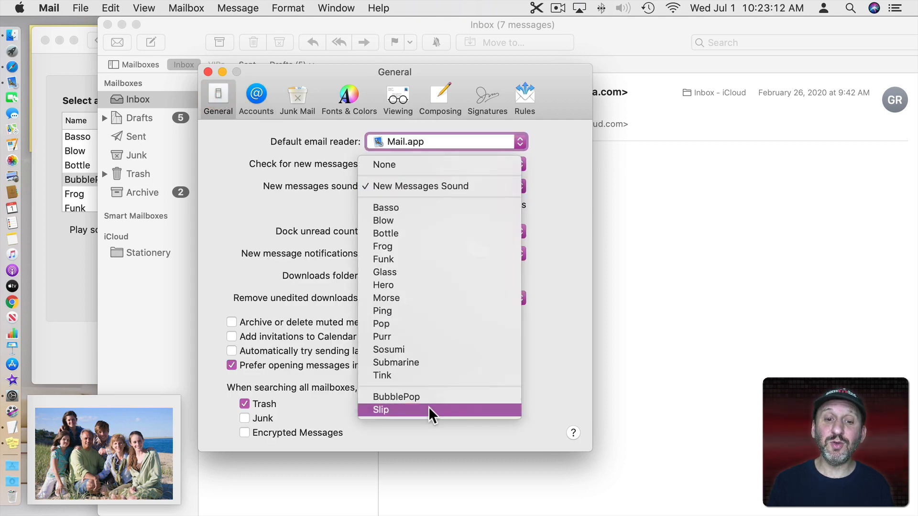